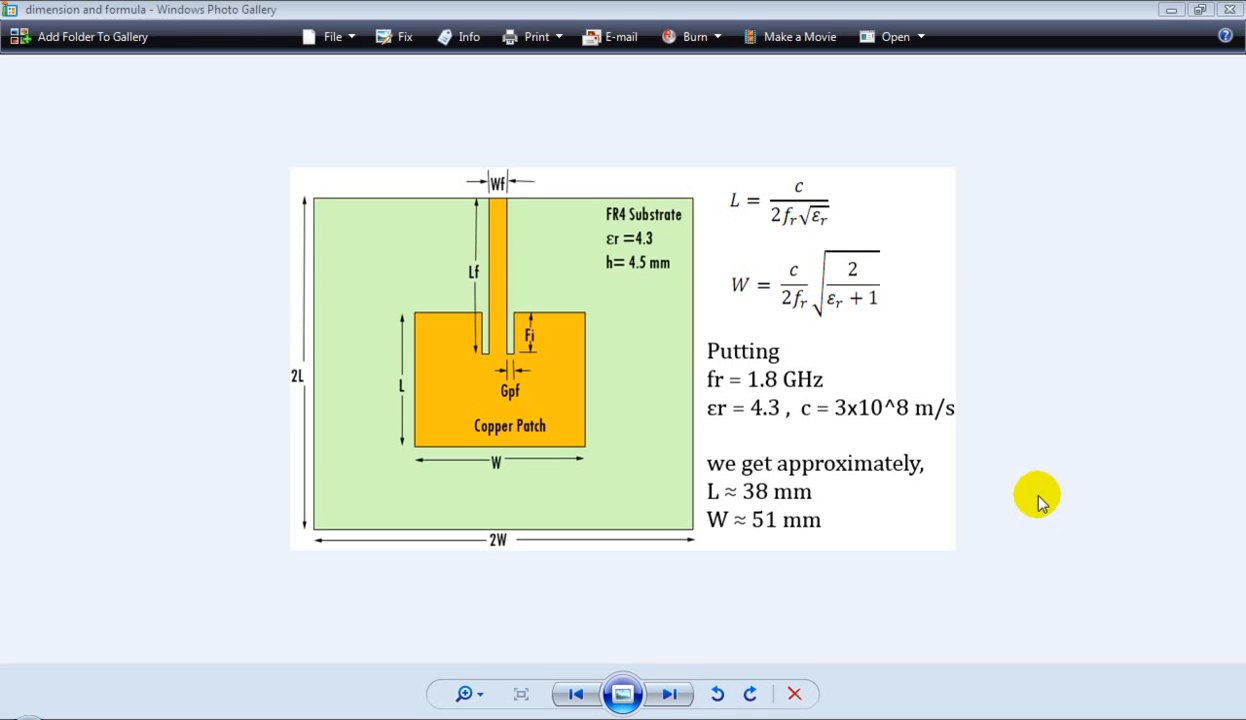
pyautogui.moveTo(1013, 480)
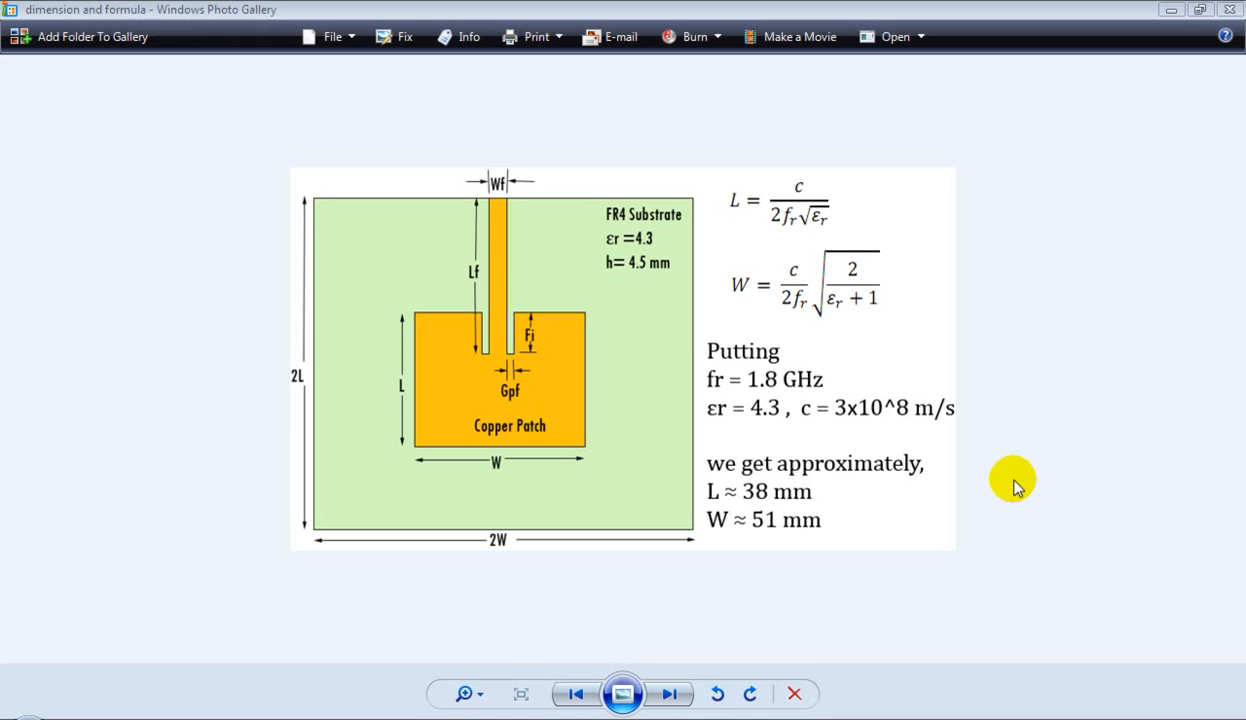
pyautogui.moveTo(873, 342)
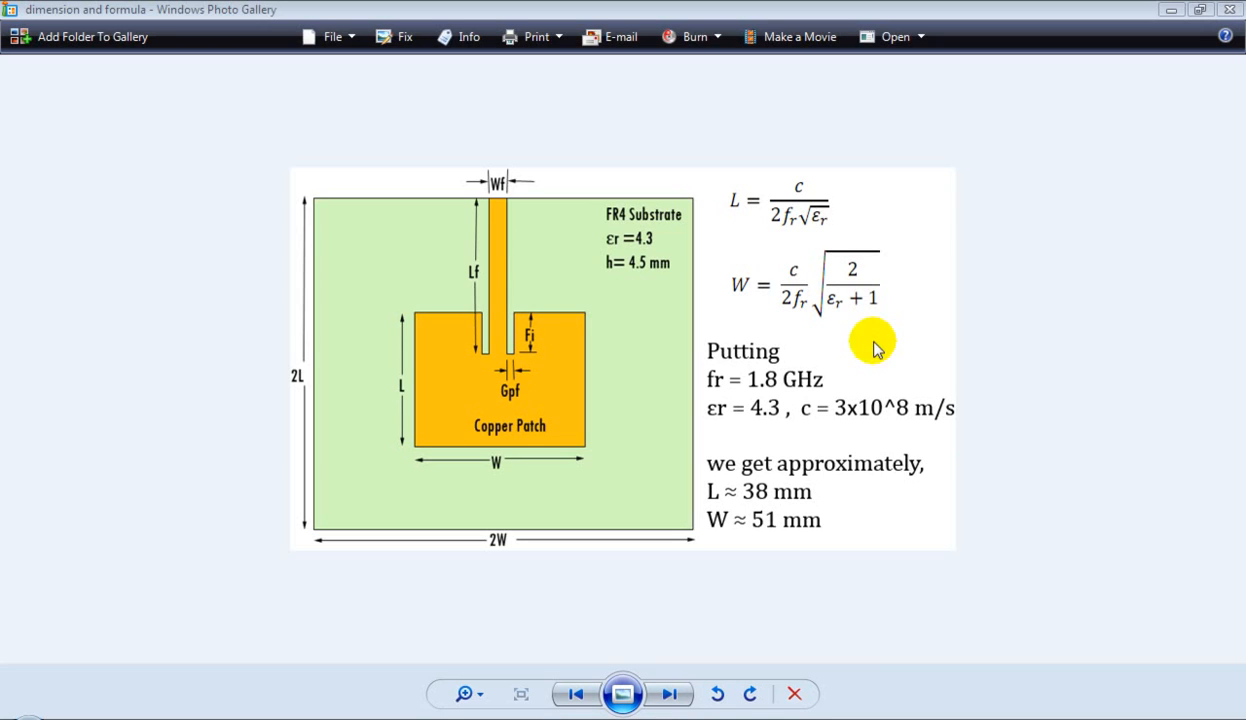
pyautogui.moveTo(813, 253)
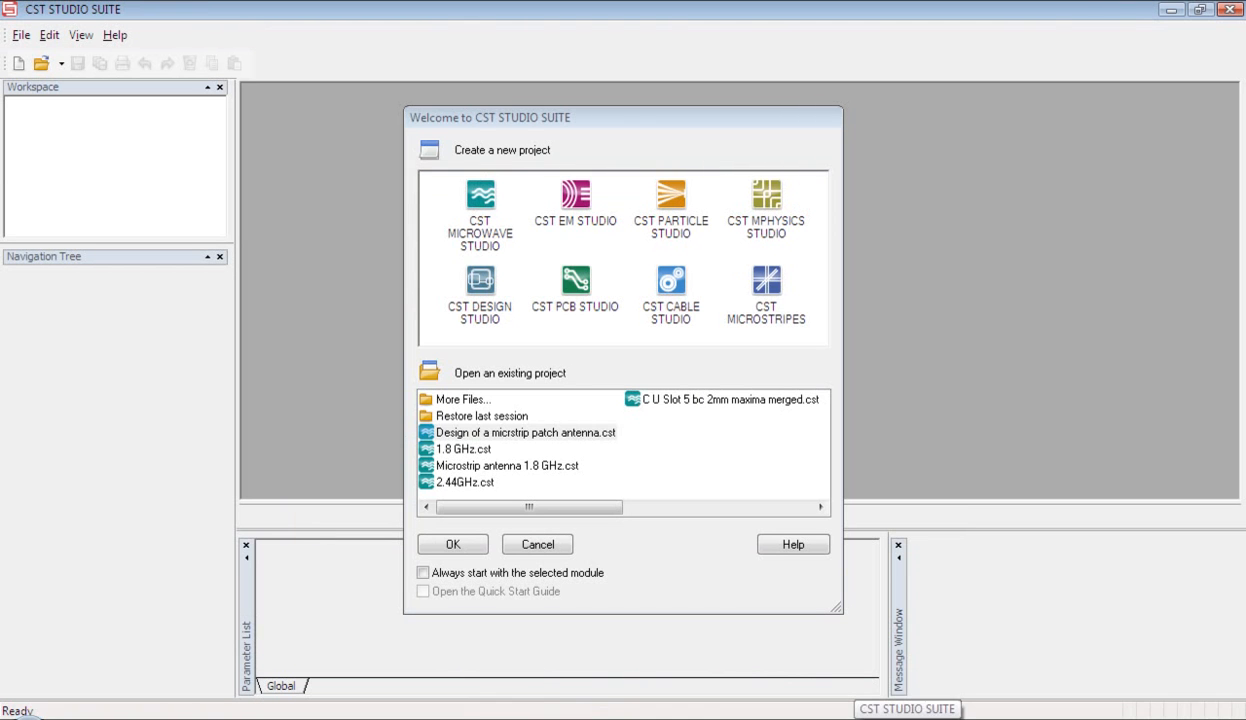
# Create a Microwave Studio project from the Antenna (Planar) template.
pyautogui.click(470, 482)
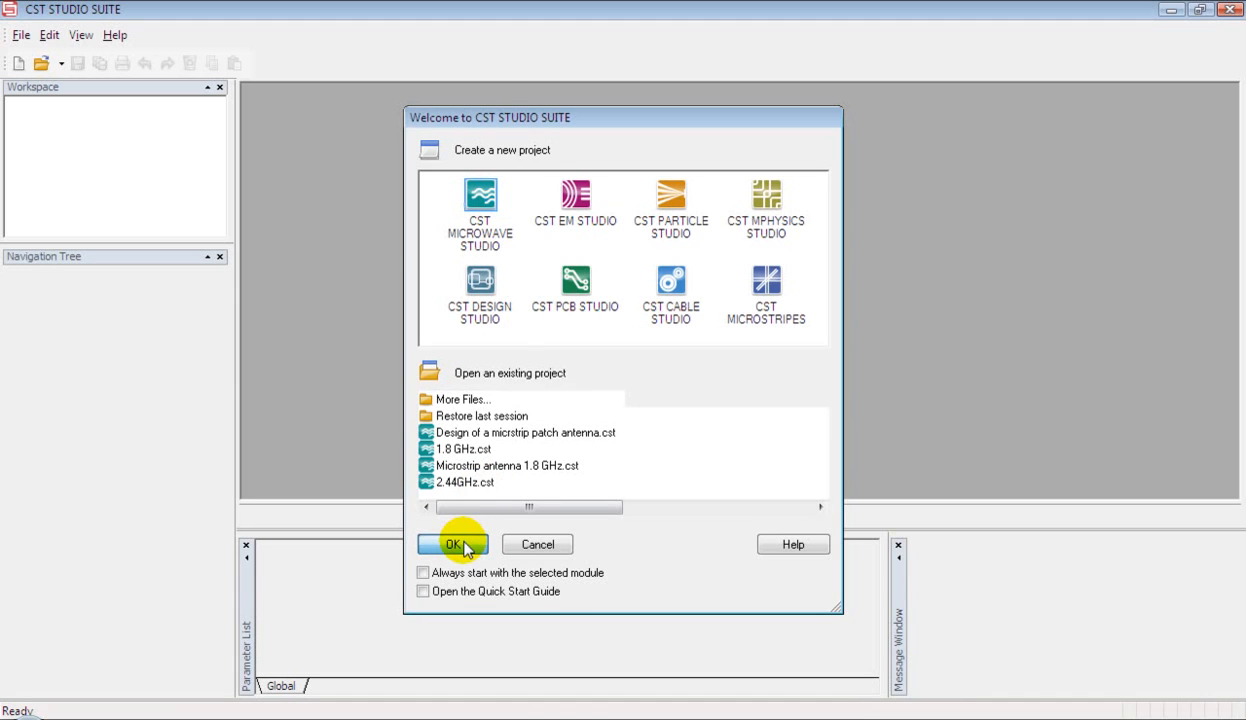
pyautogui.click(452, 544)
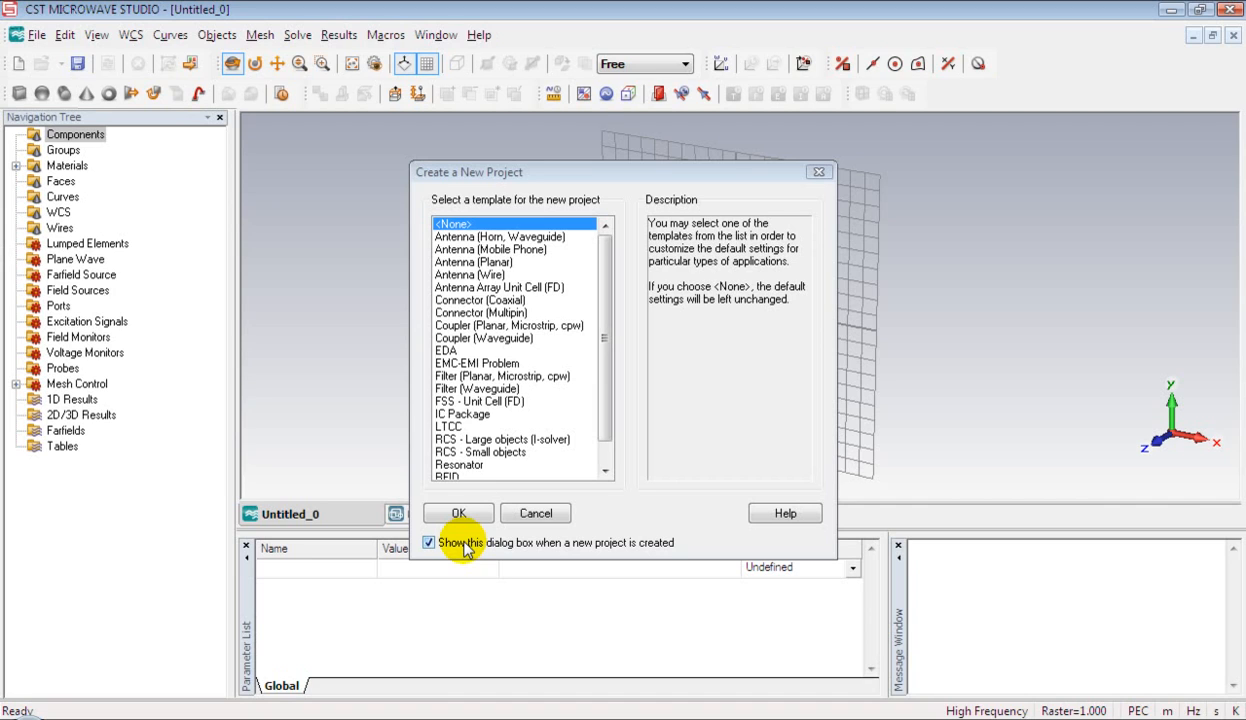
pyautogui.click(472, 262)
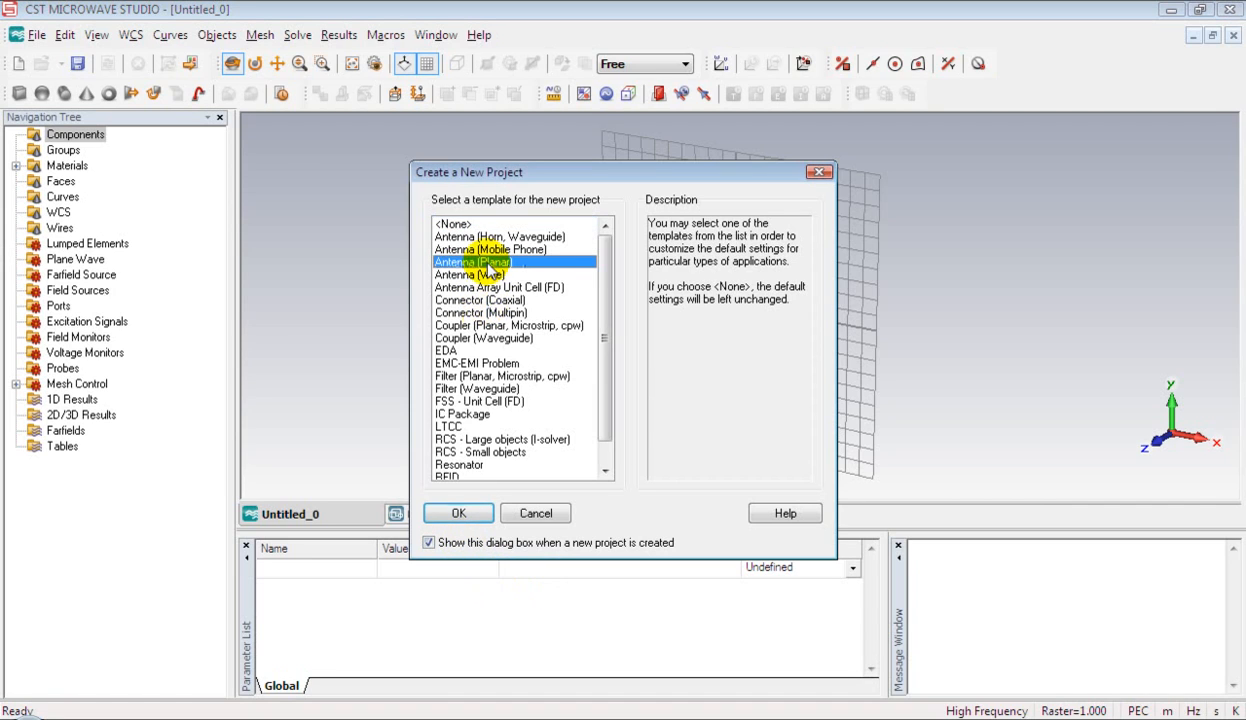
pyautogui.click(458, 513)
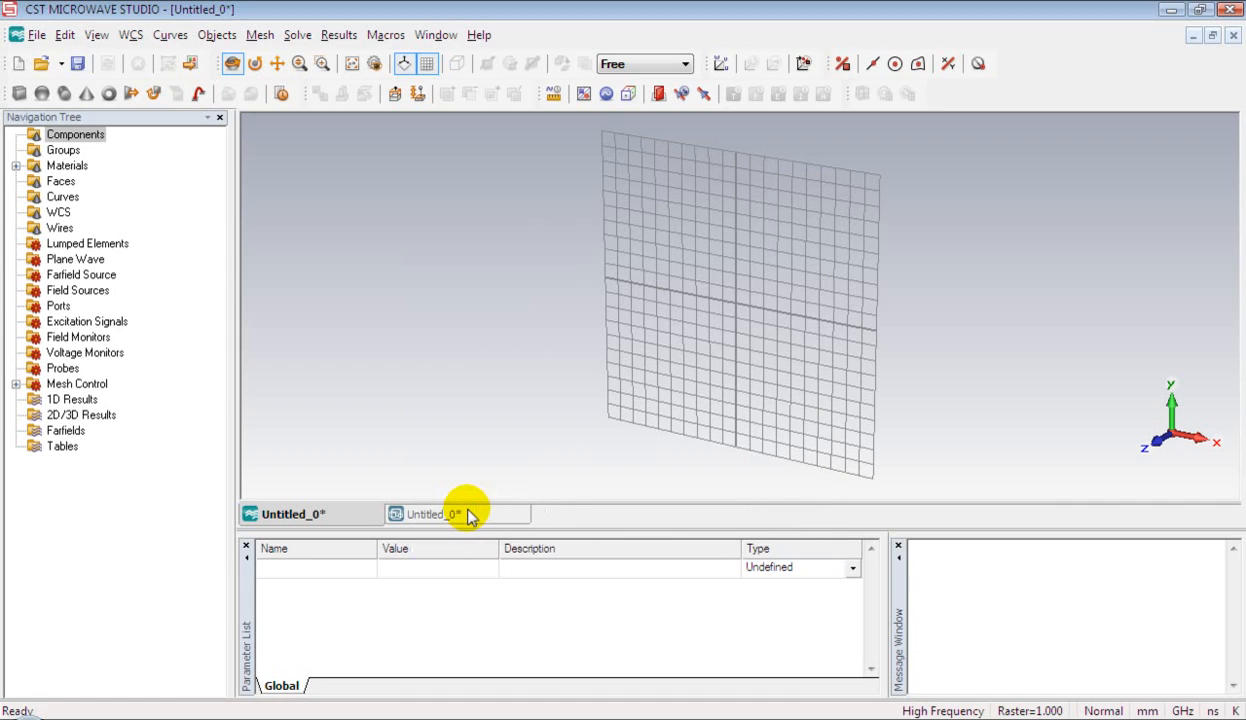
pyautogui.moveTo(245, 230)
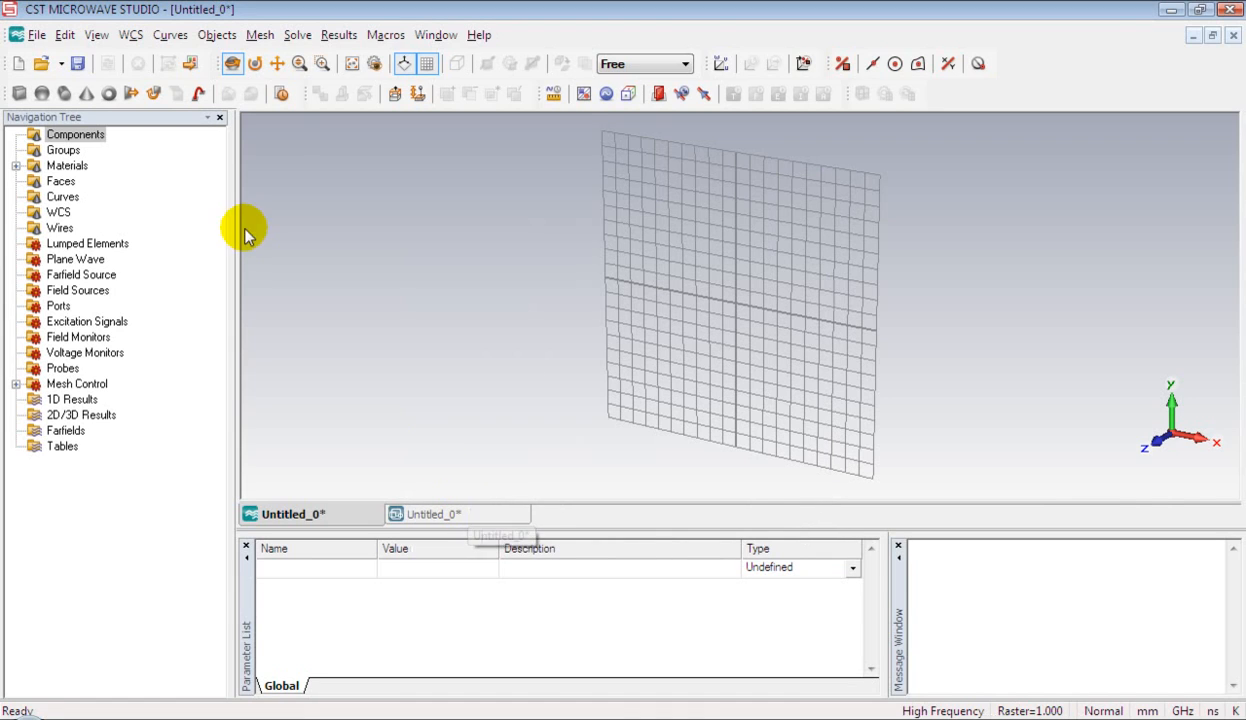
# Set working plane size 100, raster width 10 and snap width 0.01 in Working Plane Properties.
pyautogui.click(64, 34)
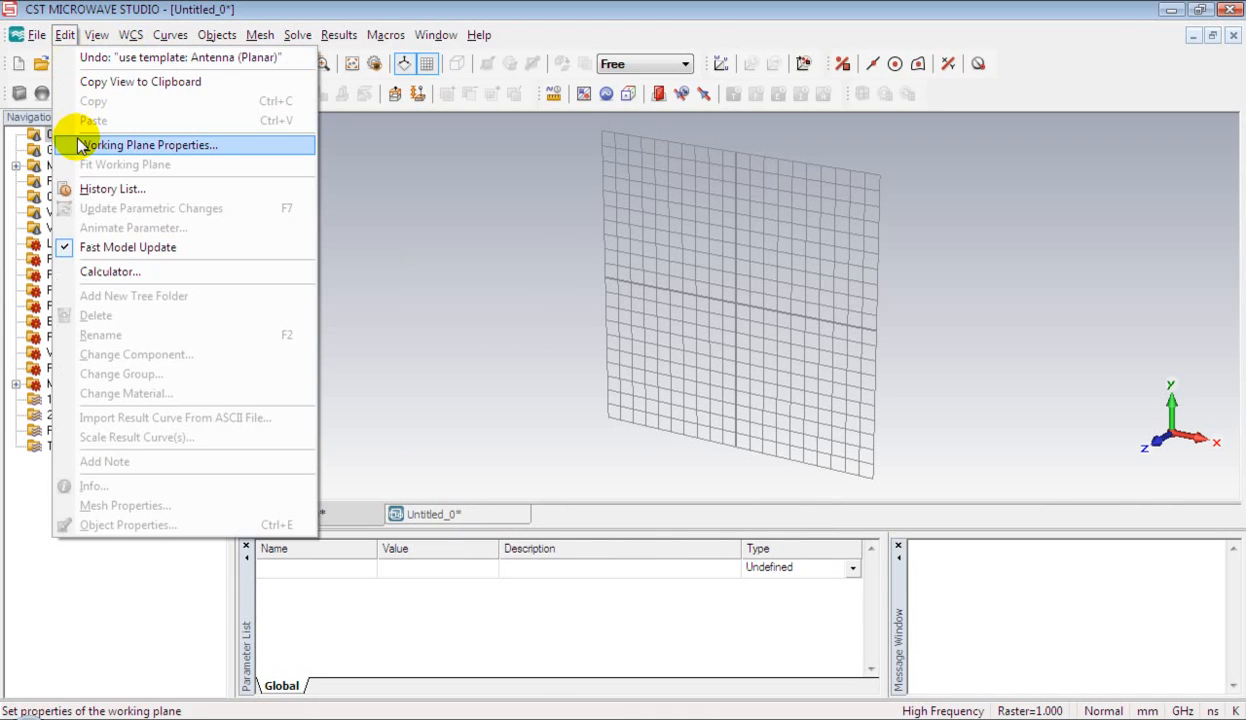
pyautogui.click(148, 145)
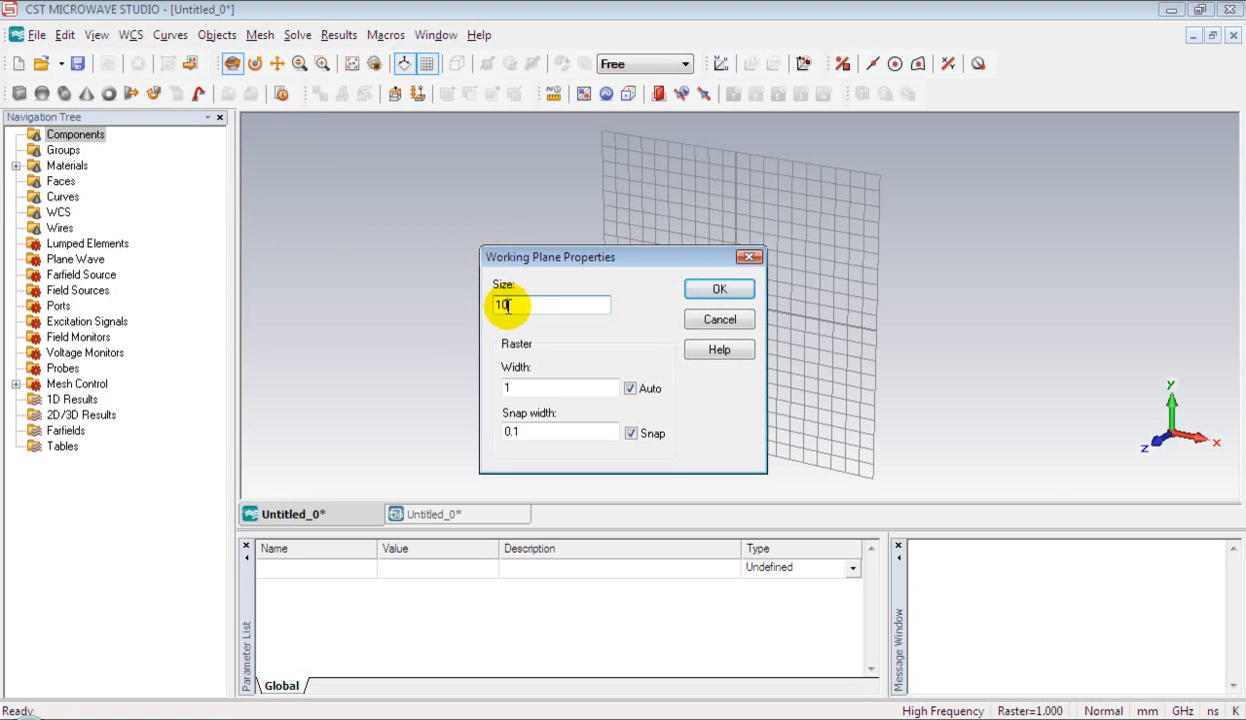
pyautogui.write('0')
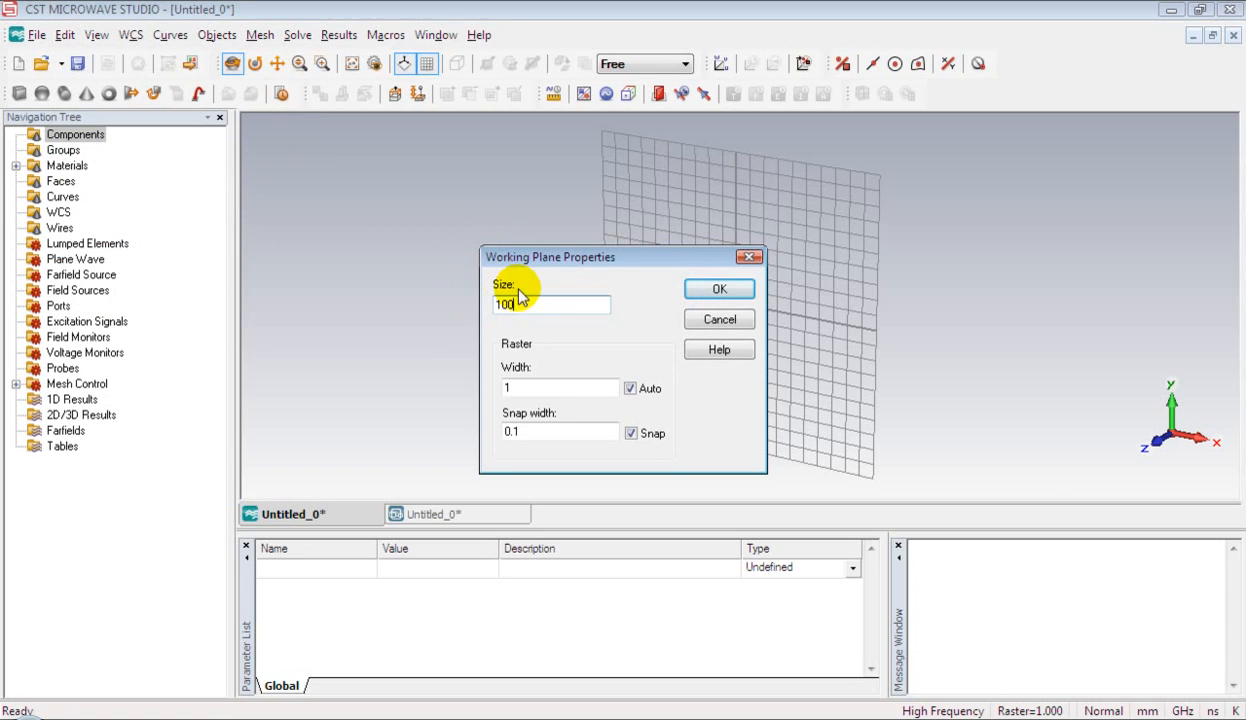
pyautogui.click(560, 388)
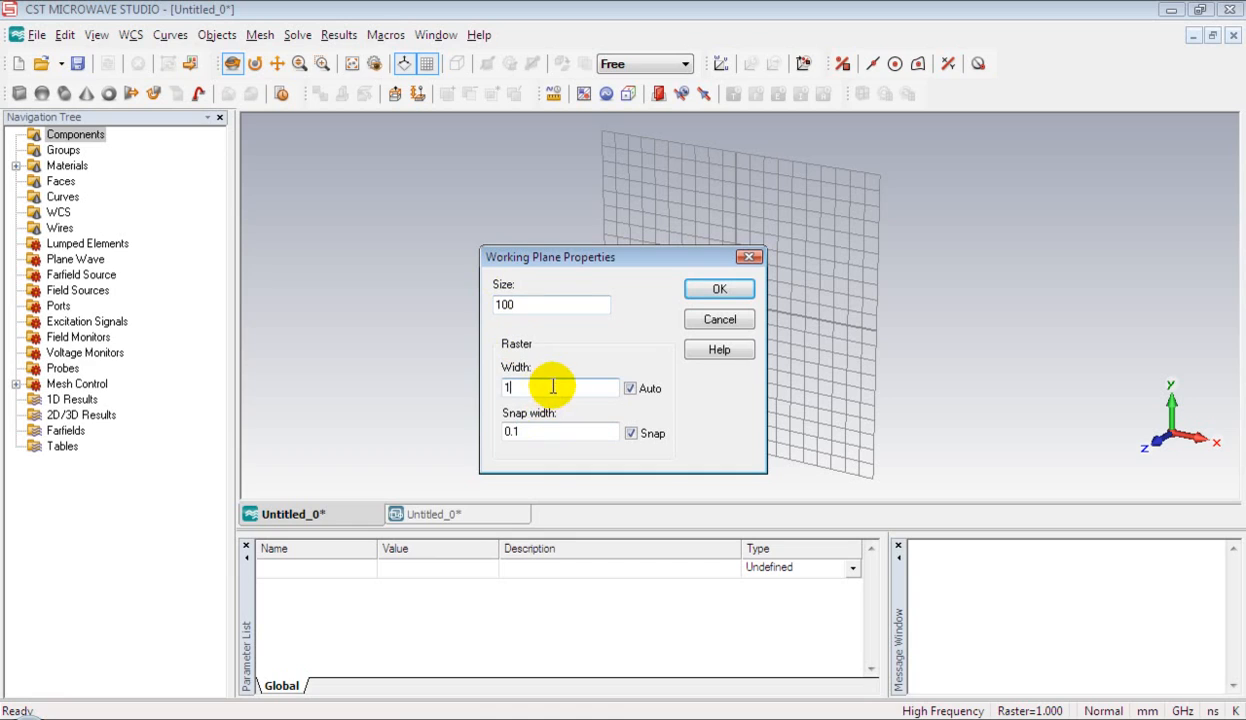
pyautogui.write('0')
pyautogui.click(560, 432)
pyautogui.write('0.01')
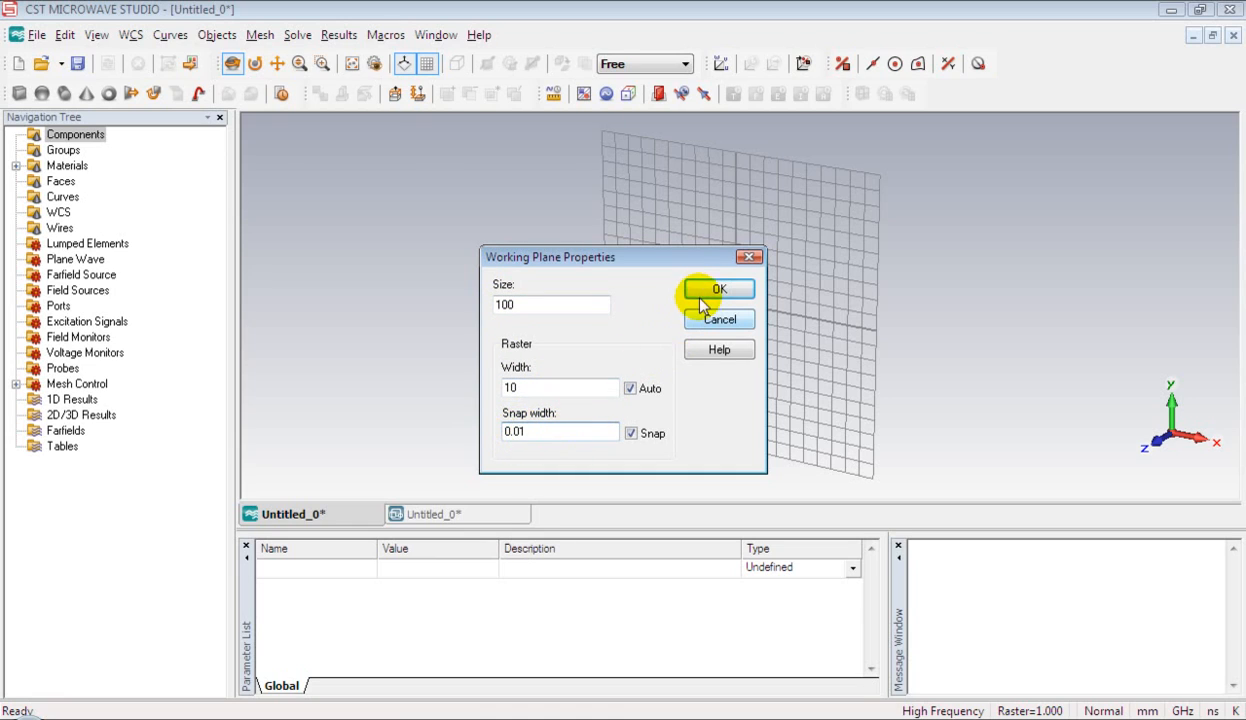
pyautogui.click(719, 289)
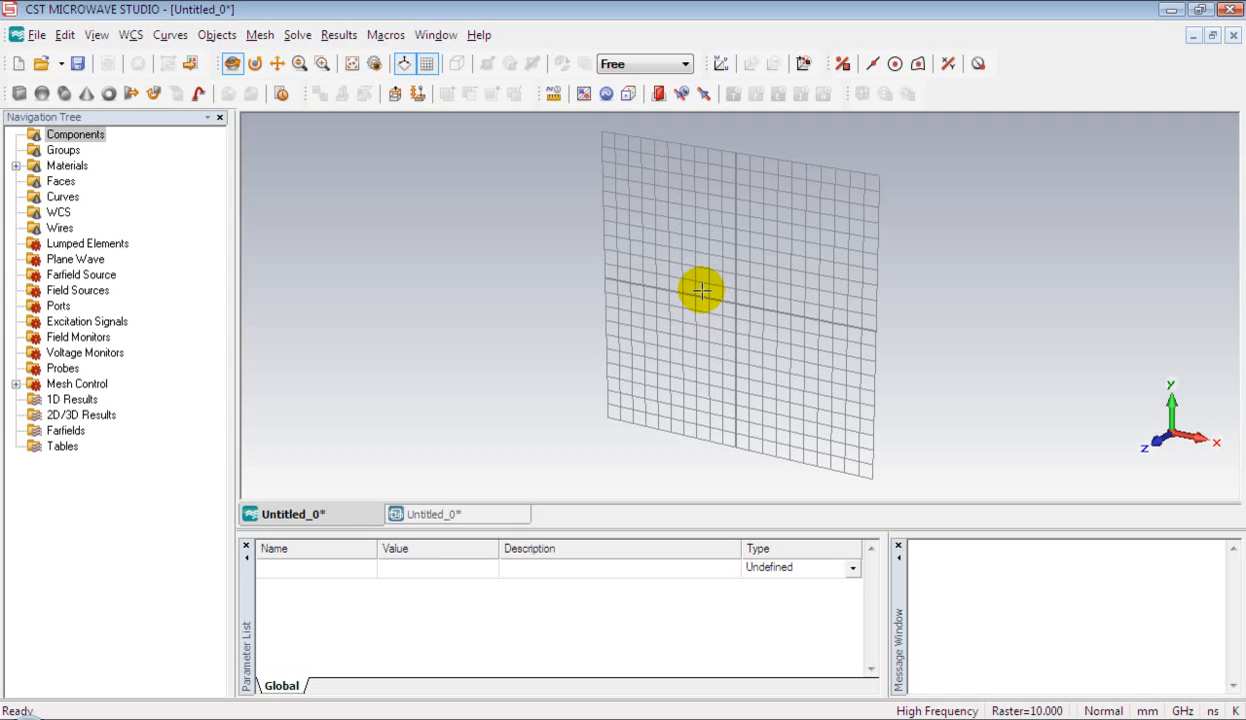
pyautogui.moveTo(646, 327)
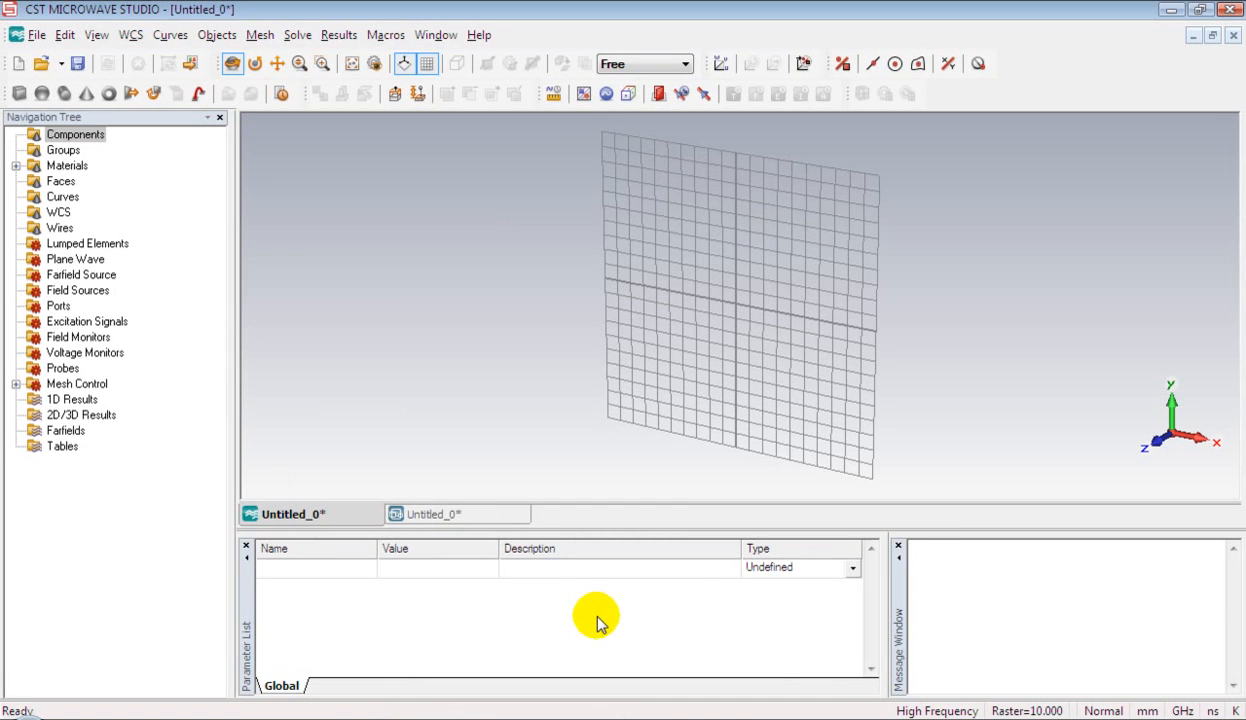
pyautogui.moveTo(300, 557)
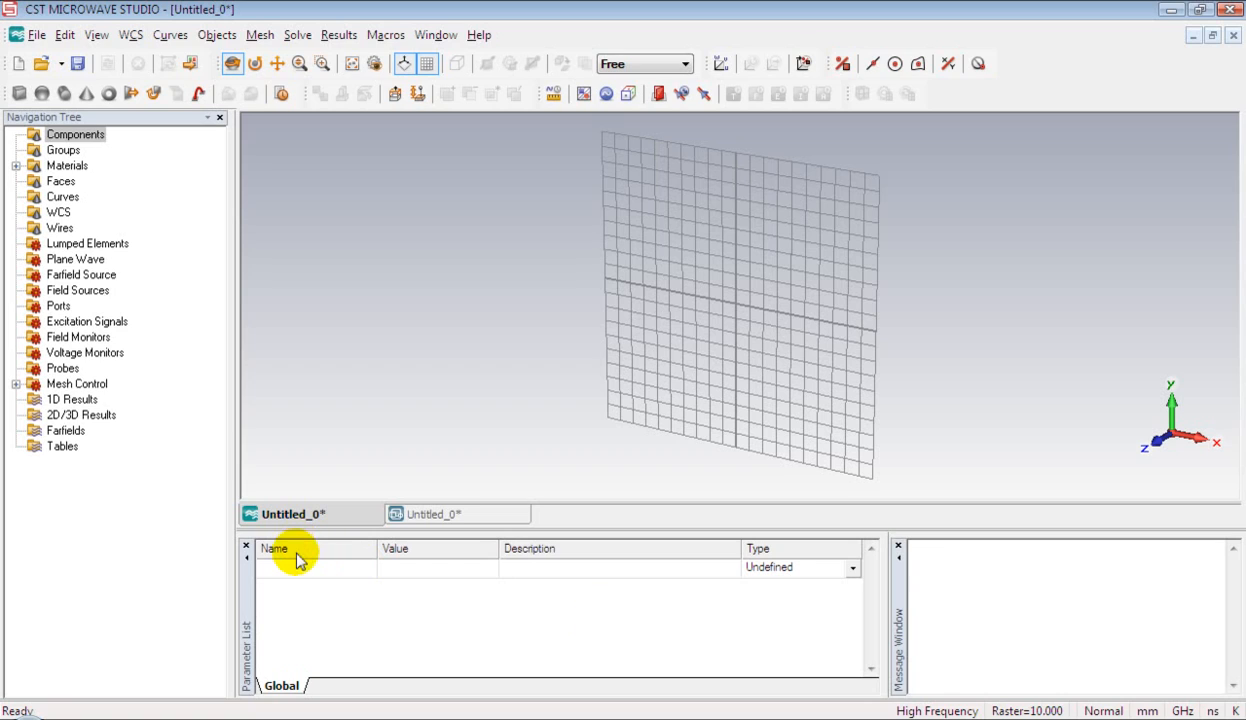
# Enter parameter L with value 38, then W with value 51.
pyautogui.write('L')
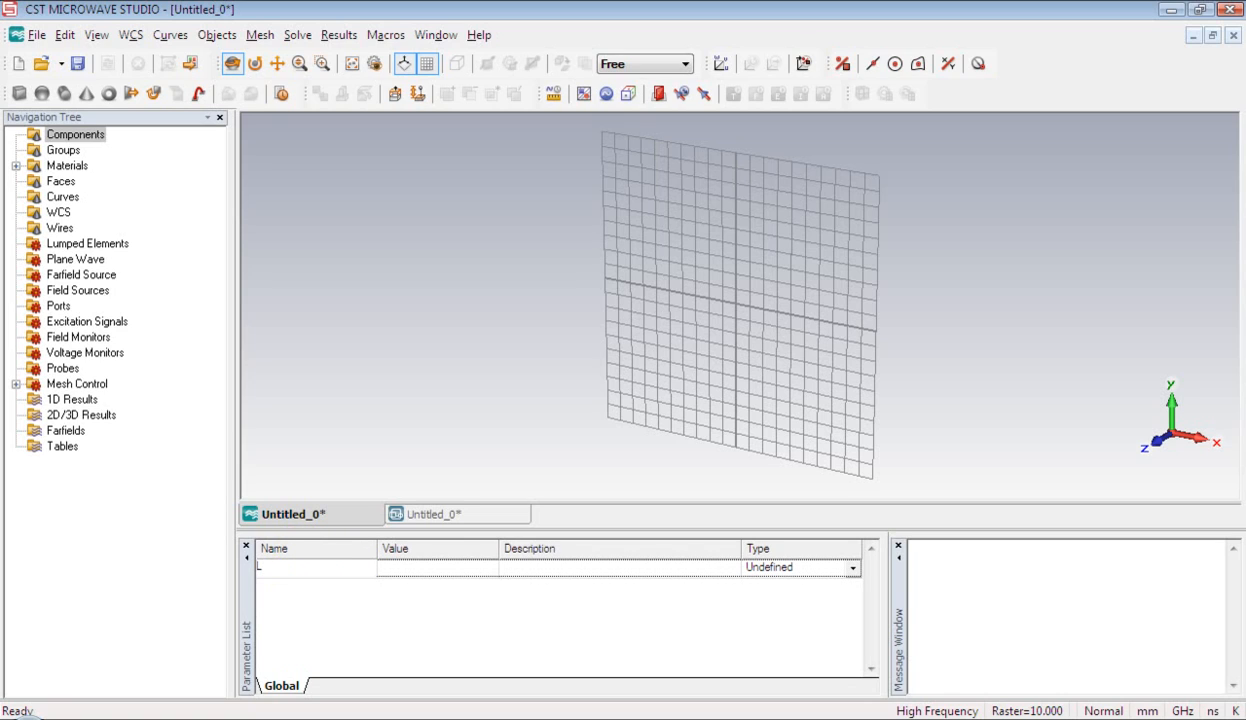
pyautogui.click(395, 567)
pyautogui.write('38')
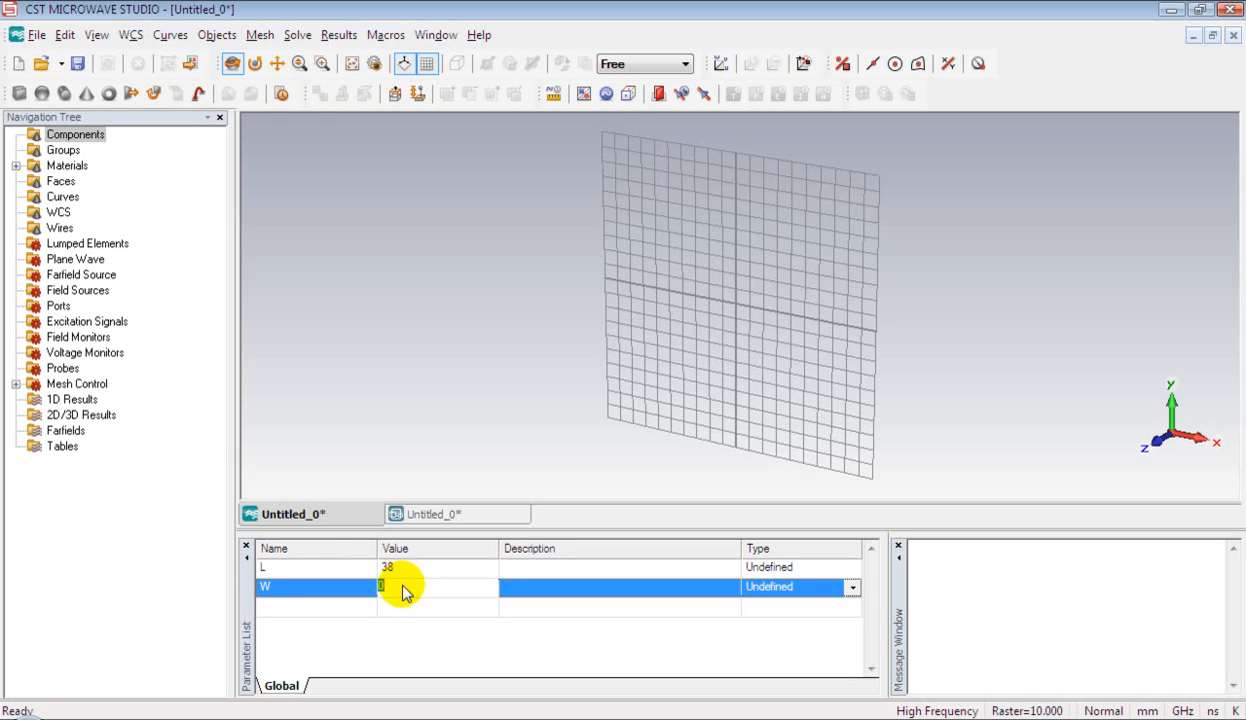
pyautogui.write('51')
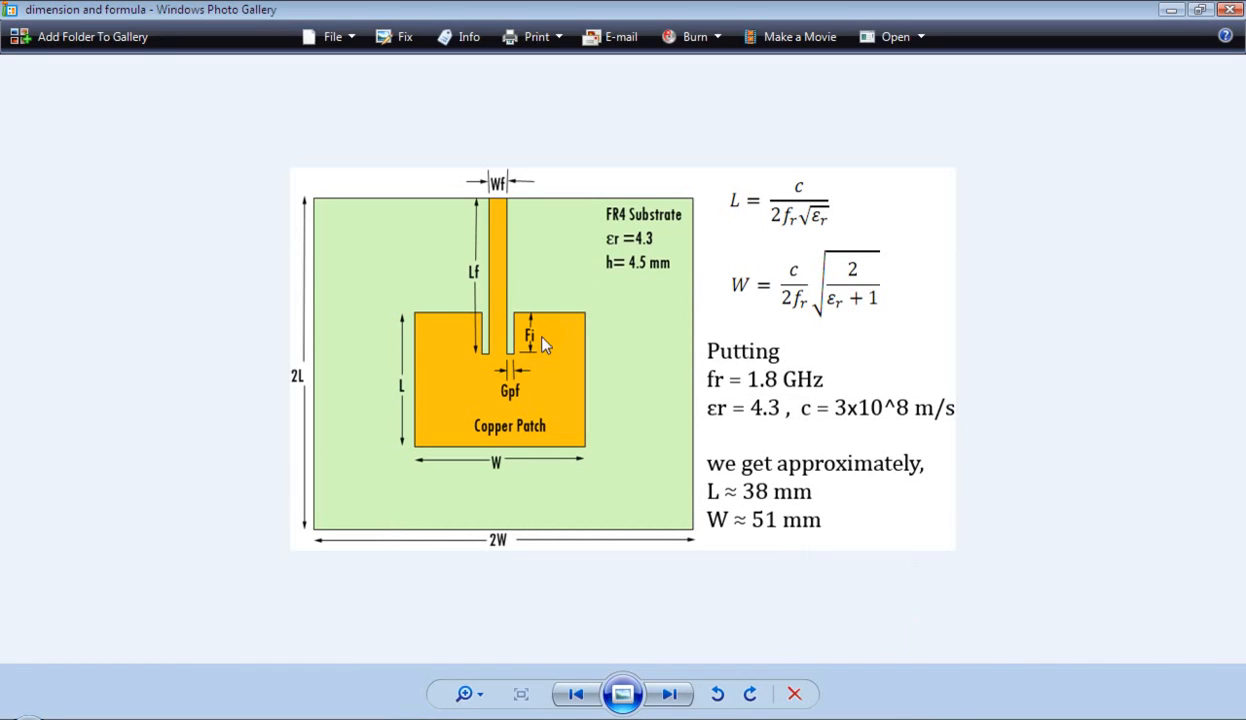
pyautogui.moveTo(510, 210)
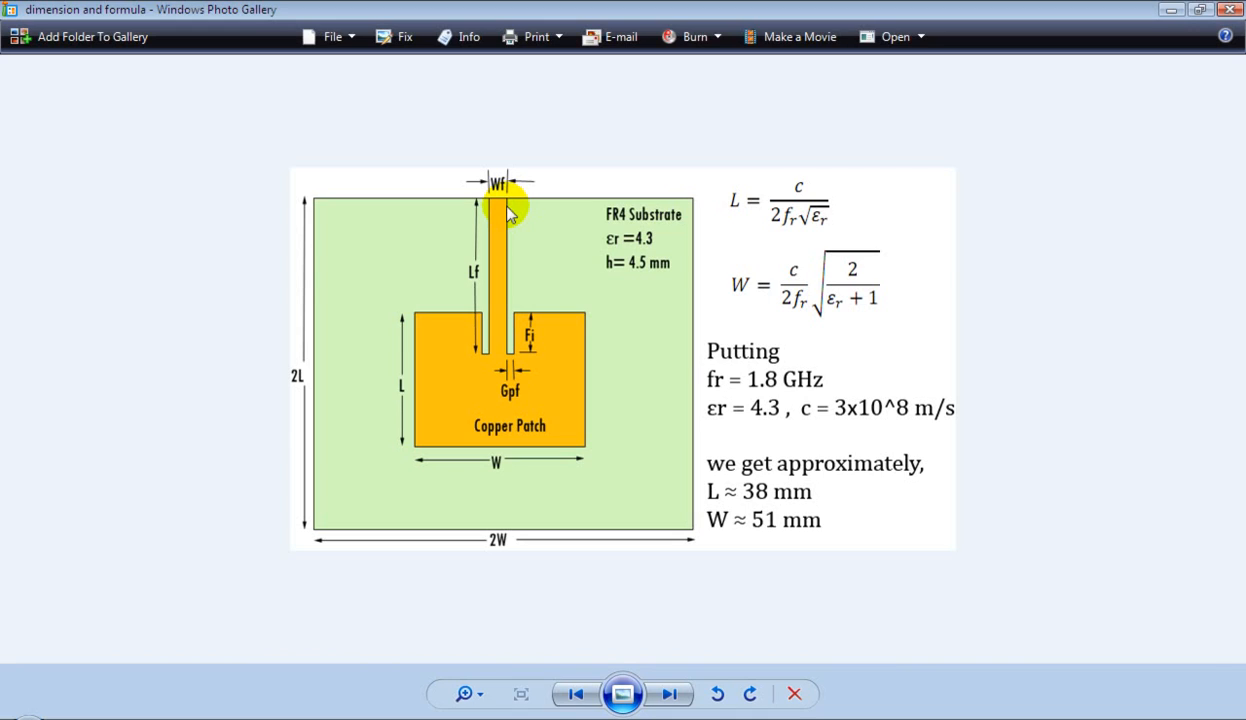
pyautogui.moveTo(505, 245)
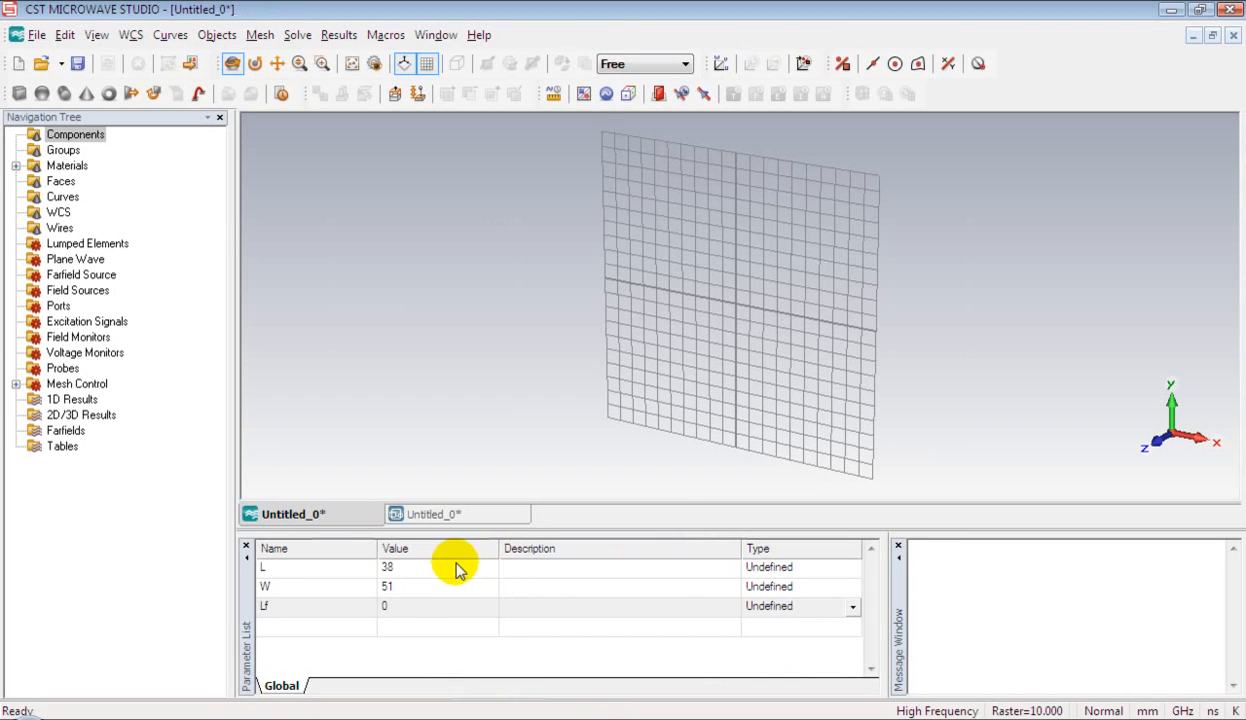
# Add parameter rows Lf = 31.5, Wf = 8.7 and Fi = 12.5.
pyautogui.write('3')
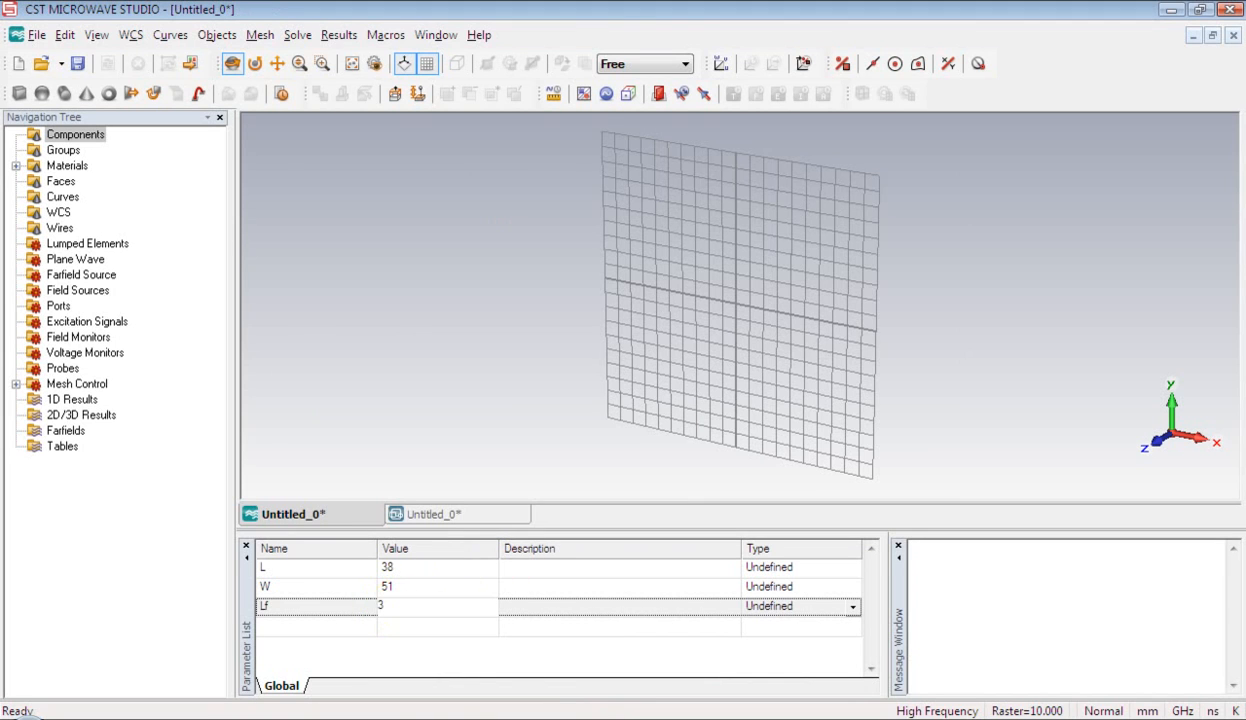
pyautogui.write('31.5')
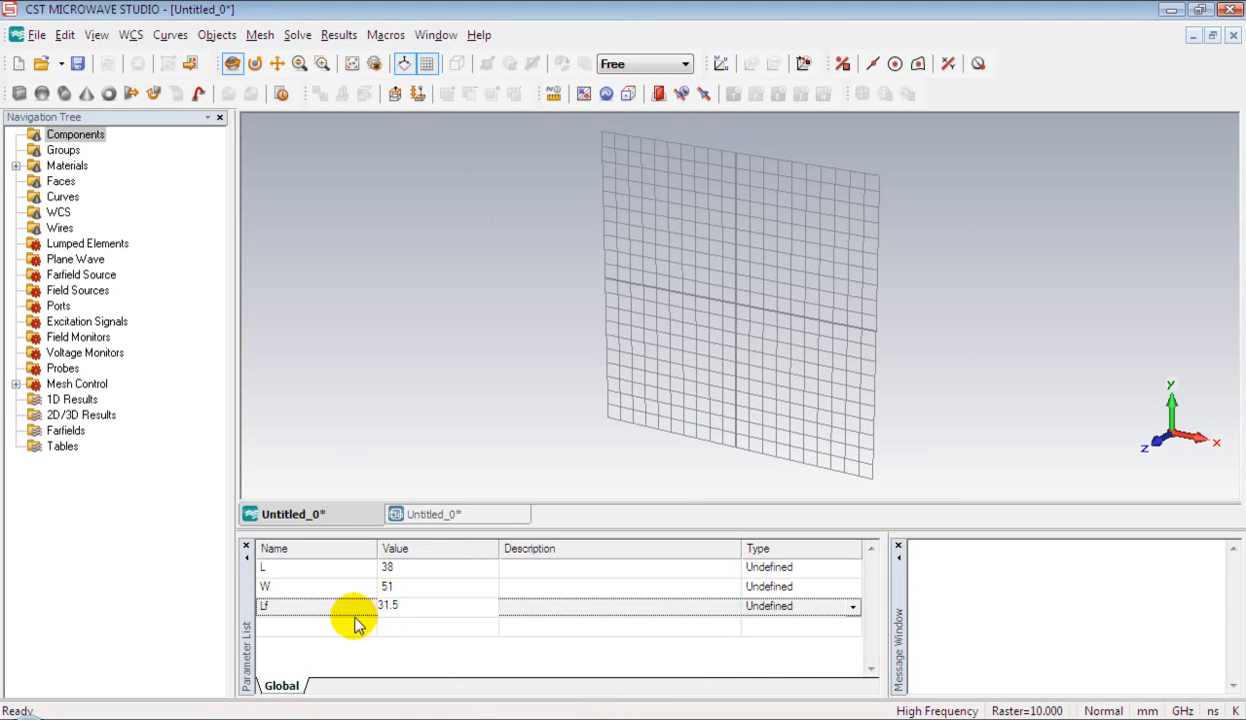
pyautogui.click(340, 627)
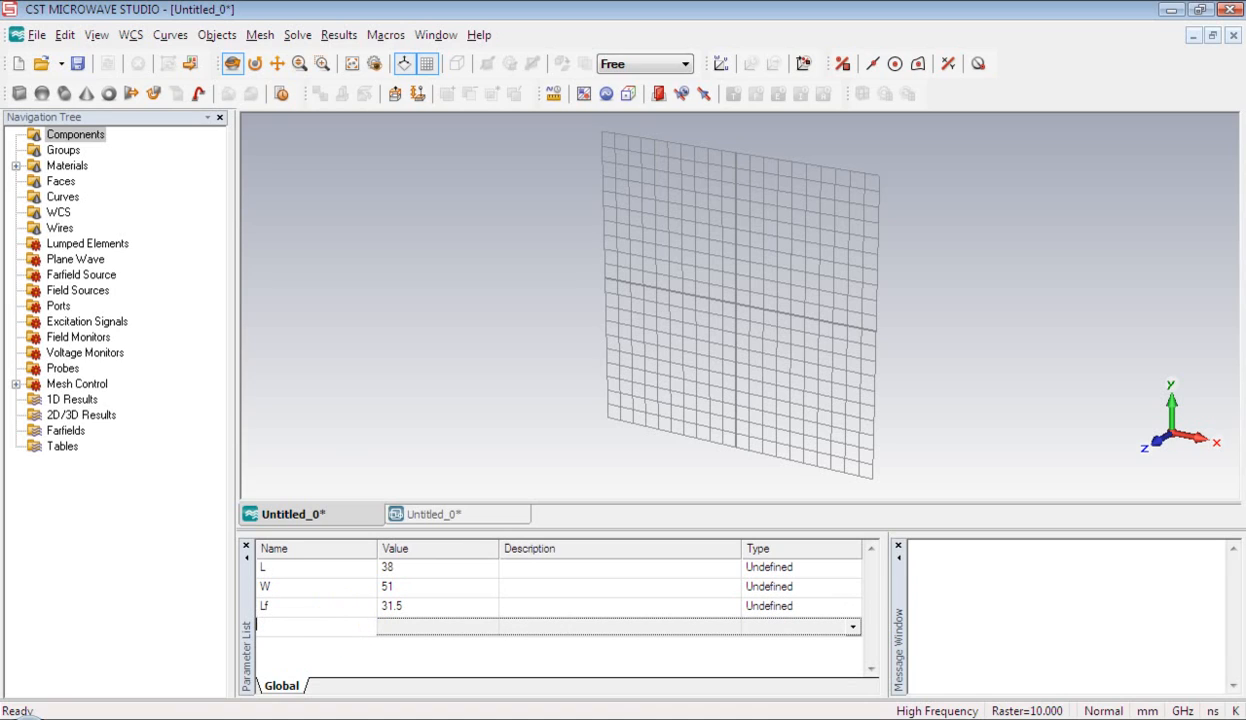
pyautogui.write('Wf')
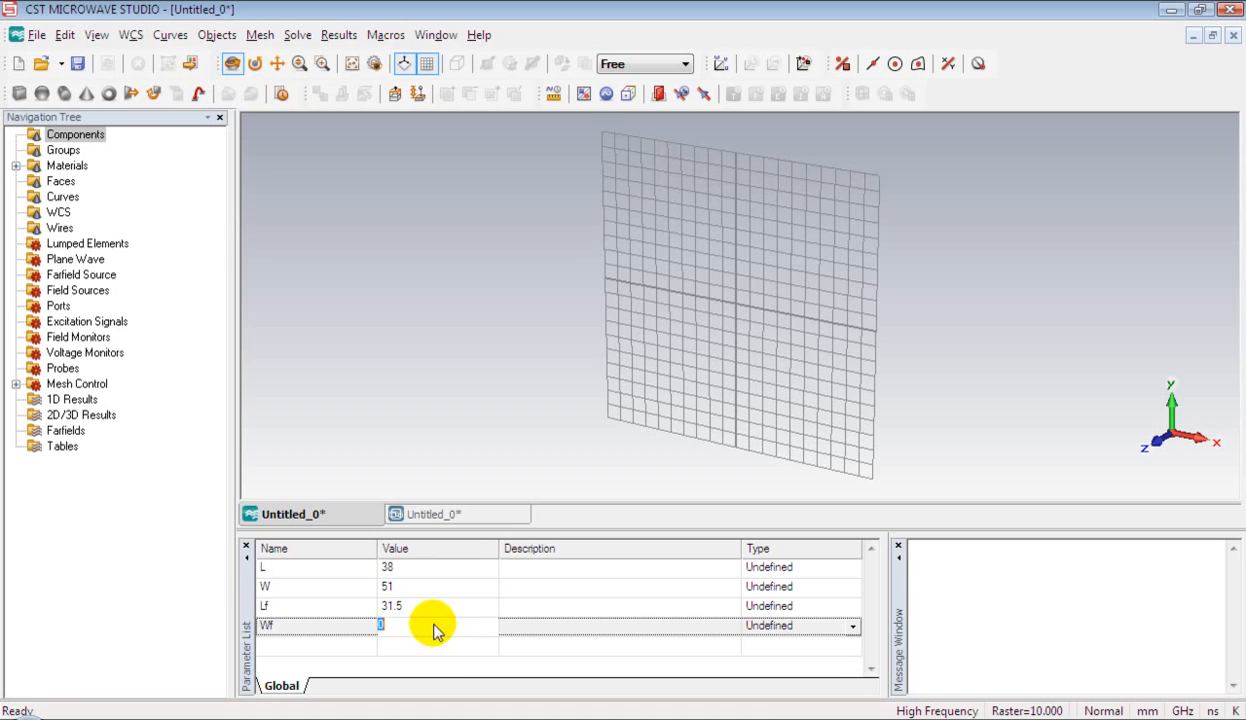
pyautogui.write('8.7')
pyautogui.click(317, 645)
pyautogui.write('Fi')
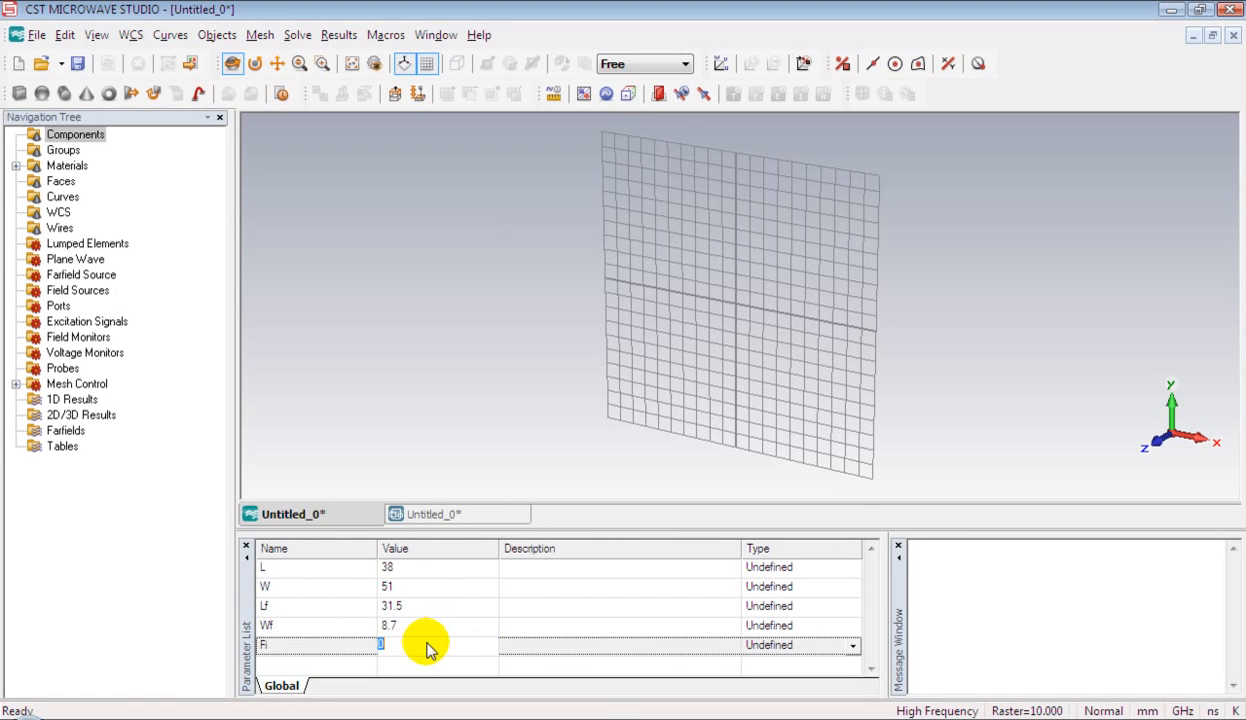
pyautogui.write('12.5')
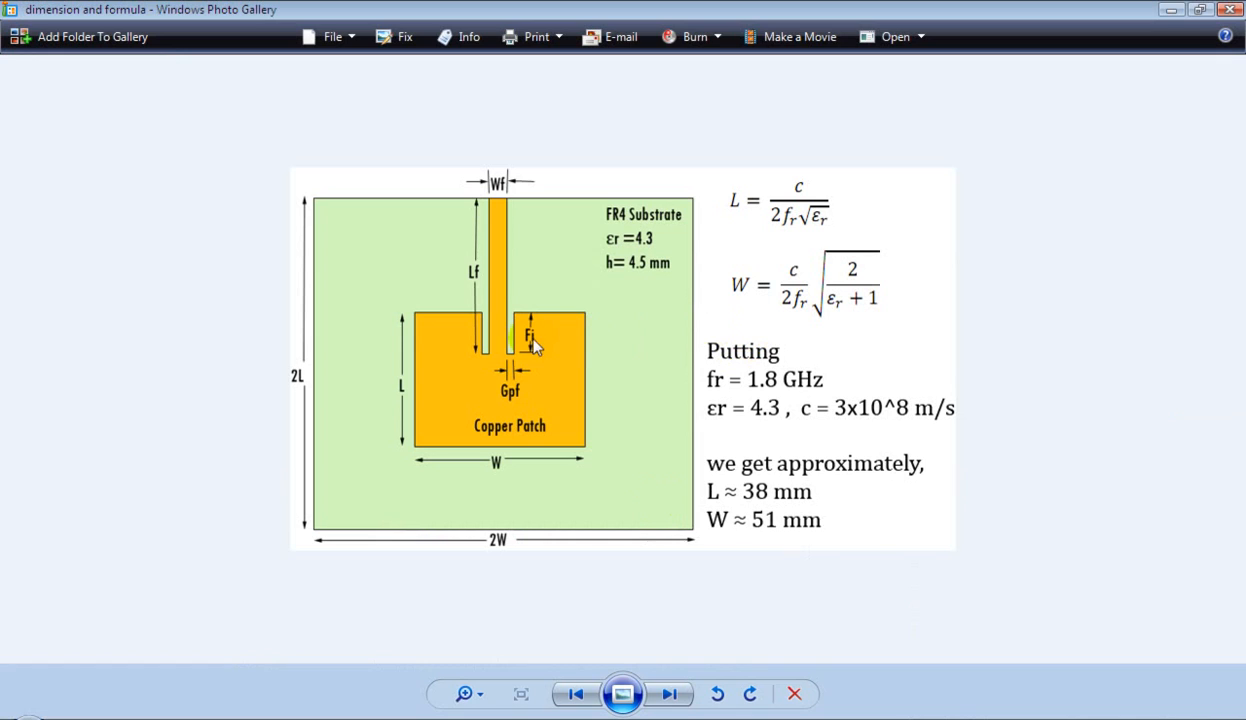
pyautogui.moveTo(512, 347)
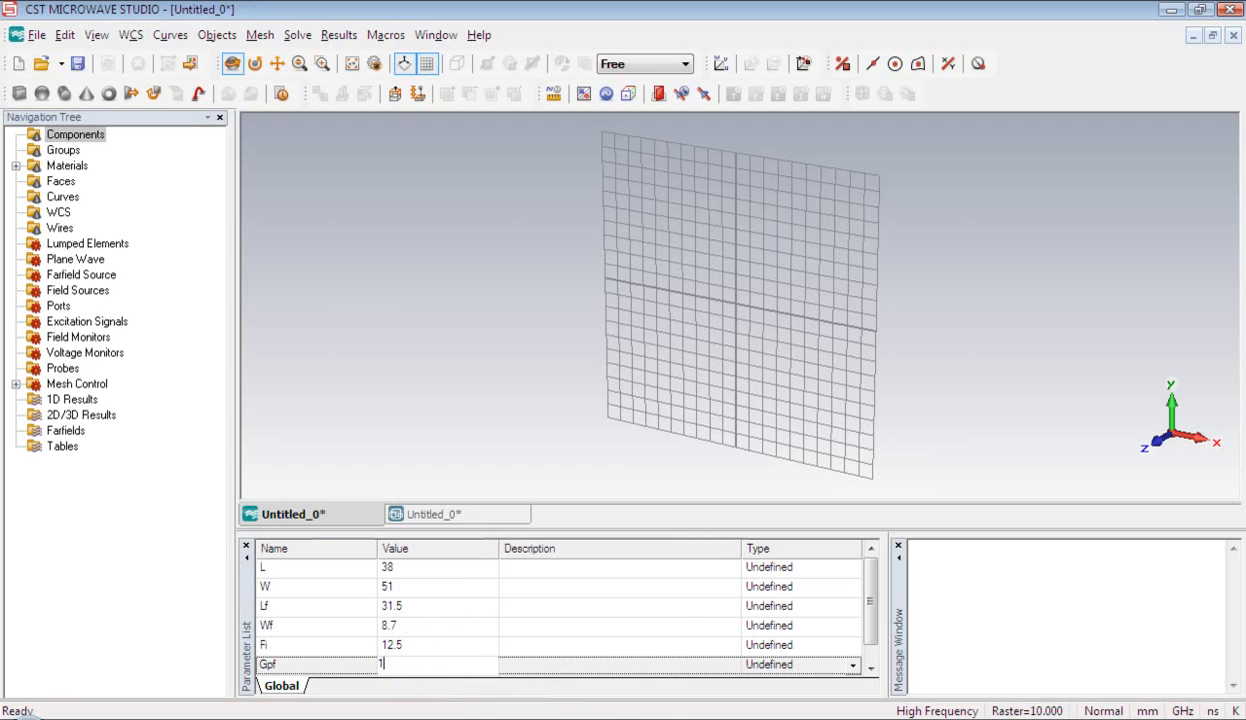
# Add parameter rows Gpf = 1, h = 4.5 and Mt = 0.1.
pyautogui.scroll(-3)
pyautogui.write('h')
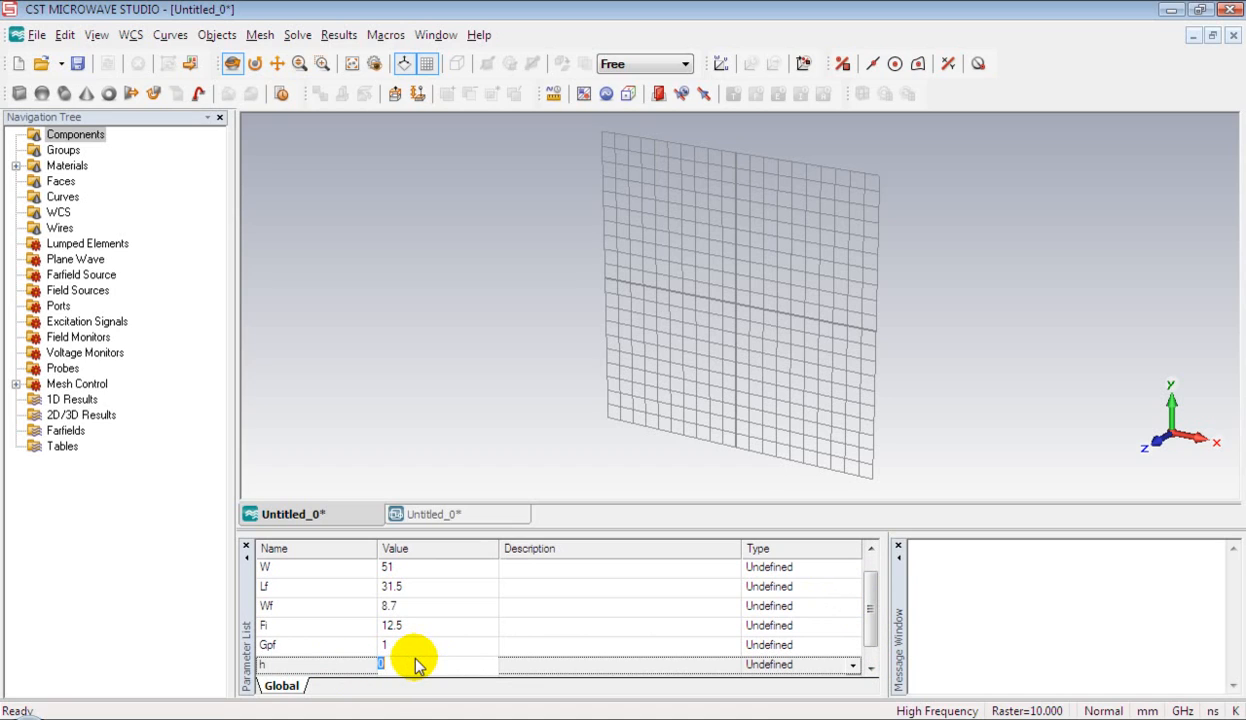
pyautogui.write('4.5')
pyautogui.write('Mt')
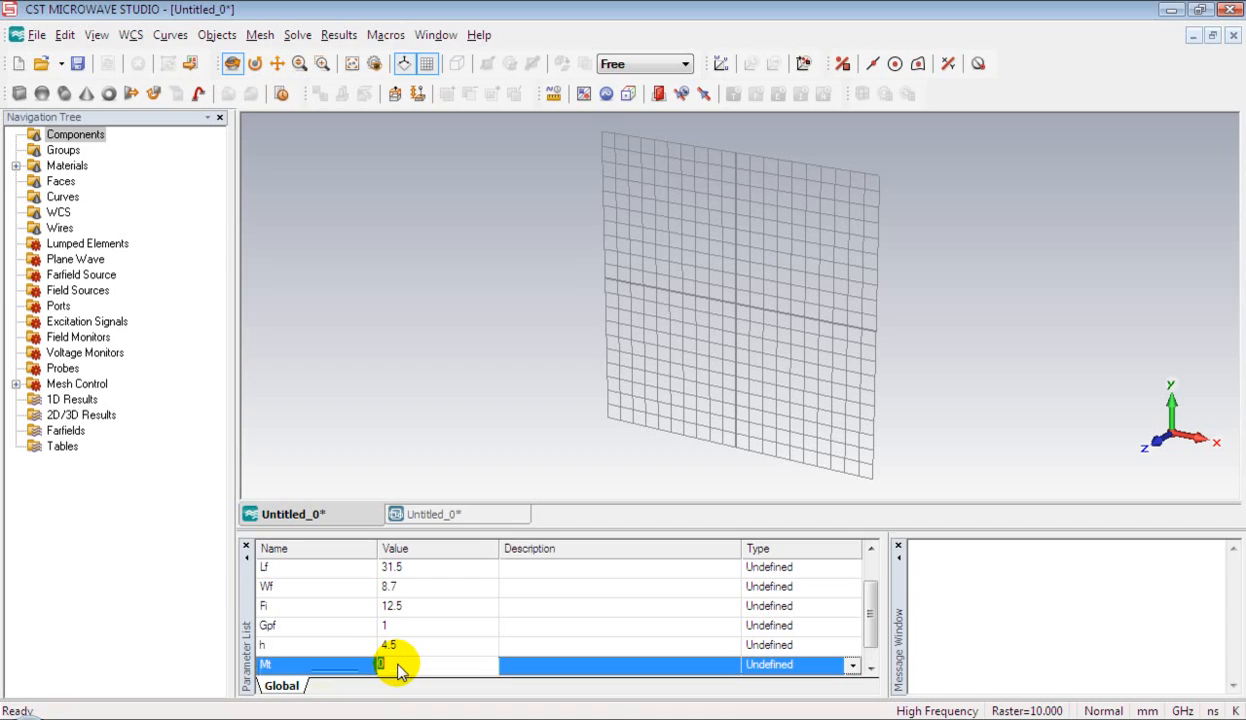
pyautogui.write('0.1')
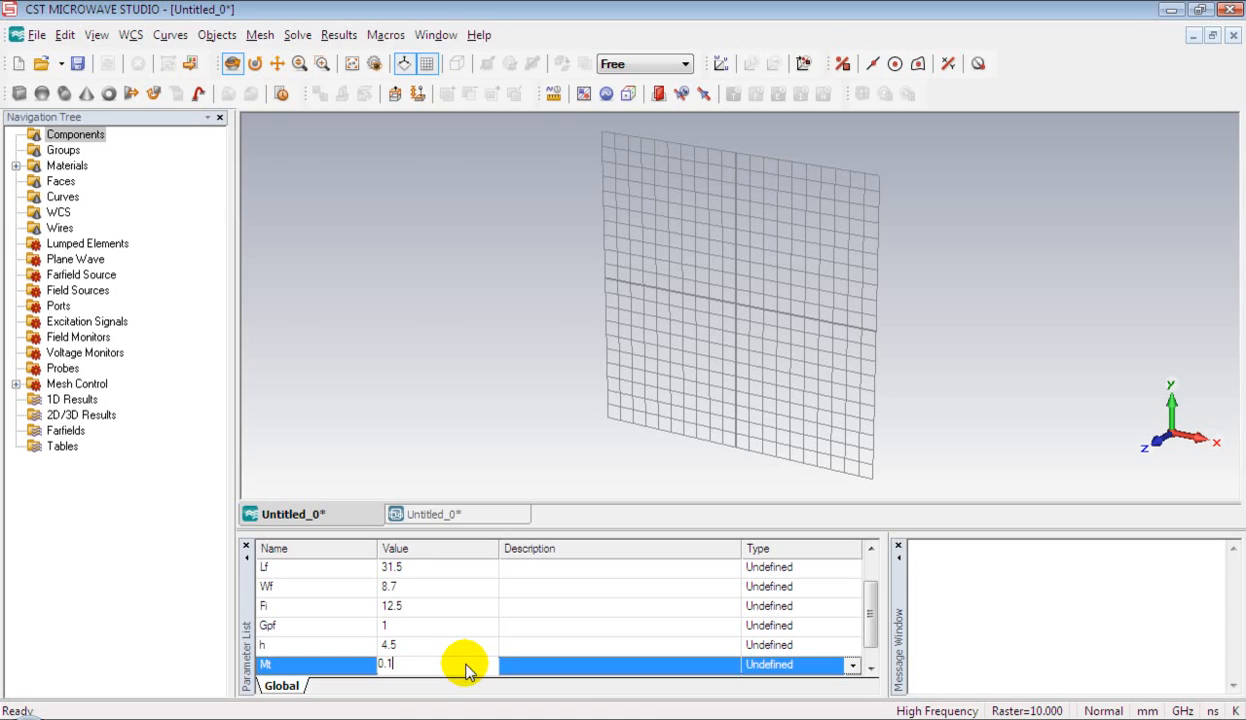
# Activate the Local Coordinate System from the WCS menu.
pyautogui.click(131, 34)
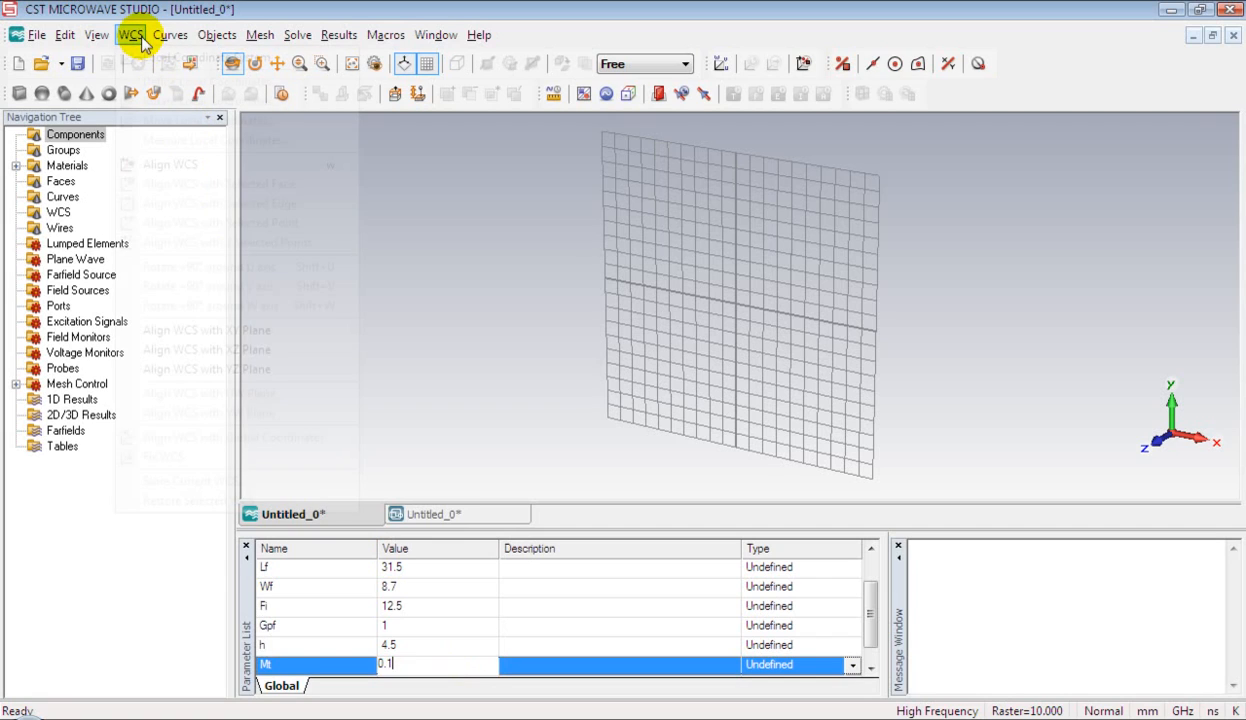
pyautogui.click(131, 34)
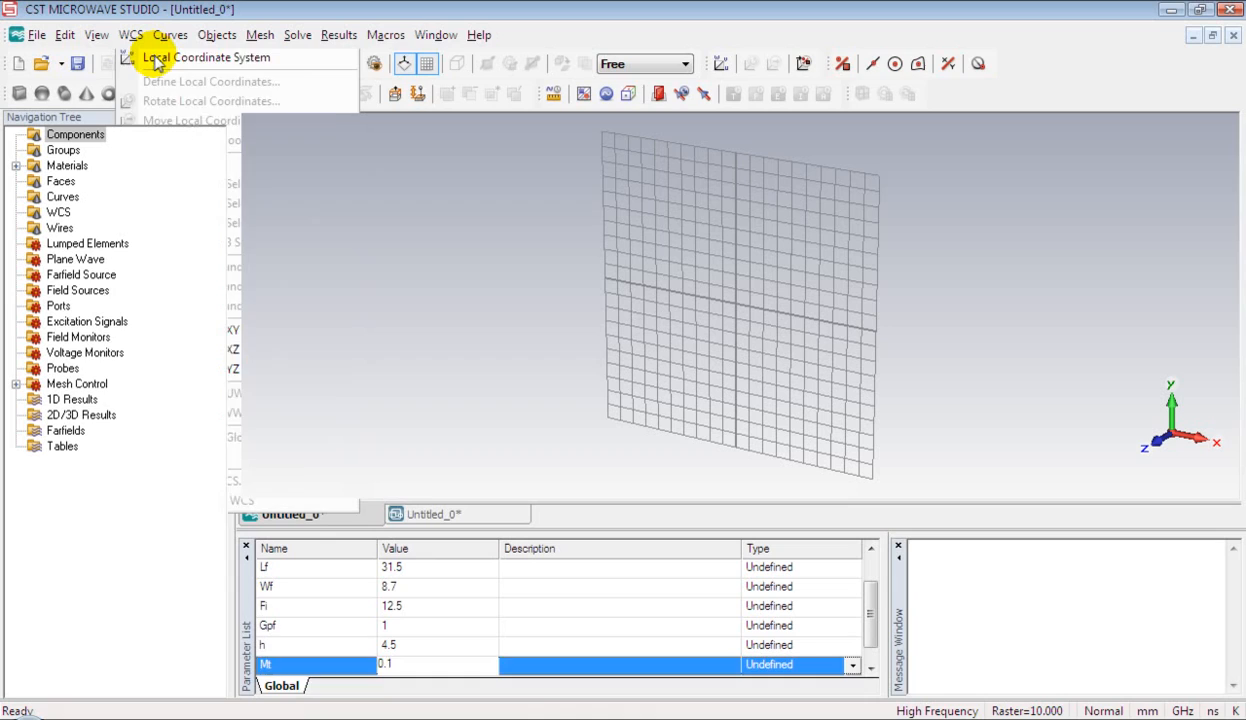
pyautogui.click(207, 57)
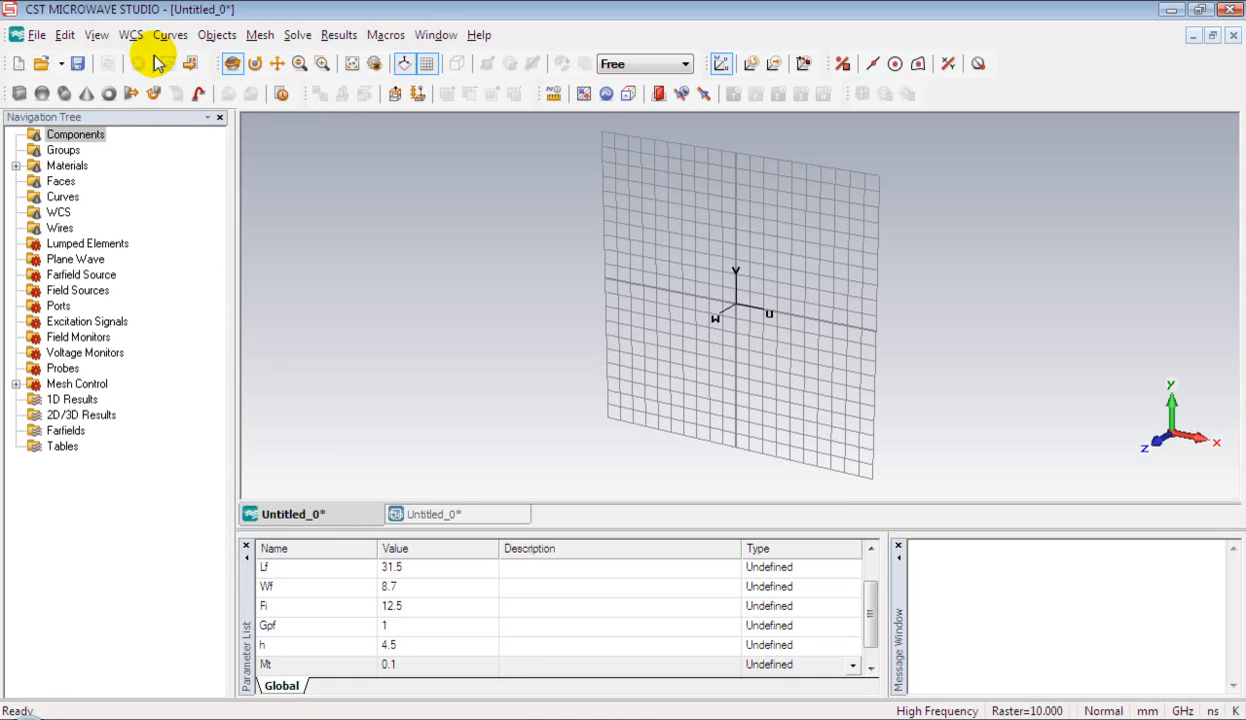
# Start a new brick with the Create Brick tool and name it 'substrate'.
pyautogui.click(19, 93)
pyautogui.write('sub')
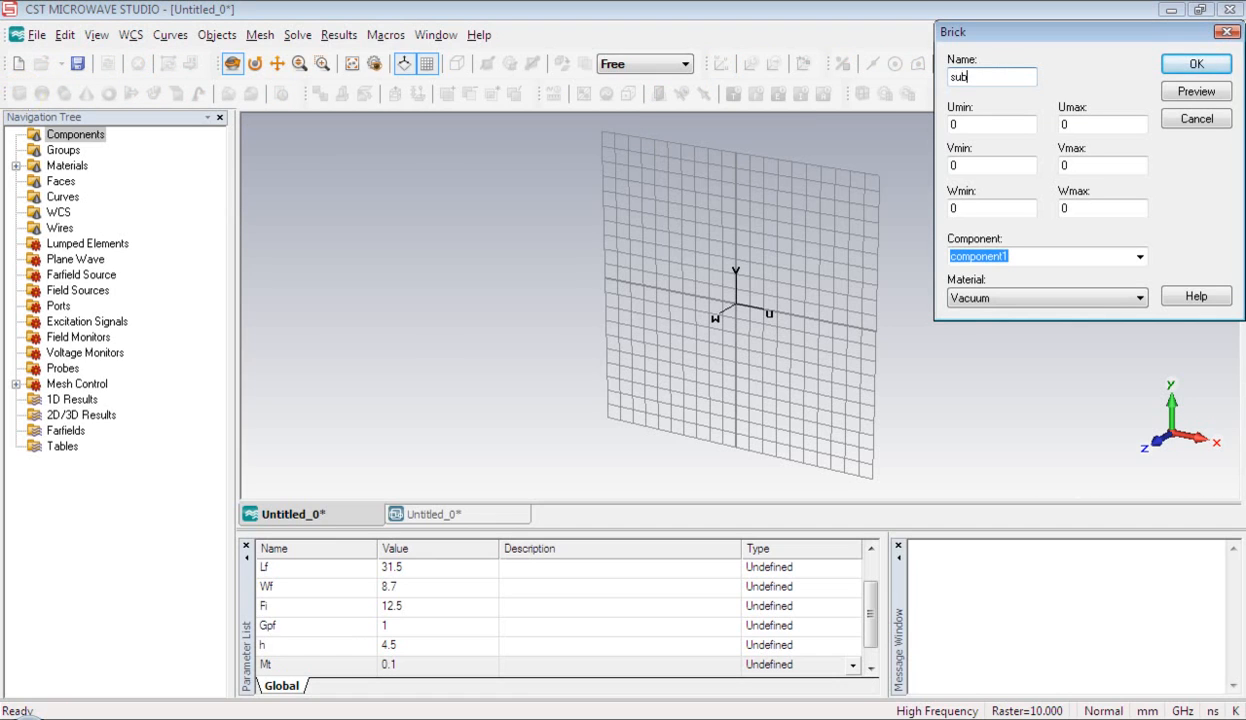
pyautogui.write('tr')
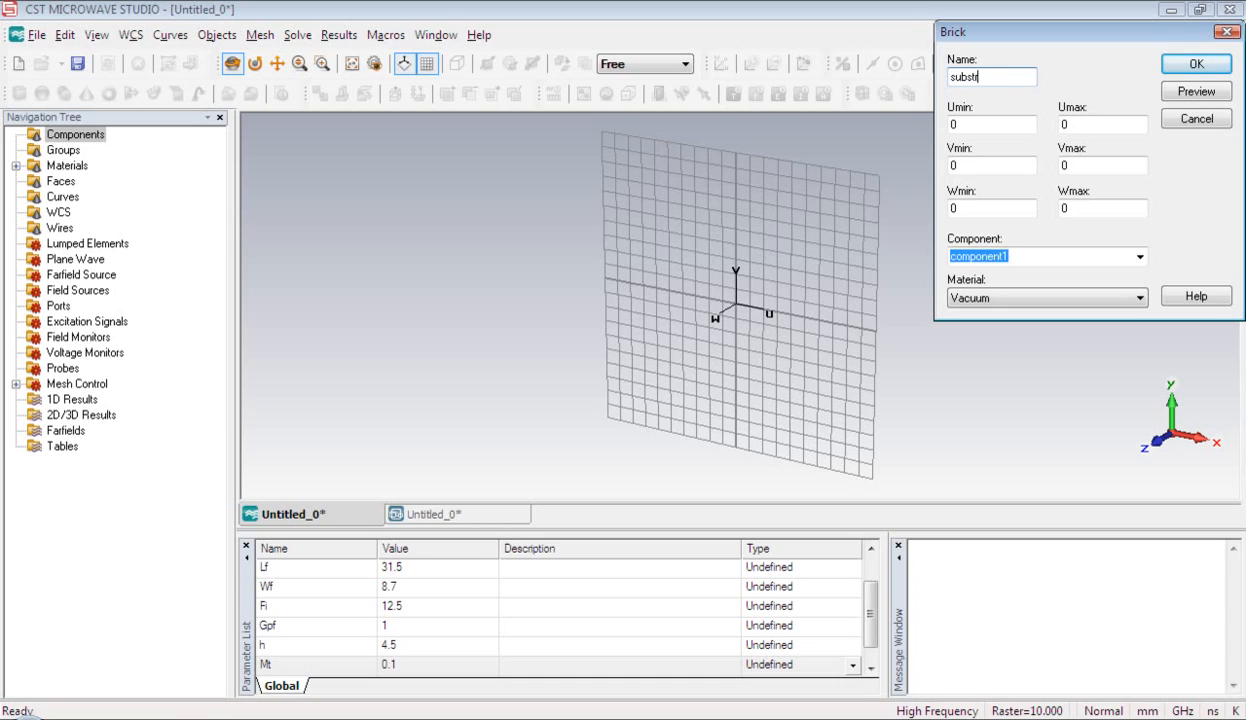
pyautogui.write('ate')
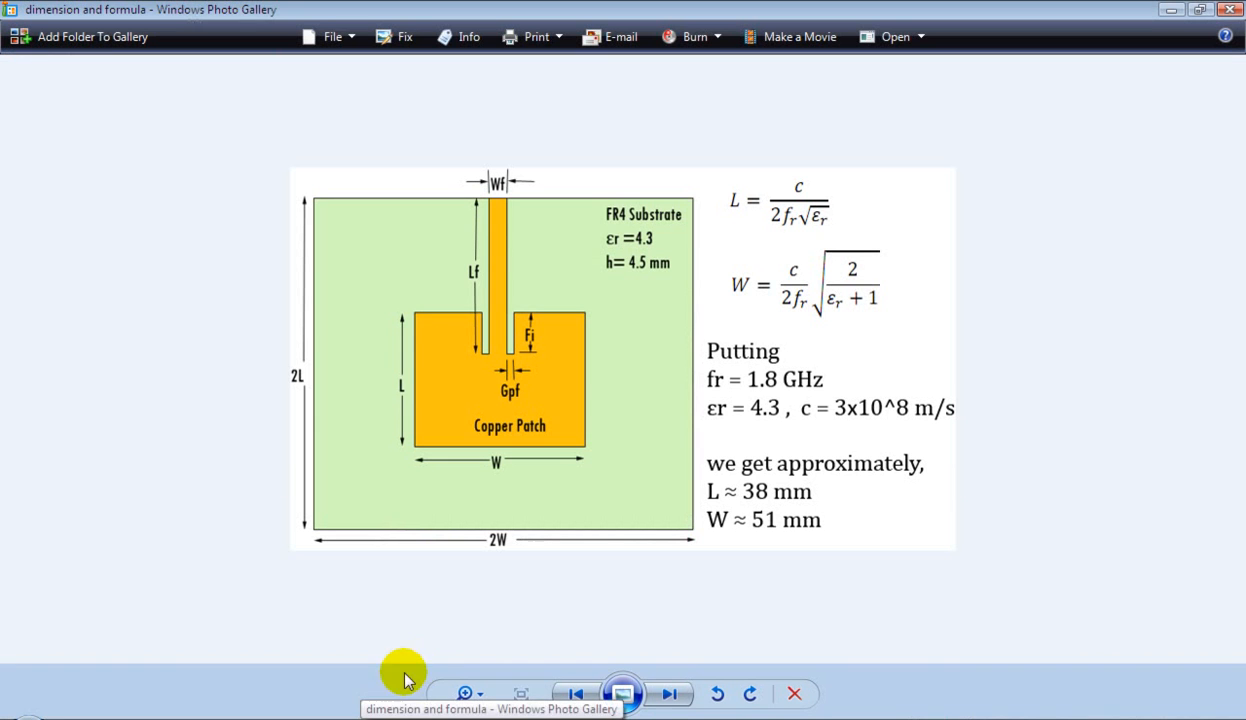
pyautogui.moveTo(520, 548)
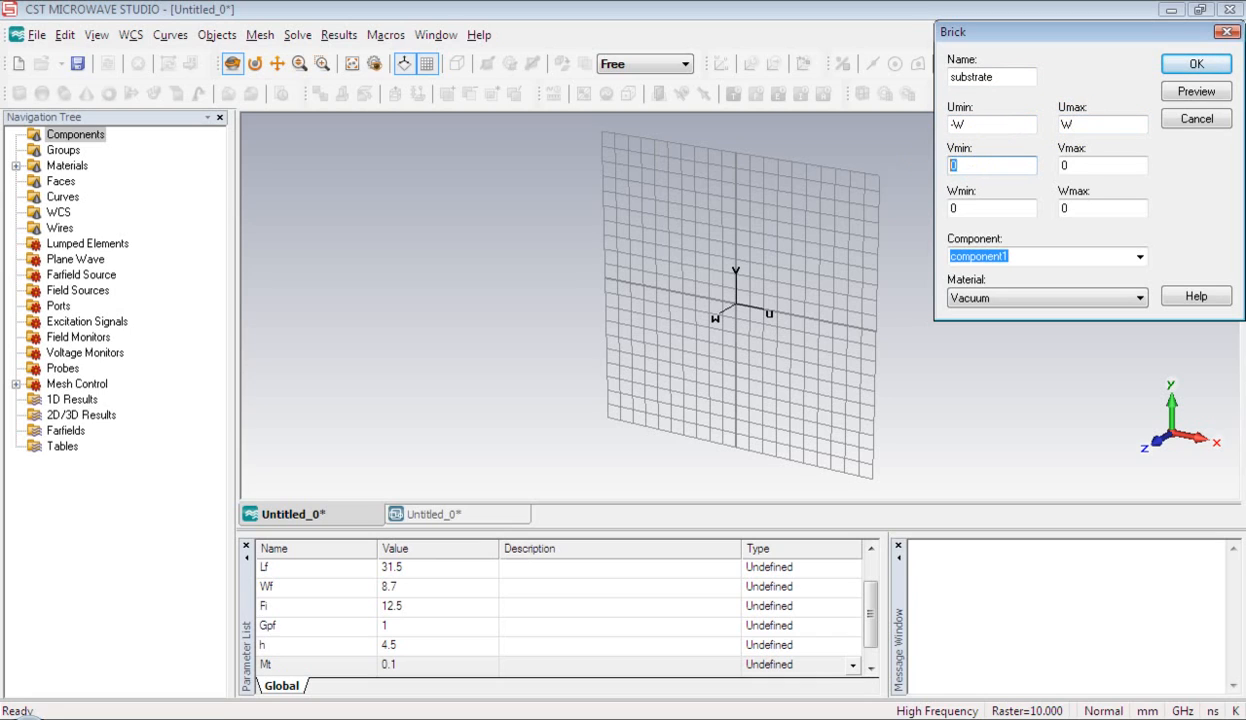
# Enter the brick's V extent -L to L and W extent 0 to h.
pyautogui.write('-L')
pyautogui.click(1103, 165)
pyautogui.write('L')
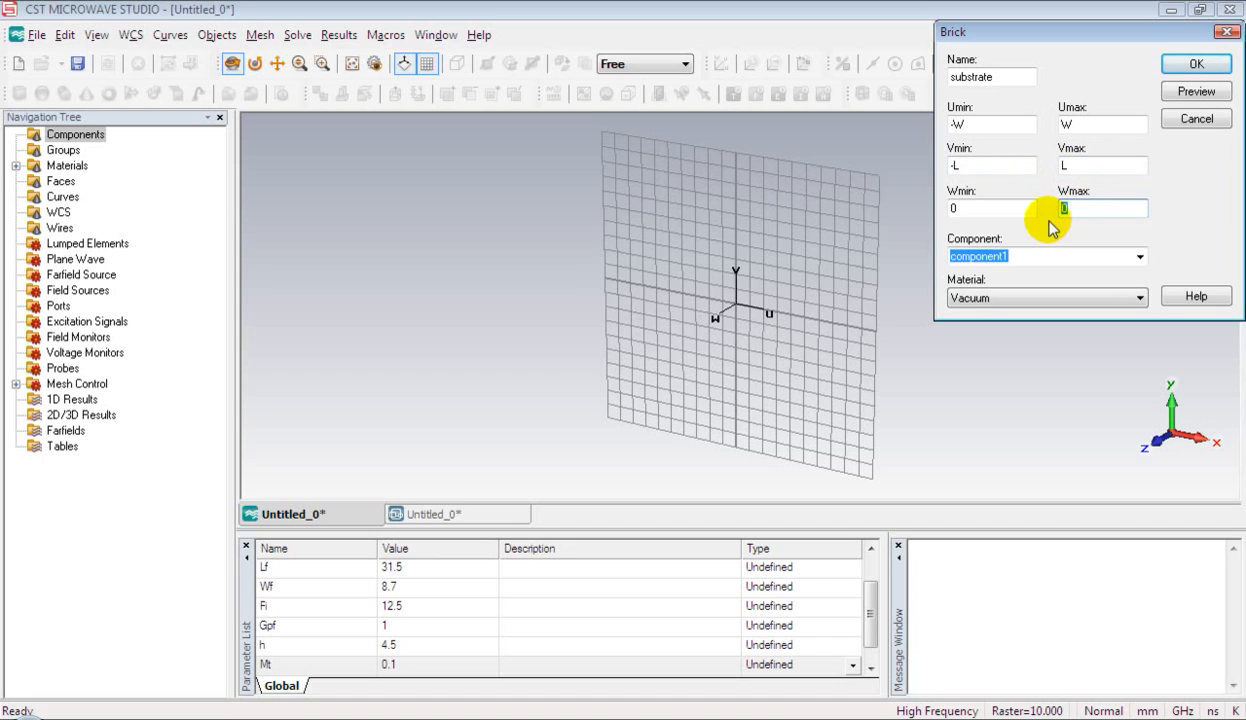
pyautogui.write('h')
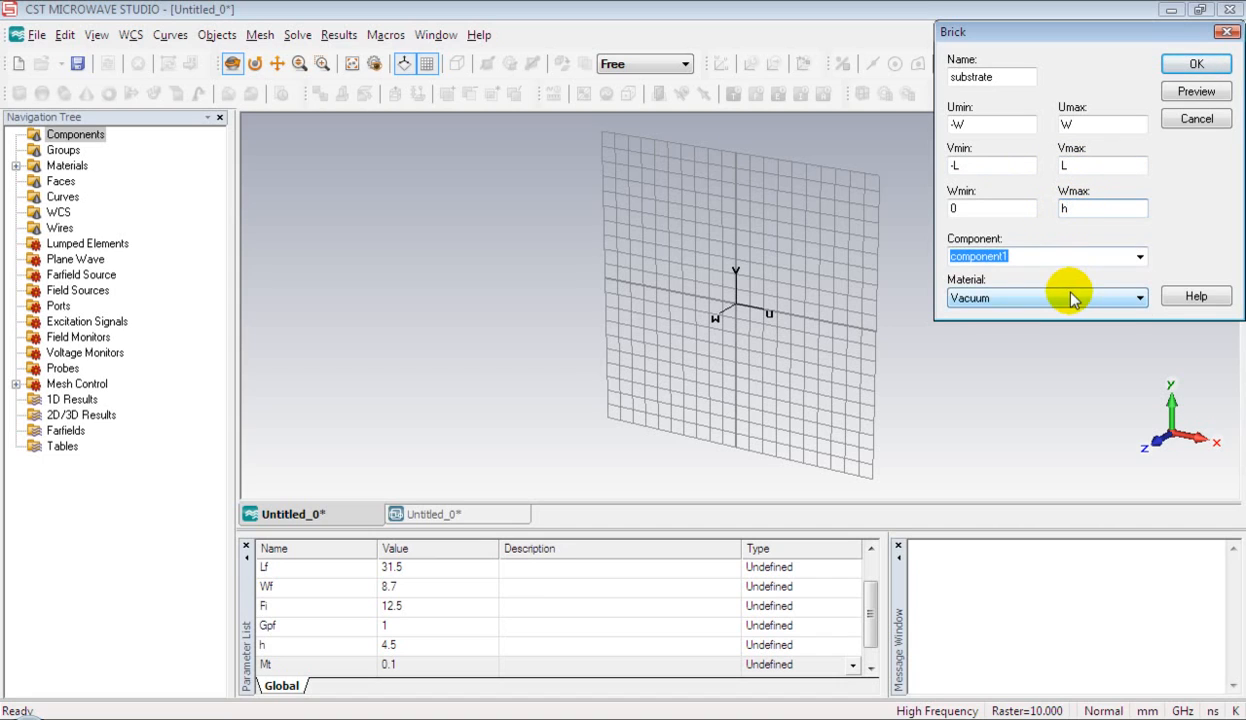
# Load FR-4 (lossy) from the material library for the substrate brick.
pyautogui.click(1138, 298)
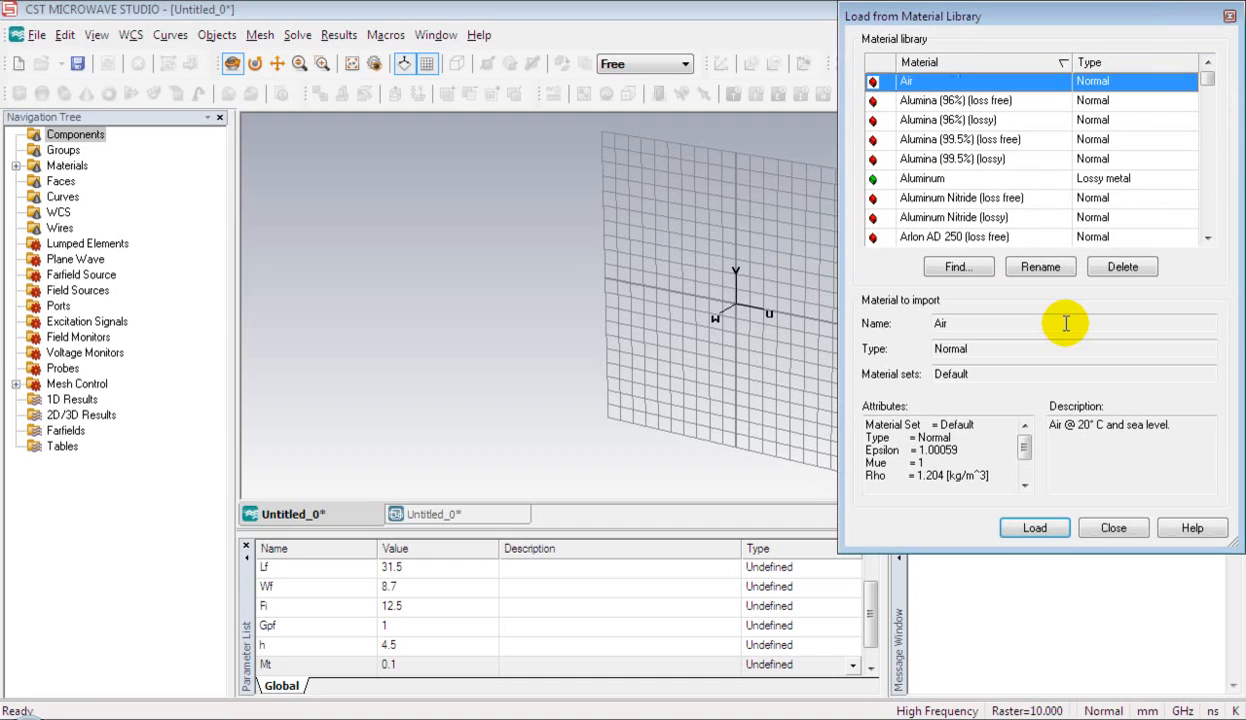
pyautogui.click(950, 217)
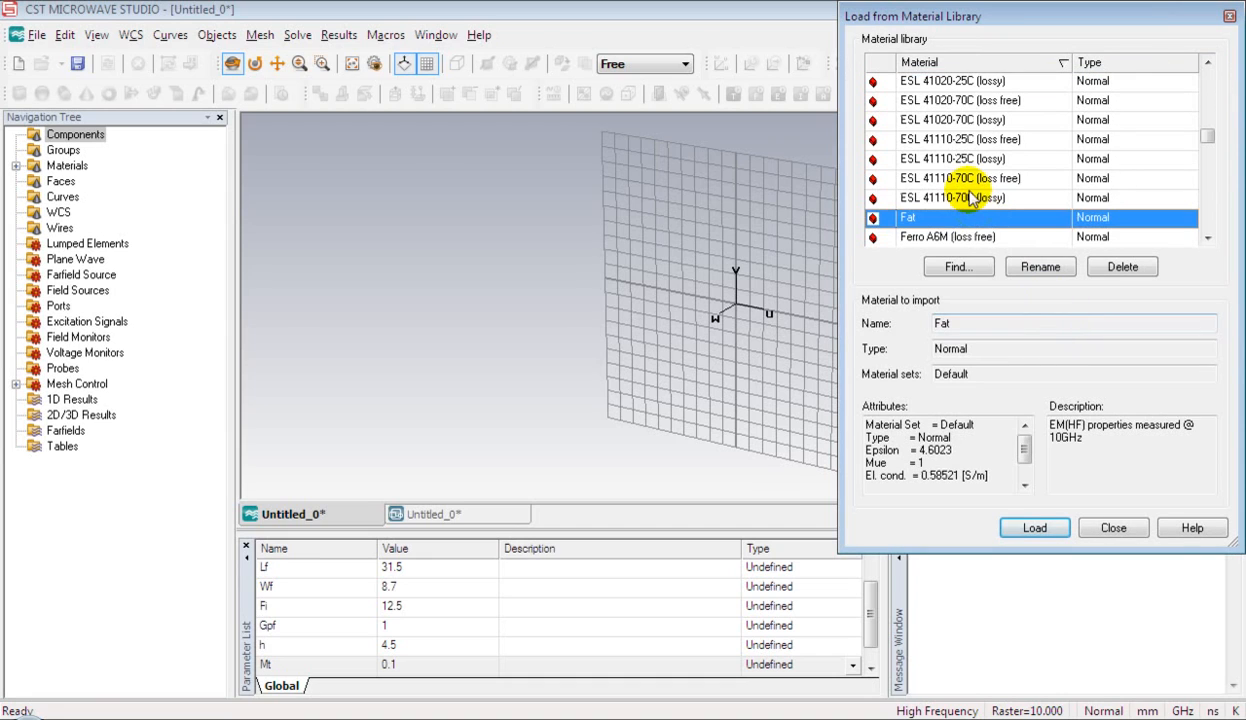
pyautogui.scroll(-3)
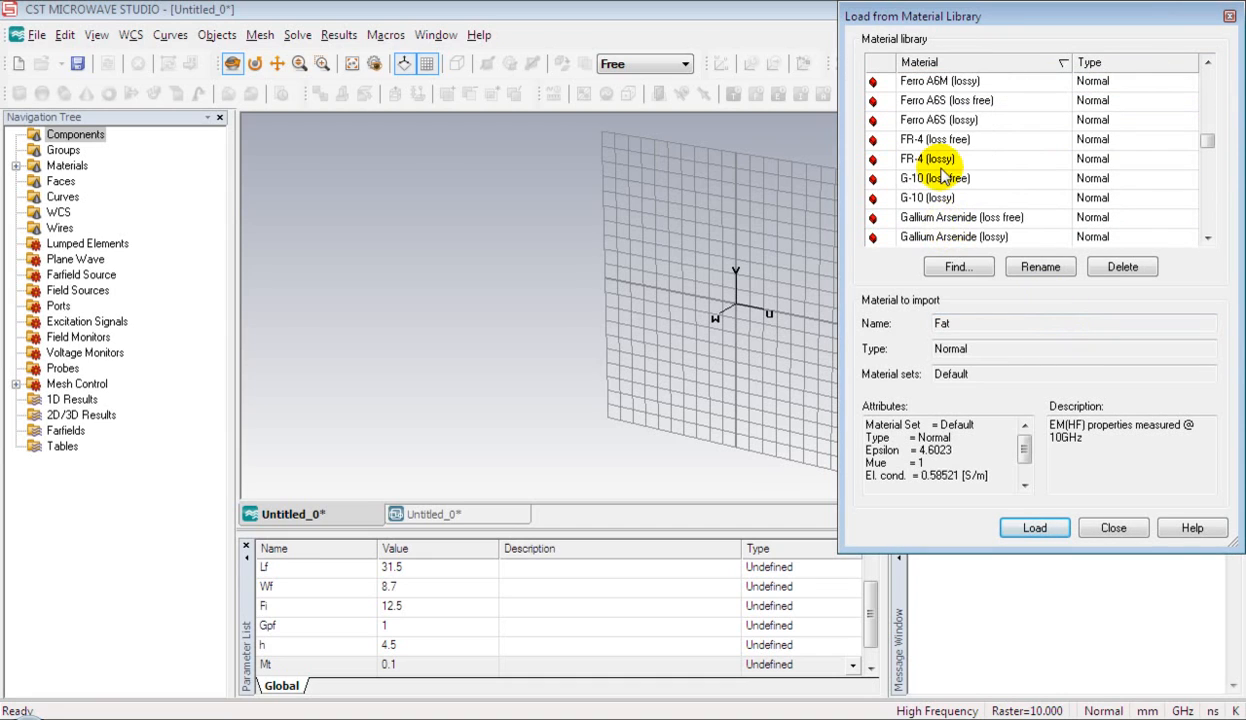
pyautogui.click(927, 159)
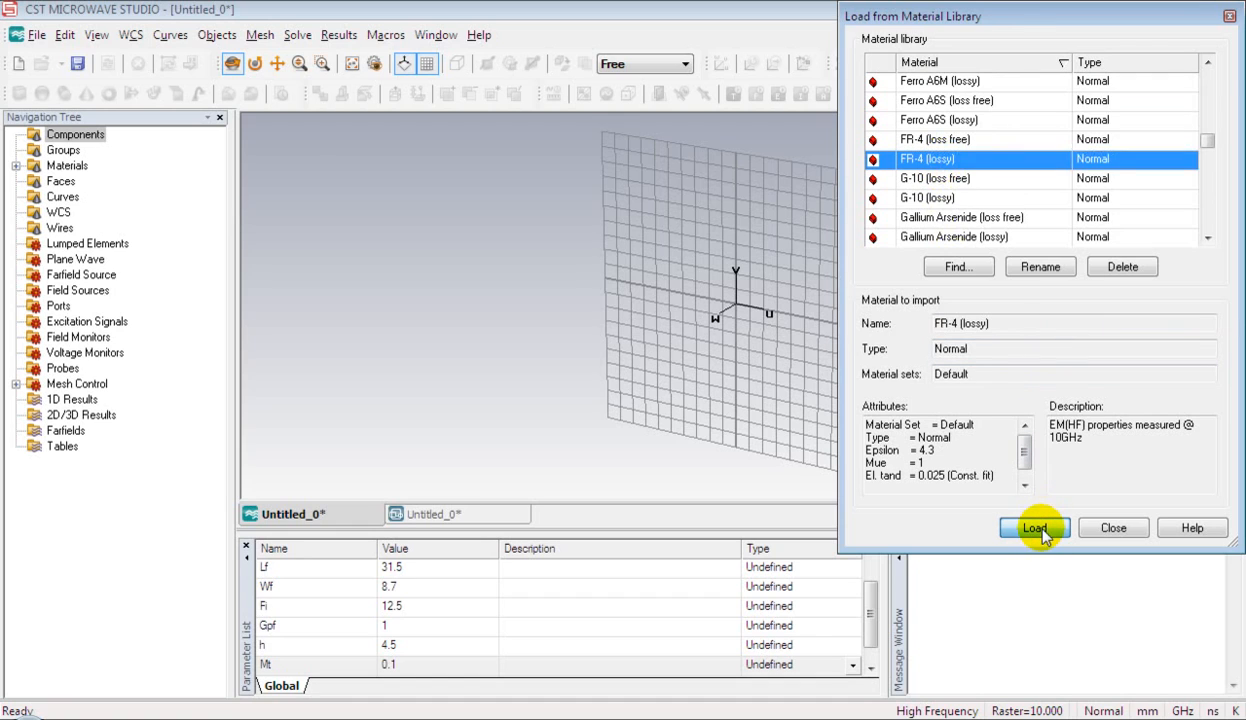
pyautogui.click(1034, 528)
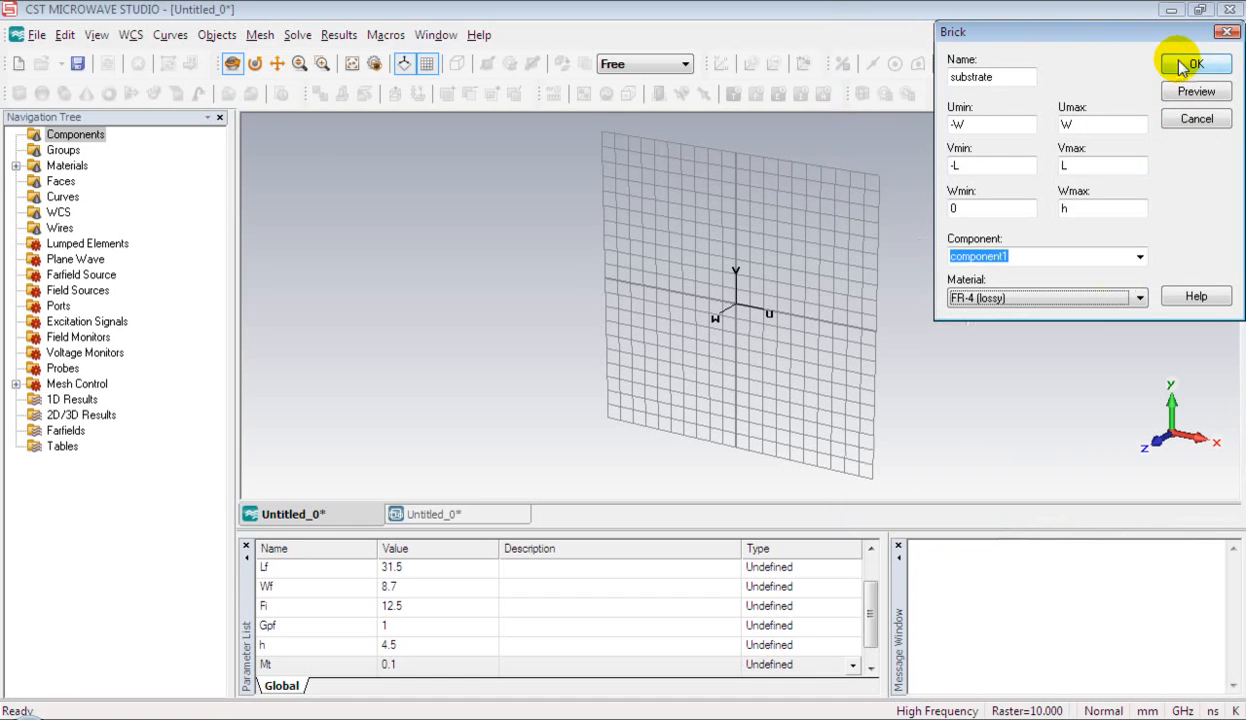
# Confirm the FR-4 substrate brick and orbit the view to see its edge.
pyautogui.click(1196, 64)
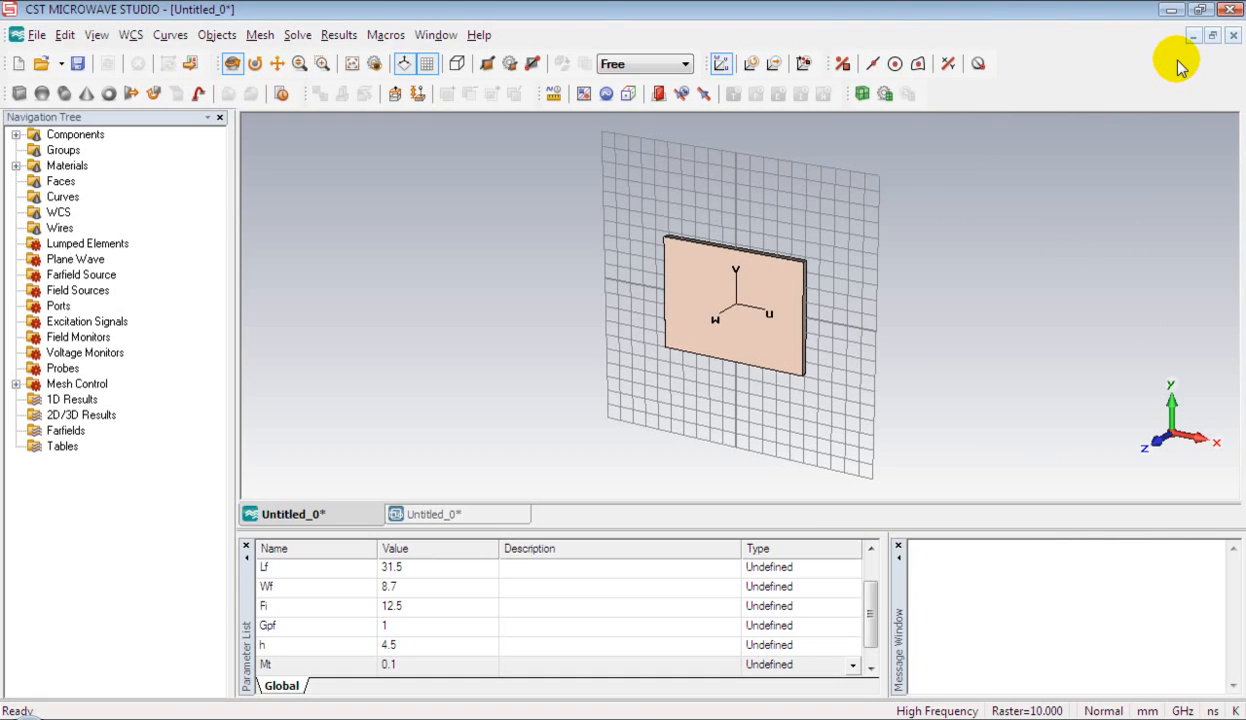
pyautogui.moveTo(315, 98)
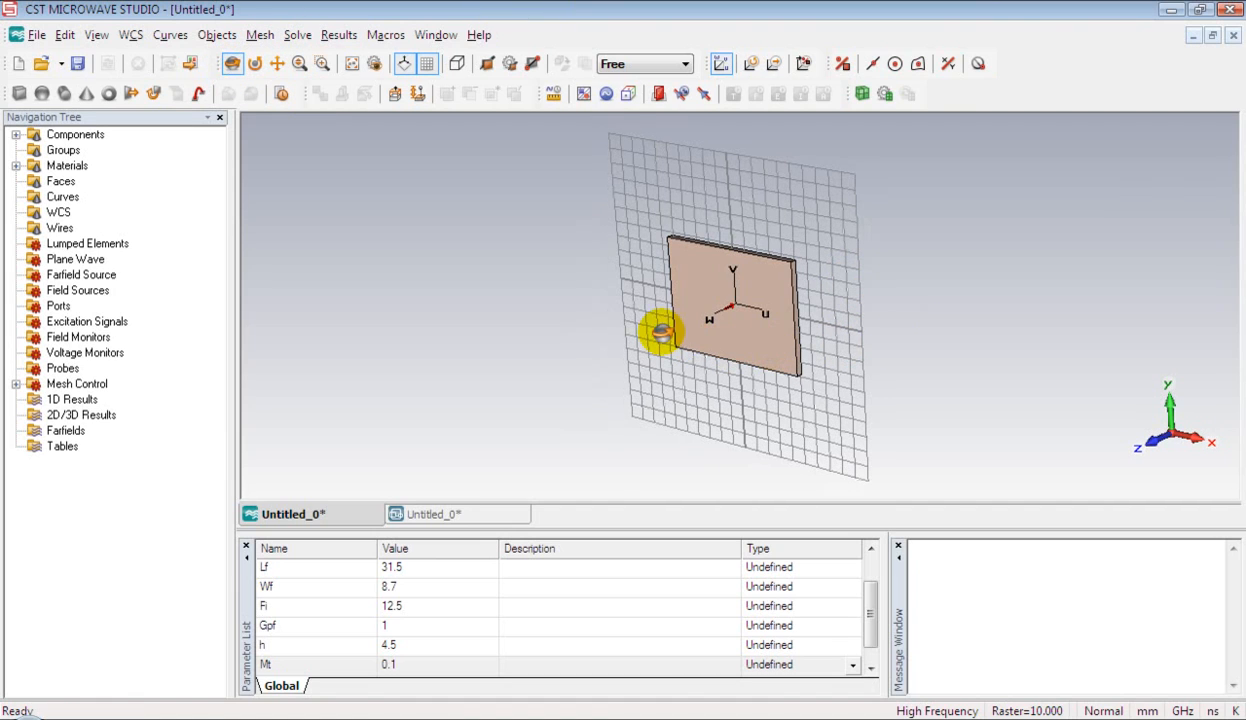
pyautogui.moveTo(665, 335); pyautogui.dragTo(795, 340)
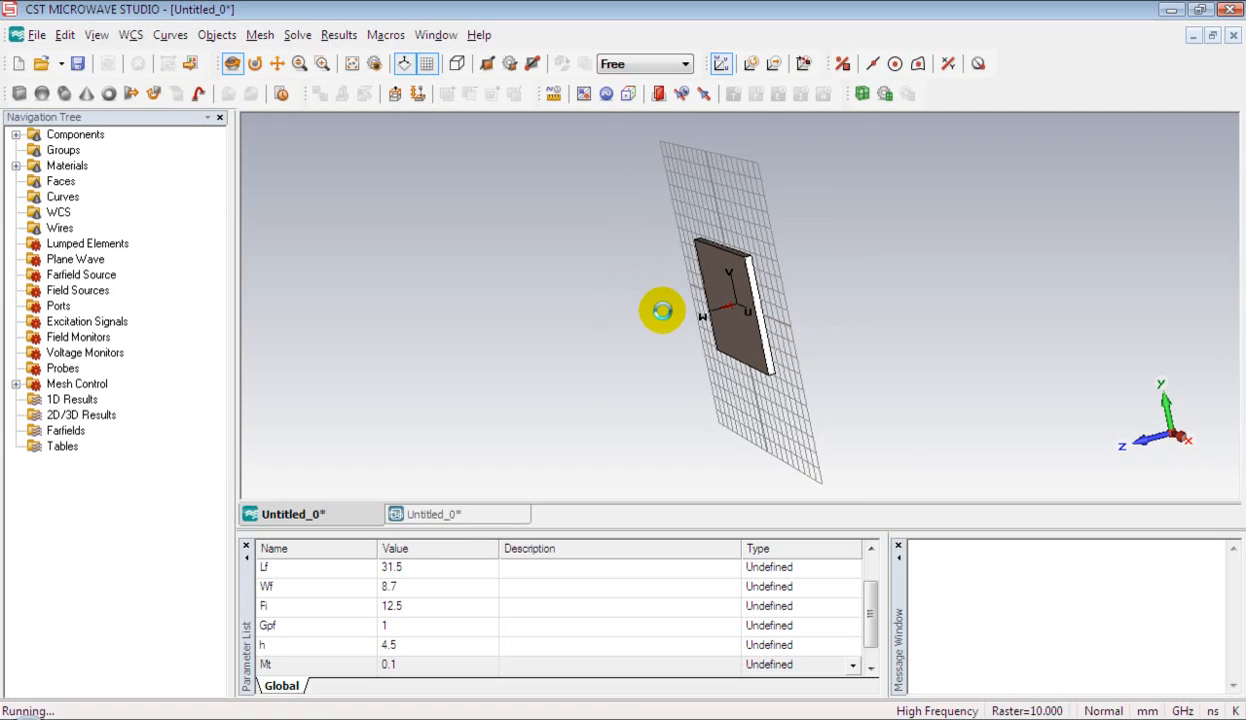
pyautogui.moveTo(662, 310); pyautogui.dragTo(720, 320)
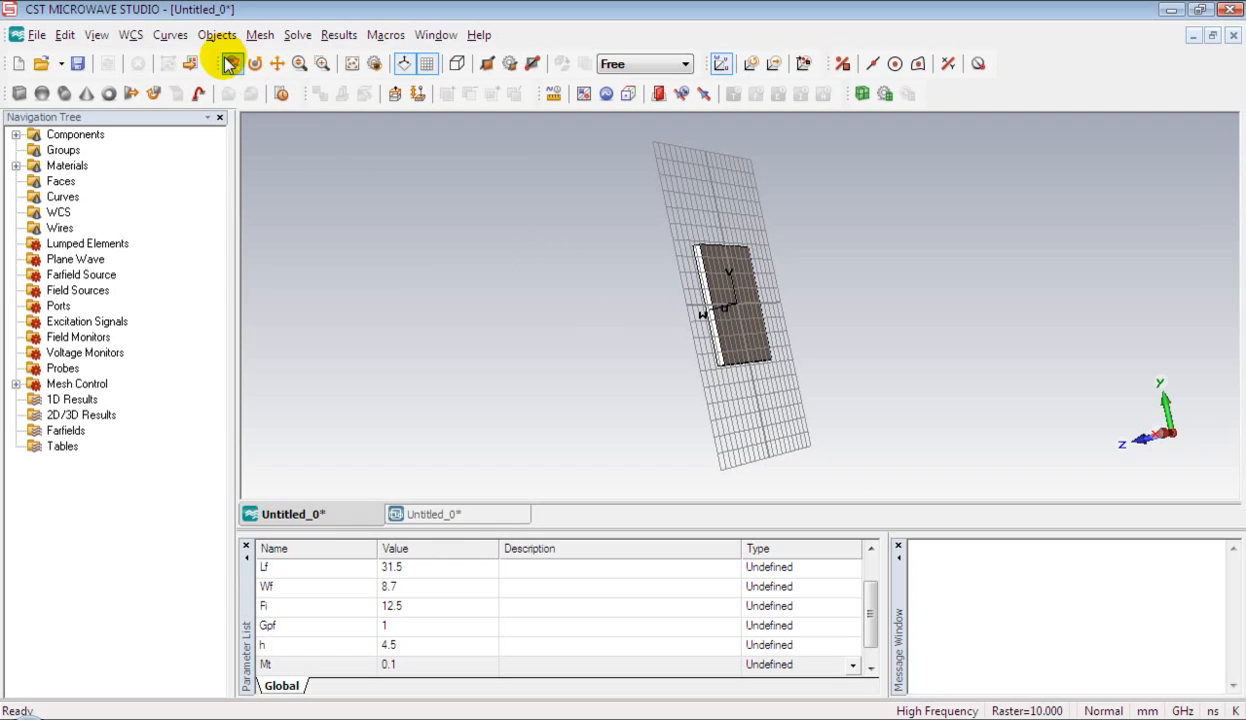
# Pick the substrate's top face and align the working coordinate system with it.
pyautogui.click(217, 34)
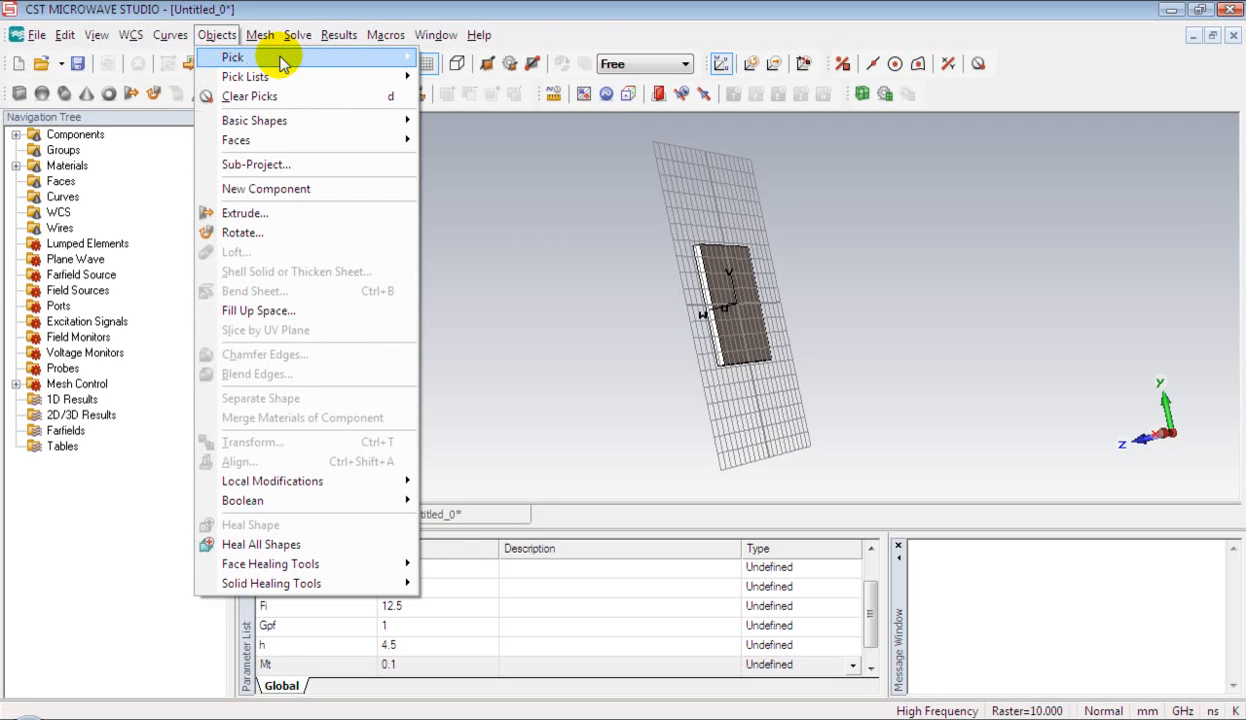
pyautogui.click(232, 57)
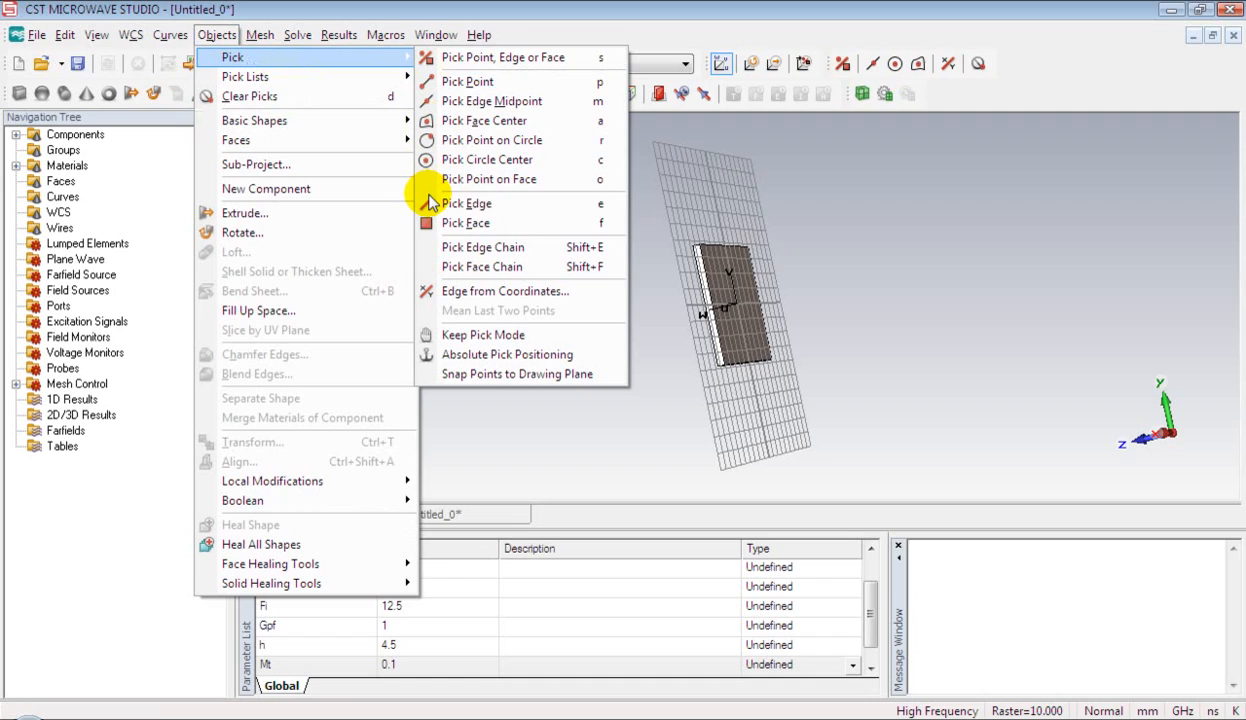
pyautogui.click(465, 222)
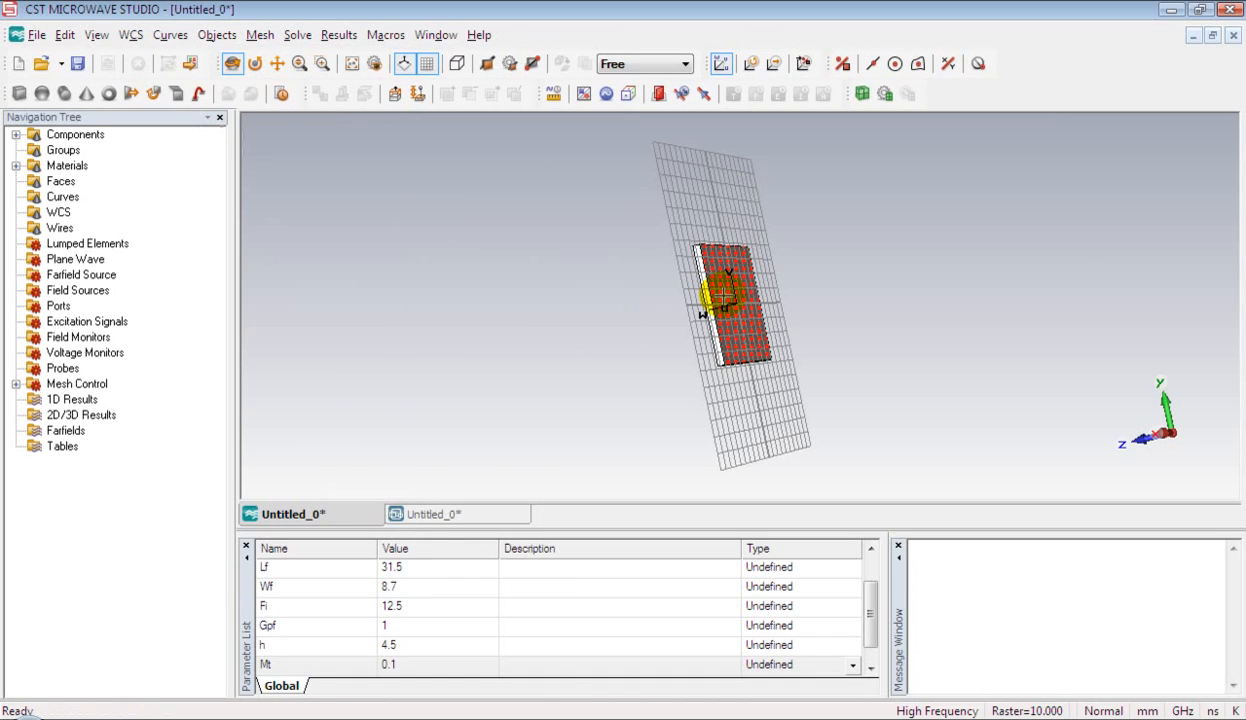
pyautogui.click(131, 34)
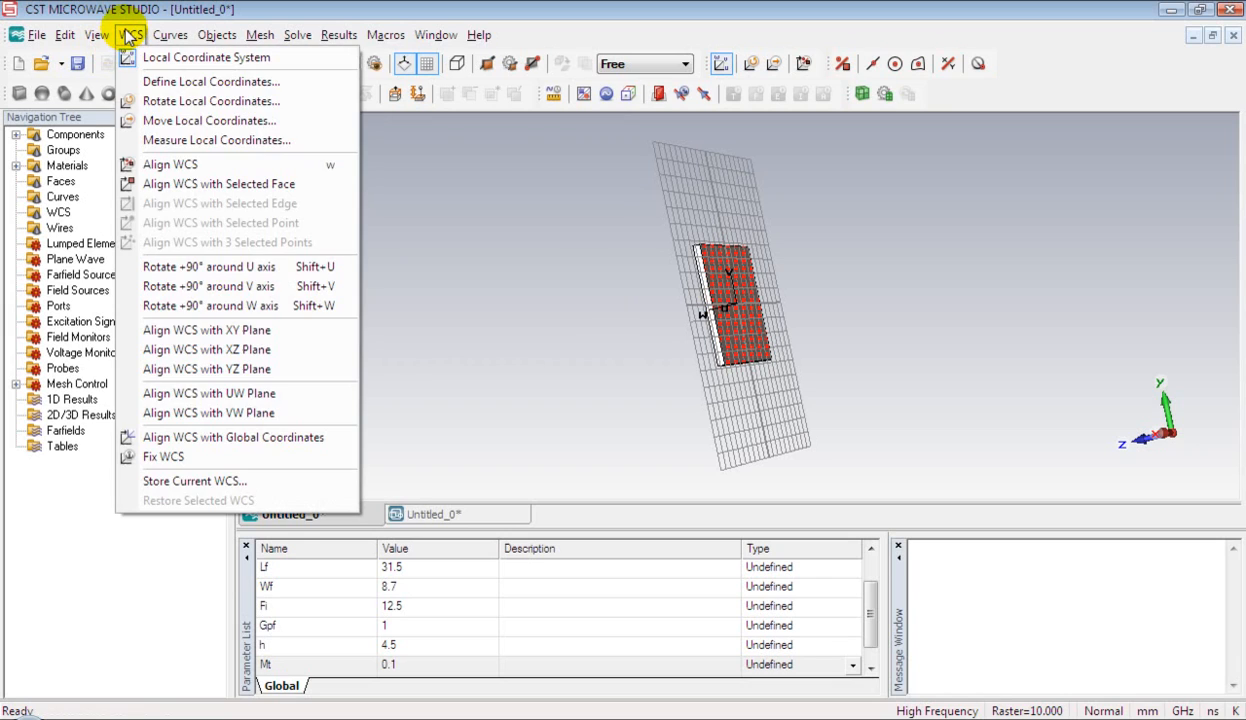
pyautogui.moveTo(219, 184)
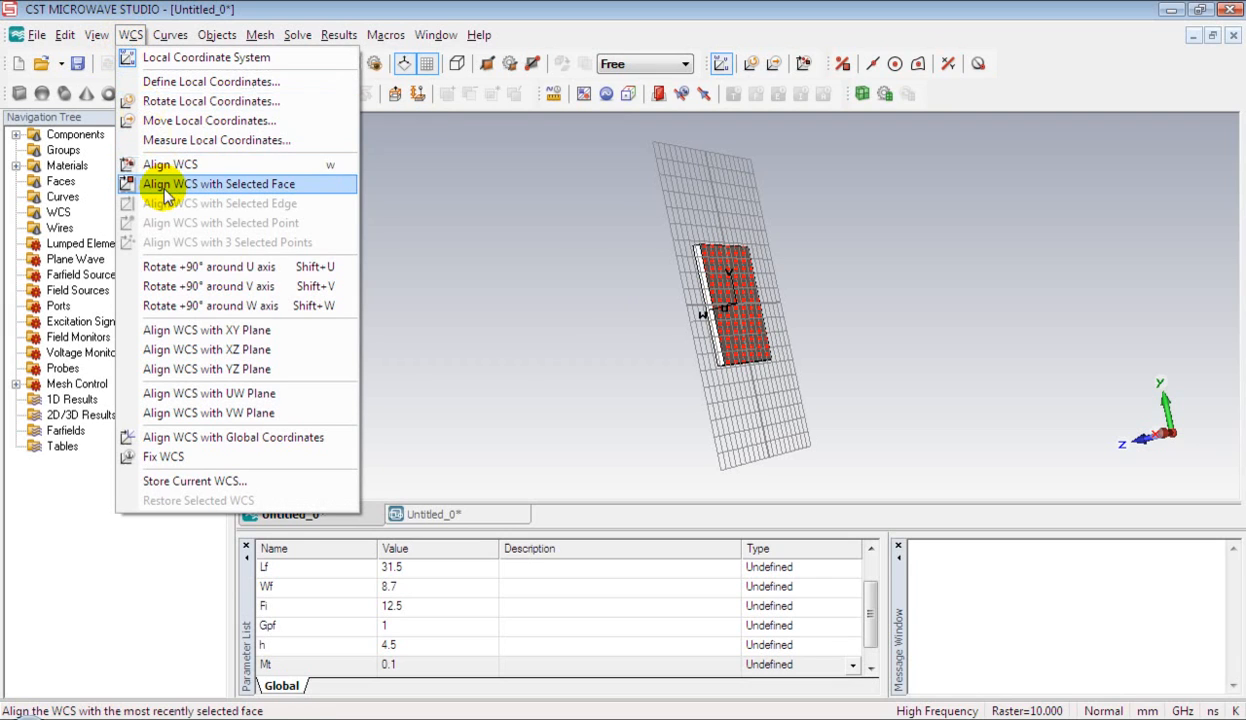
pyautogui.click(218, 183)
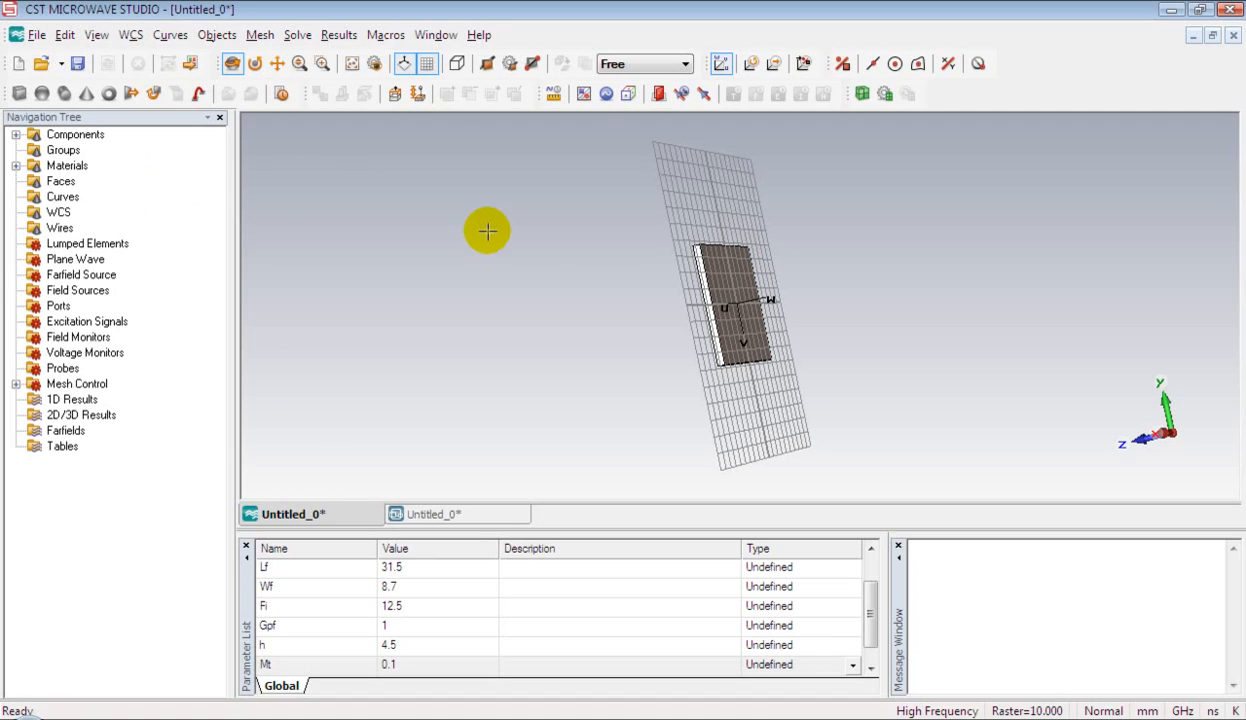
pyautogui.moveTo(735, 300)
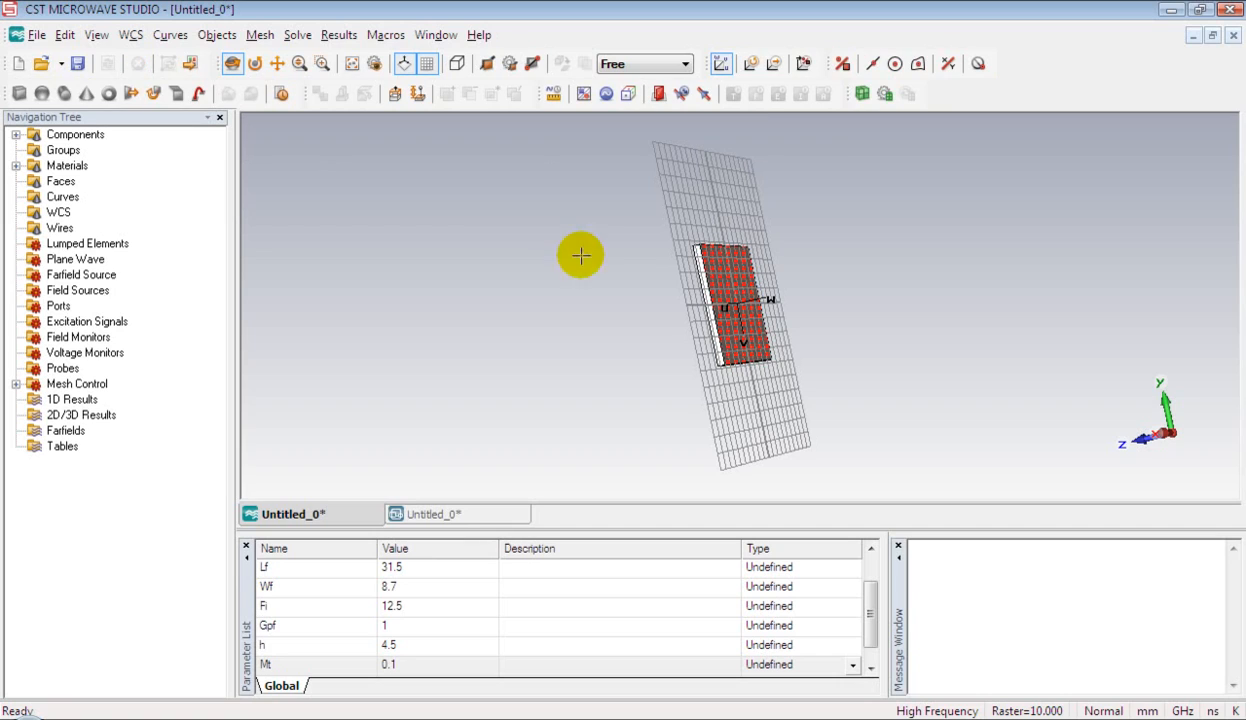
# Extrude the picked face as 'ground plane' with height Mt, loading material from library.
pyautogui.click(131, 93)
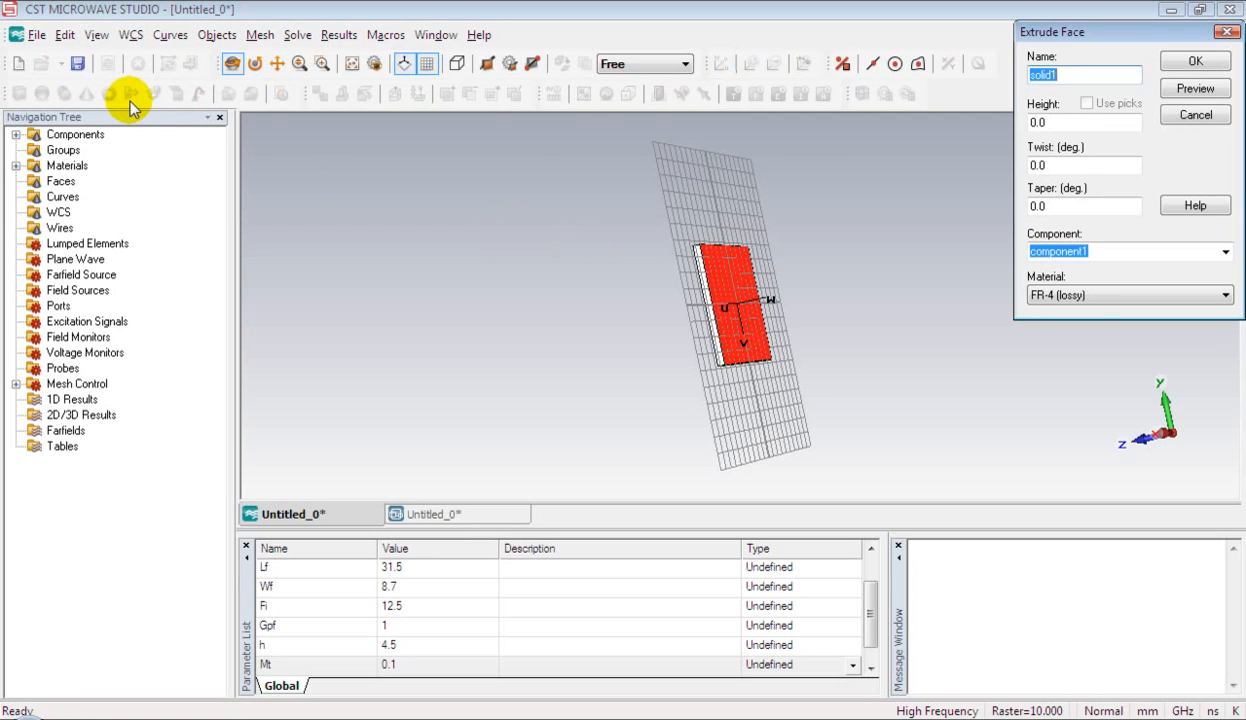
pyautogui.moveTo(838, 108)
pyautogui.write('ground')
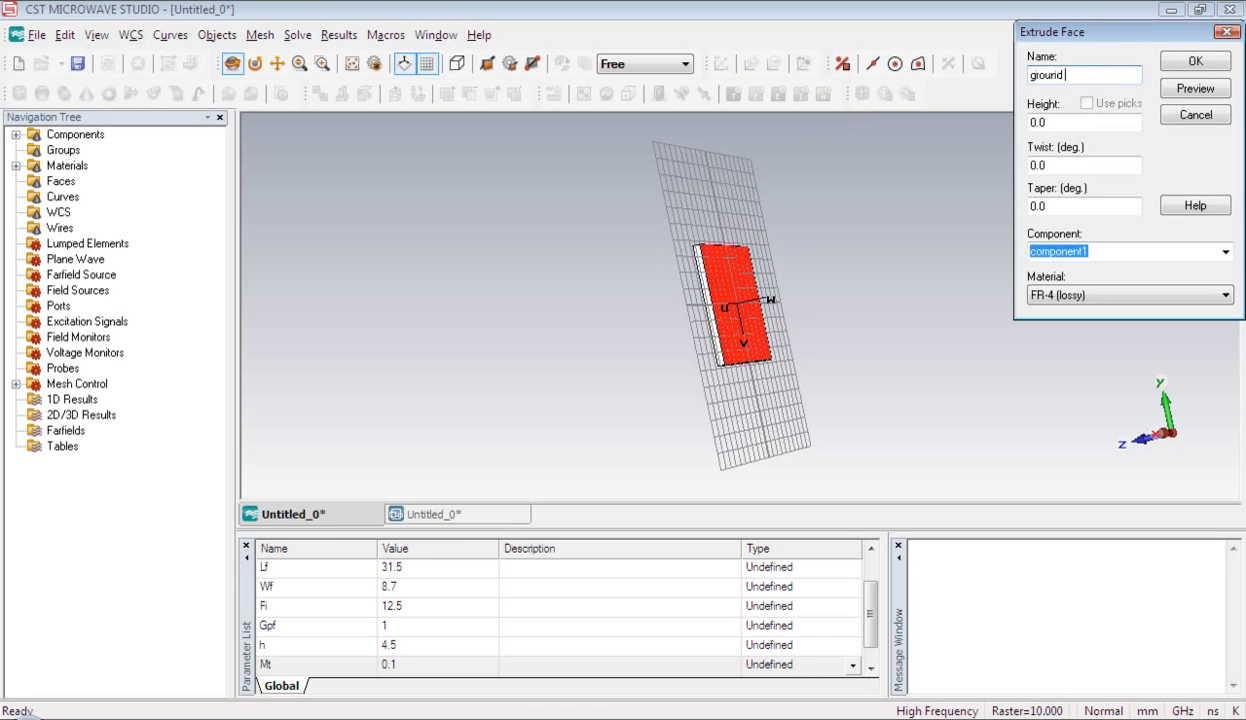
pyautogui.write('plane')
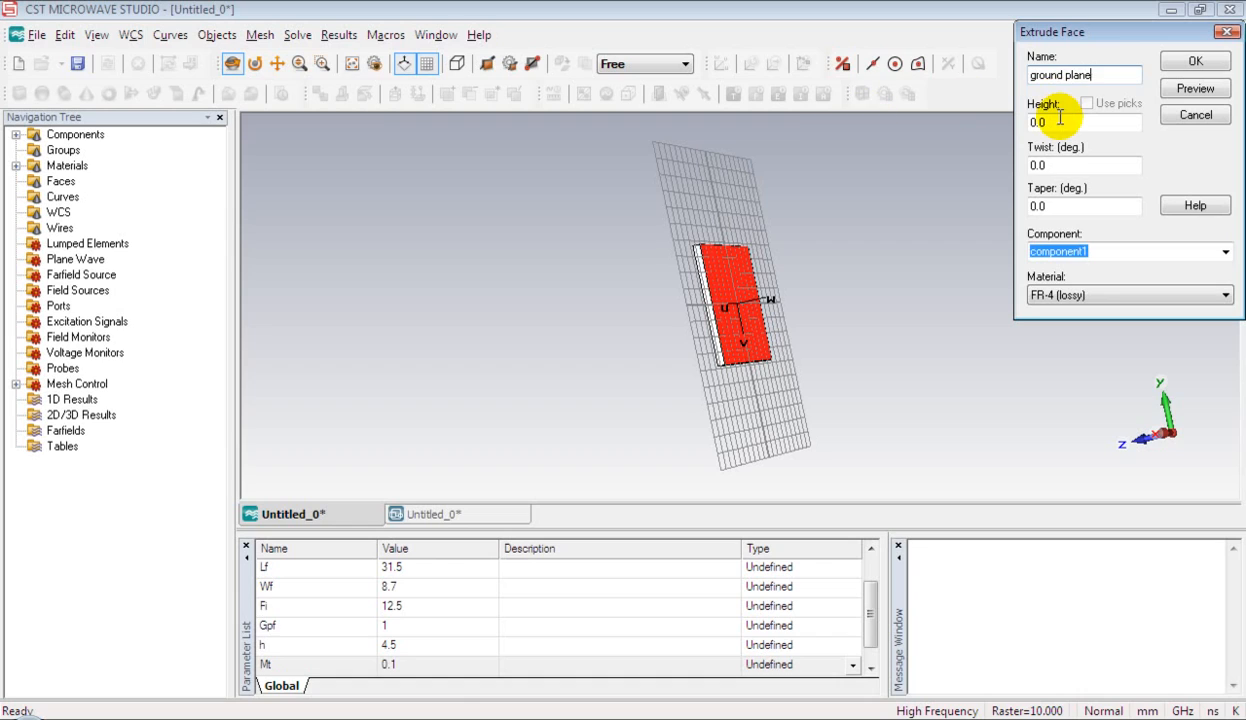
pyautogui.write('Mt')
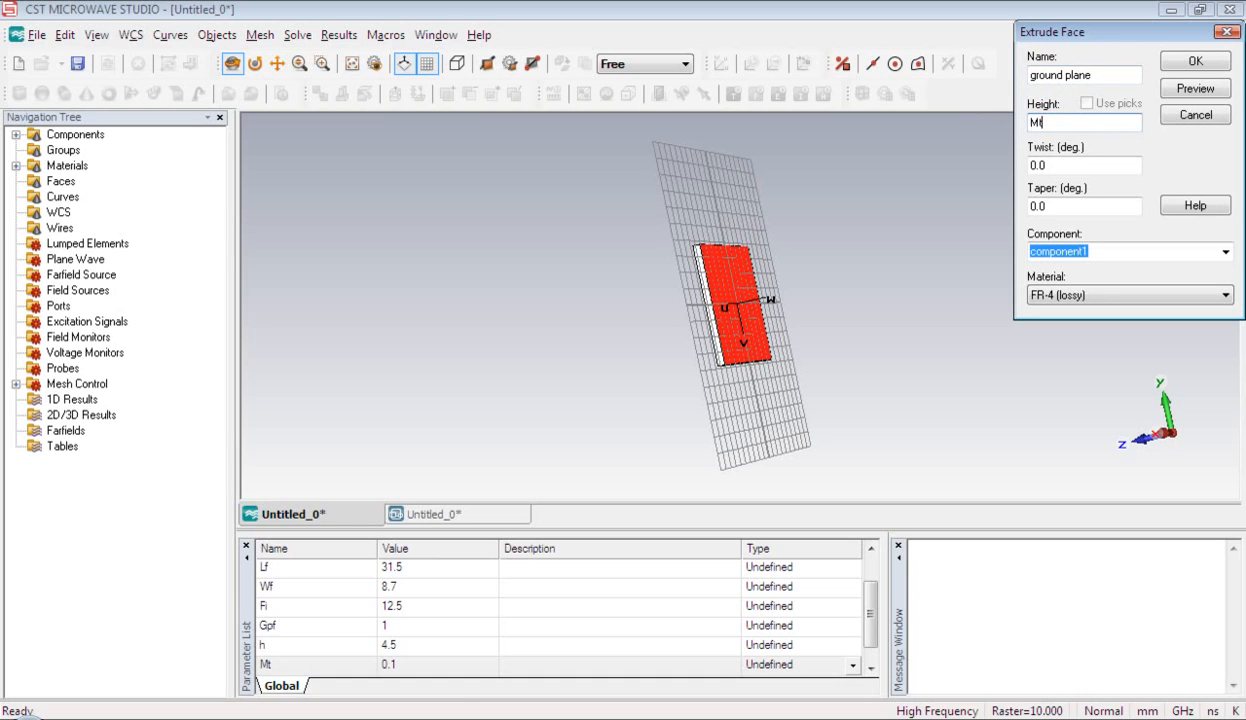
pyautogui.click(1225, 294)
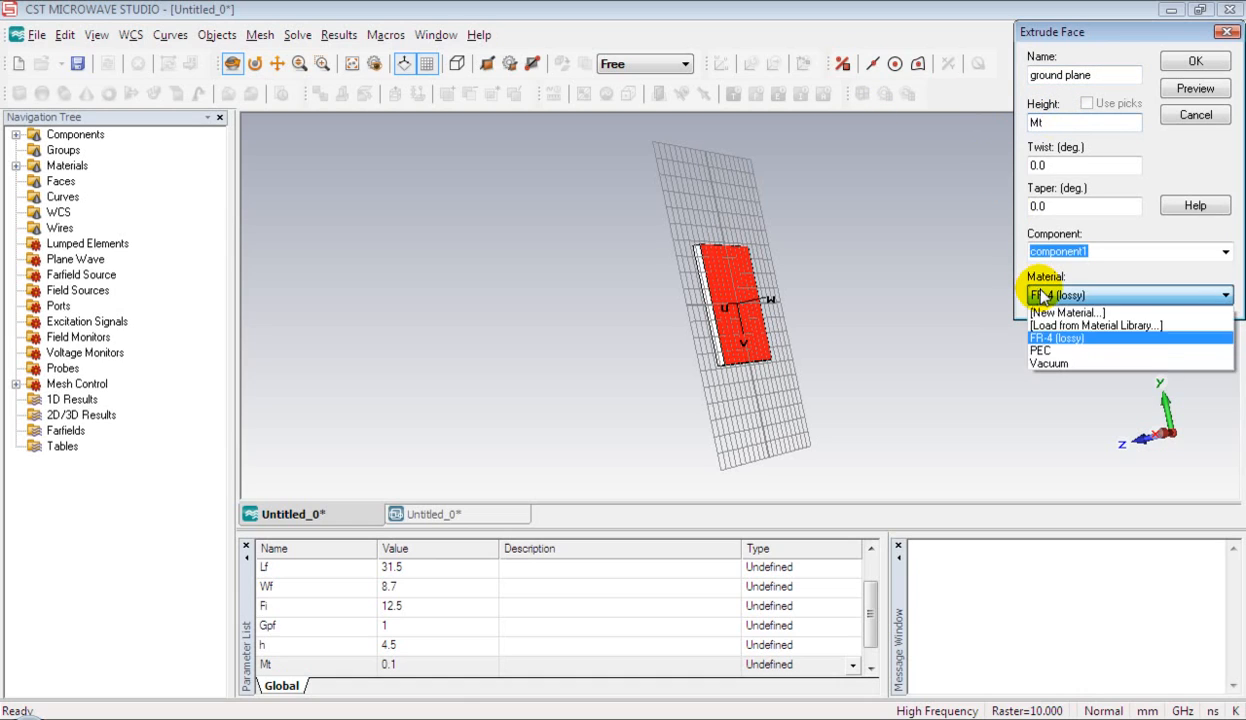
pyautogui.click(1096, 325)
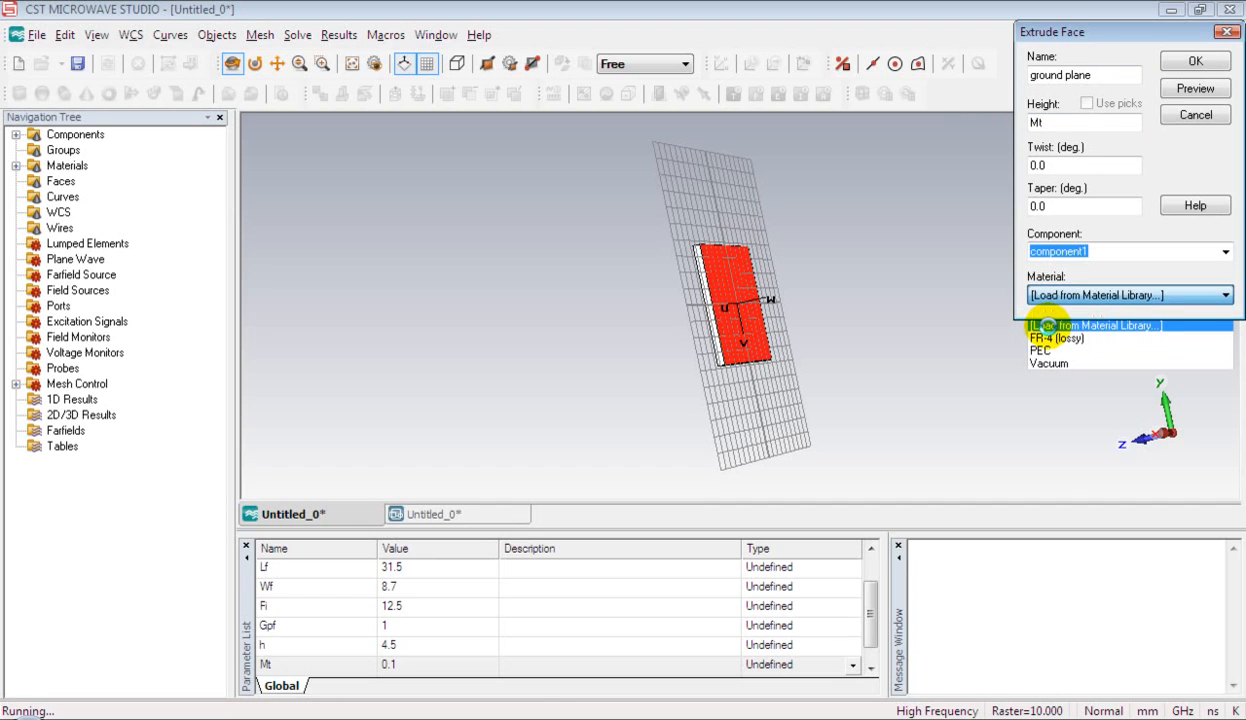
# Load Copper (annealed) from the material library for the ground plane.
pyautogui.click(1097, 325)
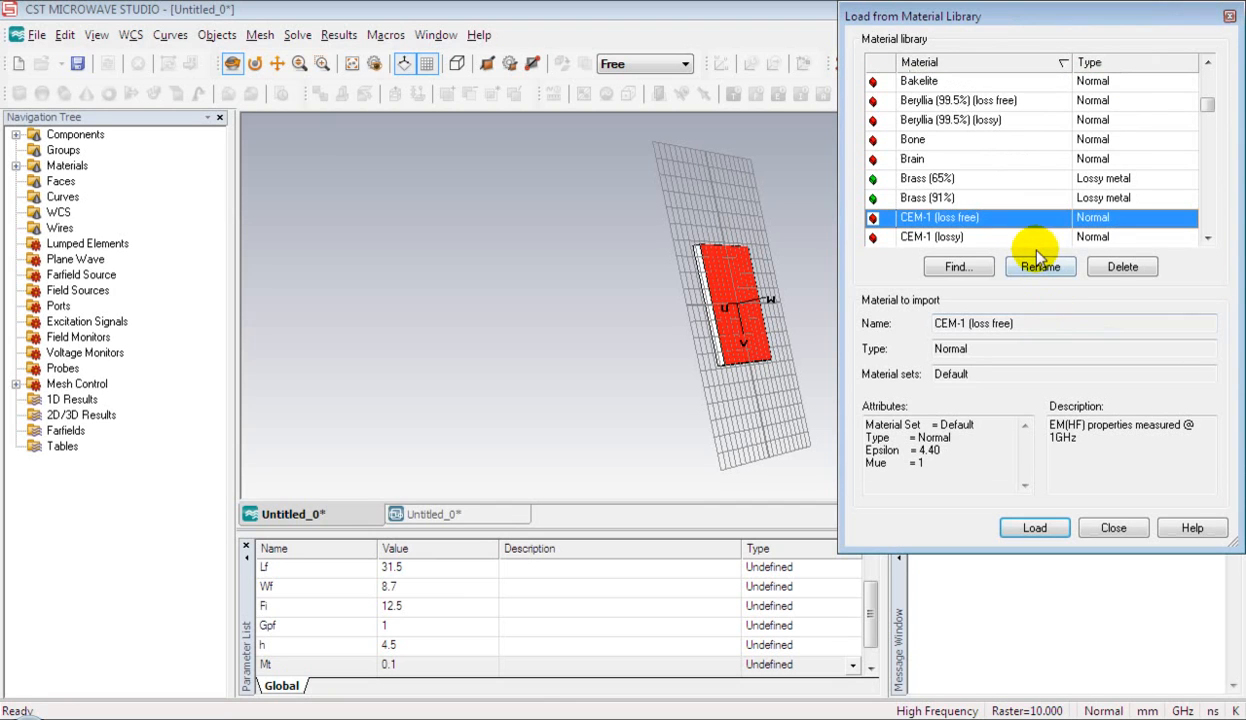
pyautogui.scroll(-3)
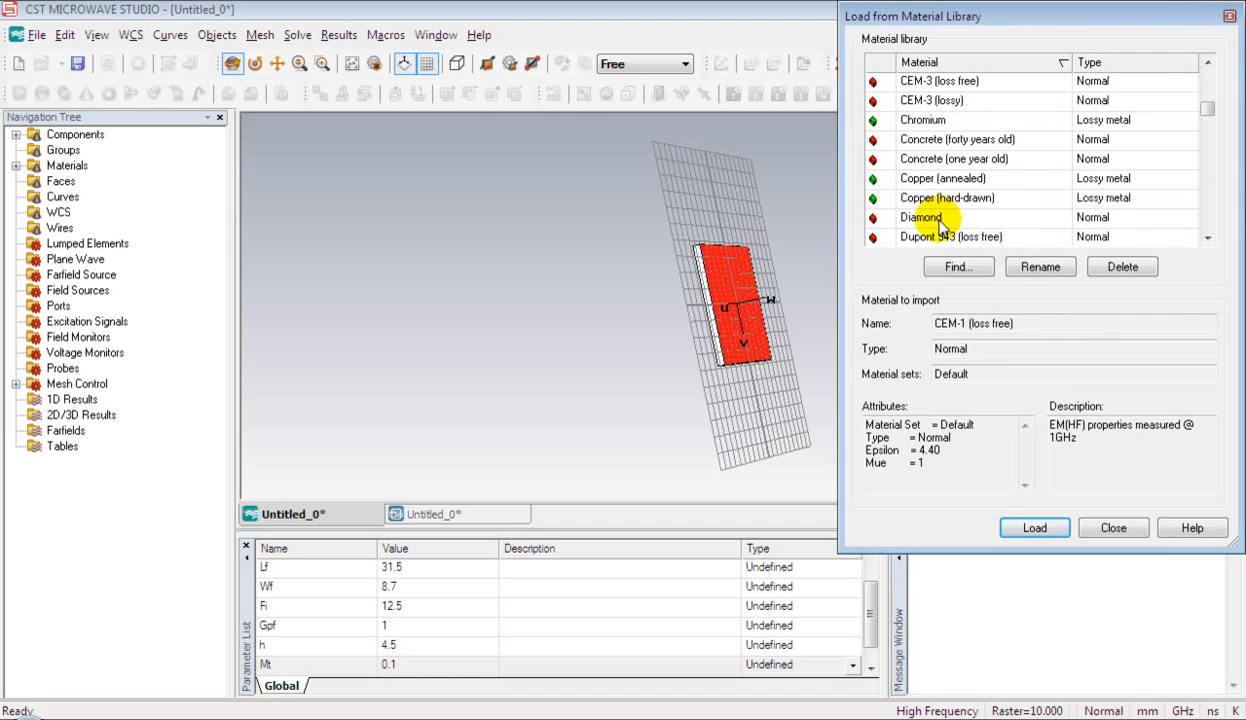
pyautogui.click(942, 178)
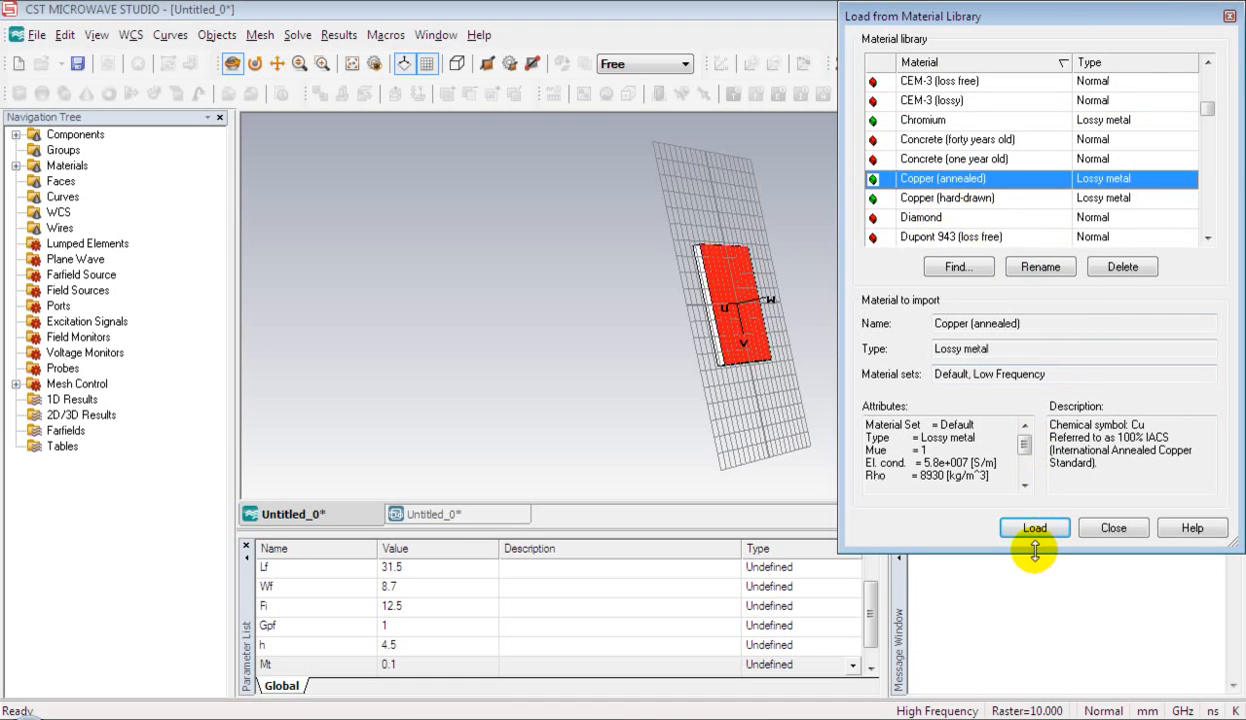
pyautogui.click(1034, 528)
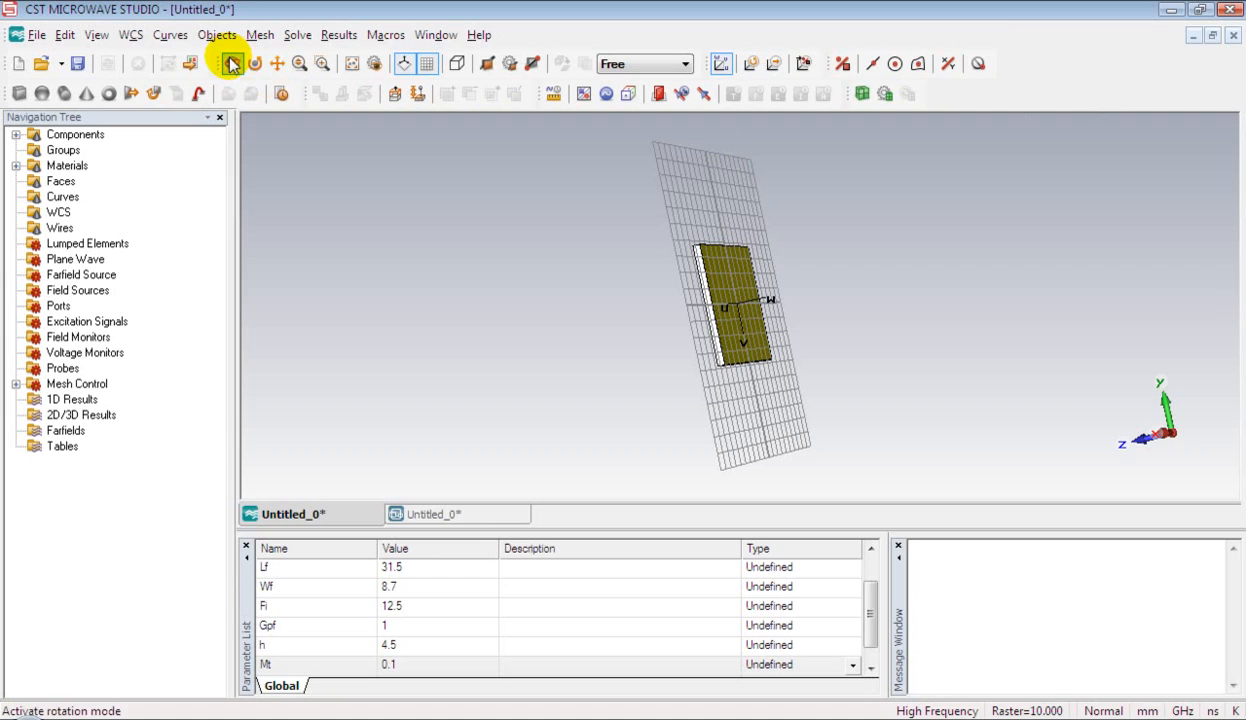
# Switch on view rotation to turn the model toward the substrate's other side.
pyautogui.click(231, 63)
pyautogui.write('pa')
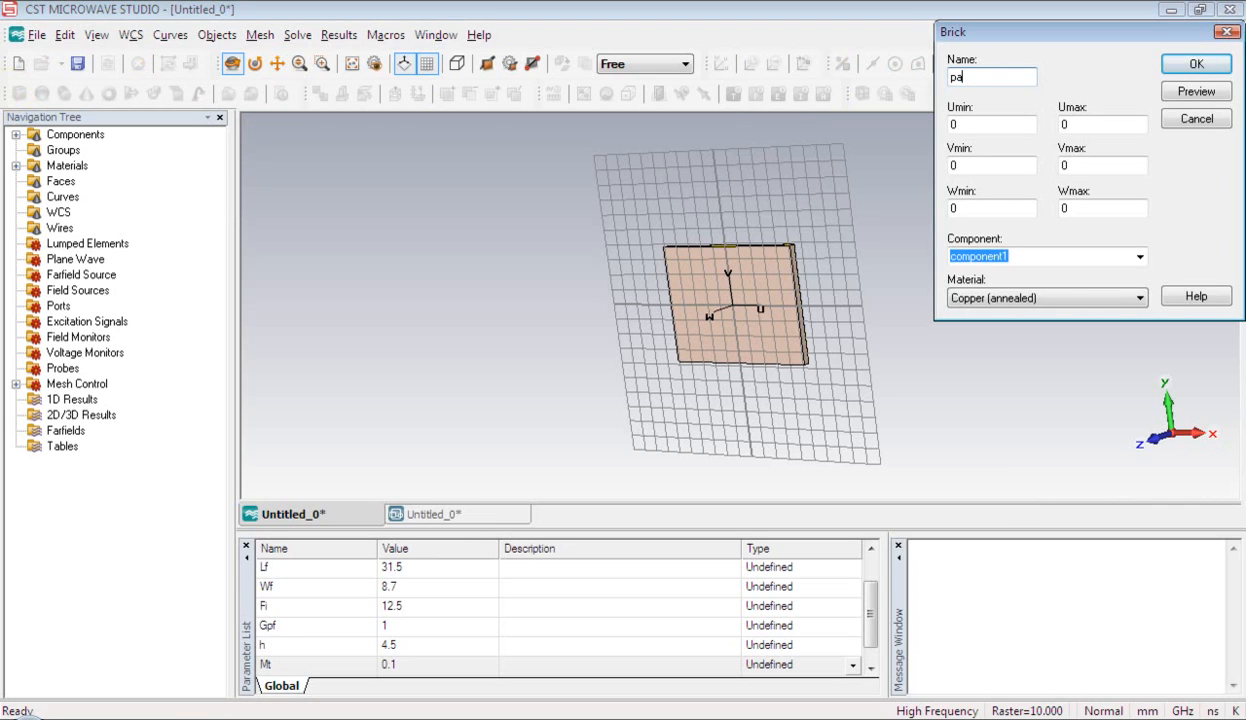
# Create brick 'patch' spanning -W/2 to W/2, -L/2 to L/2, 0 to Mt.
pyautogui.write('tch')
pyautogui.click(992, 124)
pyautogui.write('-W/2')
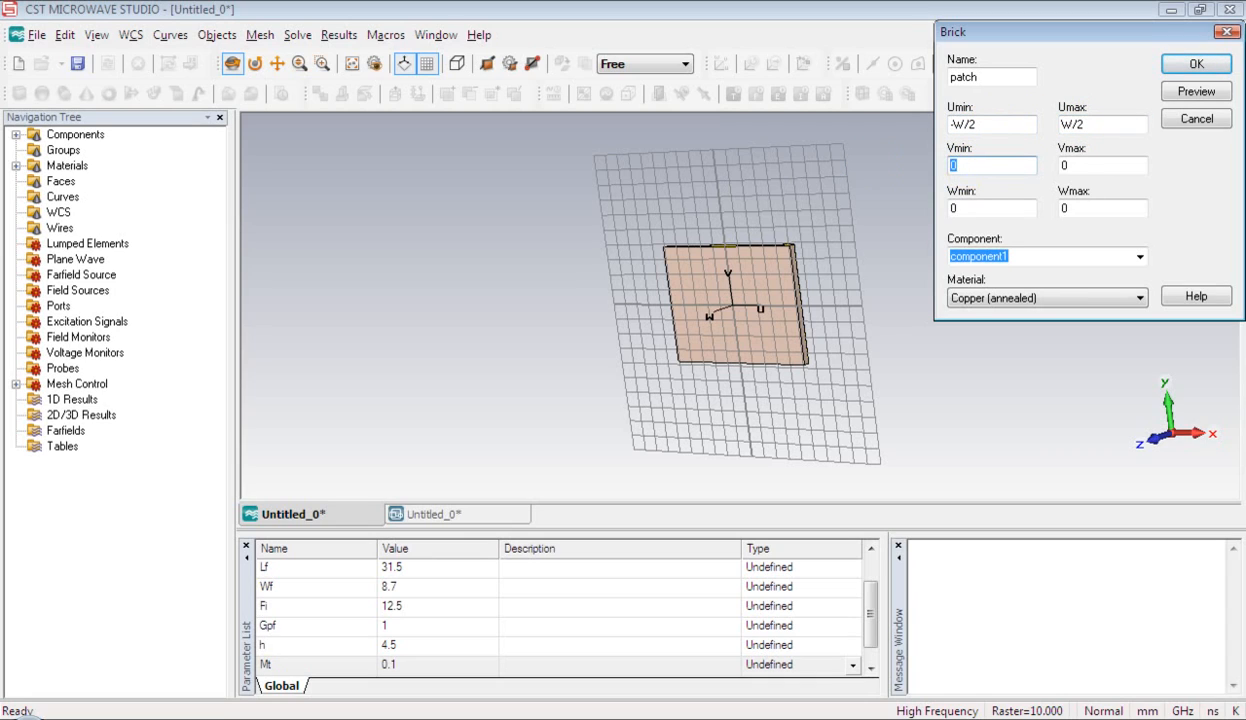
pyautogui.write('-L/2')
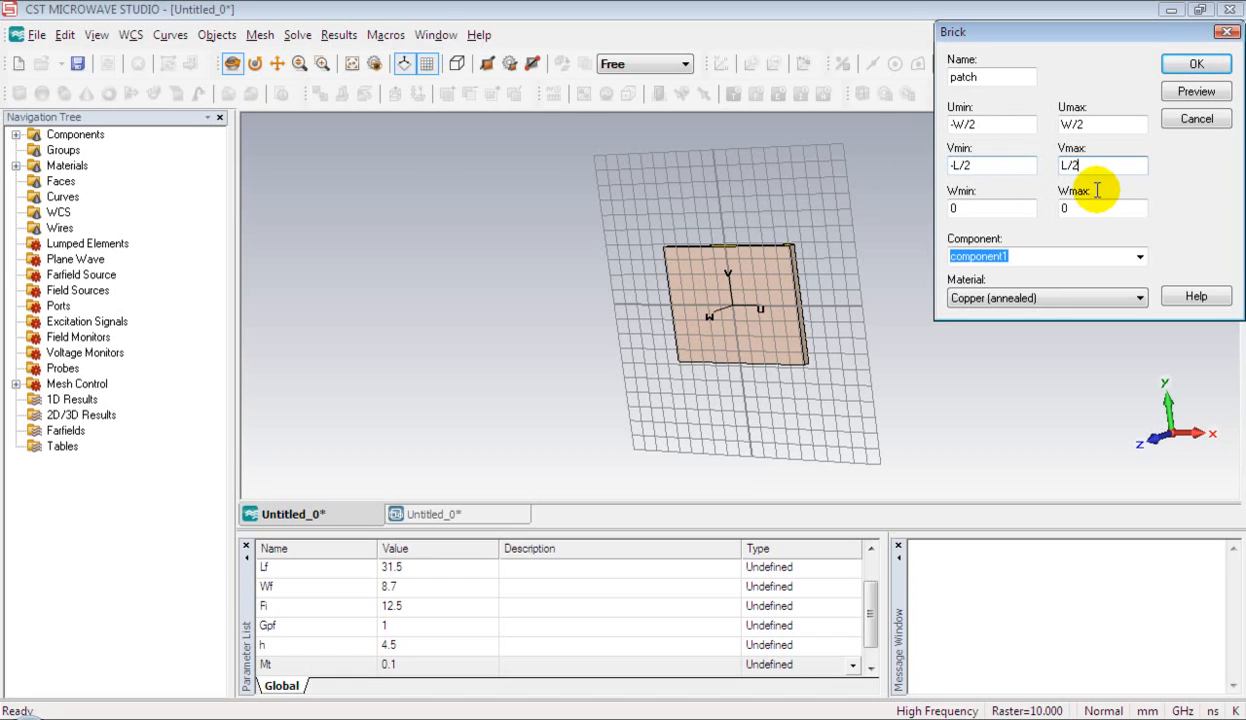
pyautogui.write('Mt')
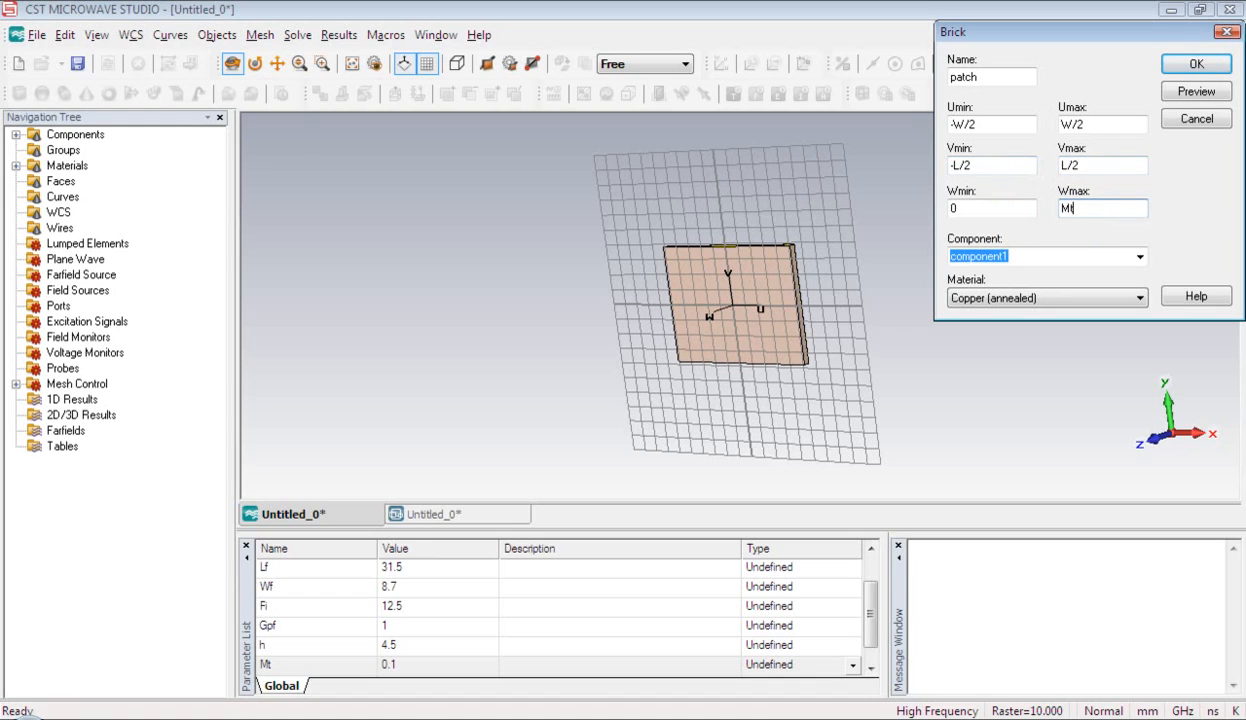
pyautogui.moveTo(1103, 195)
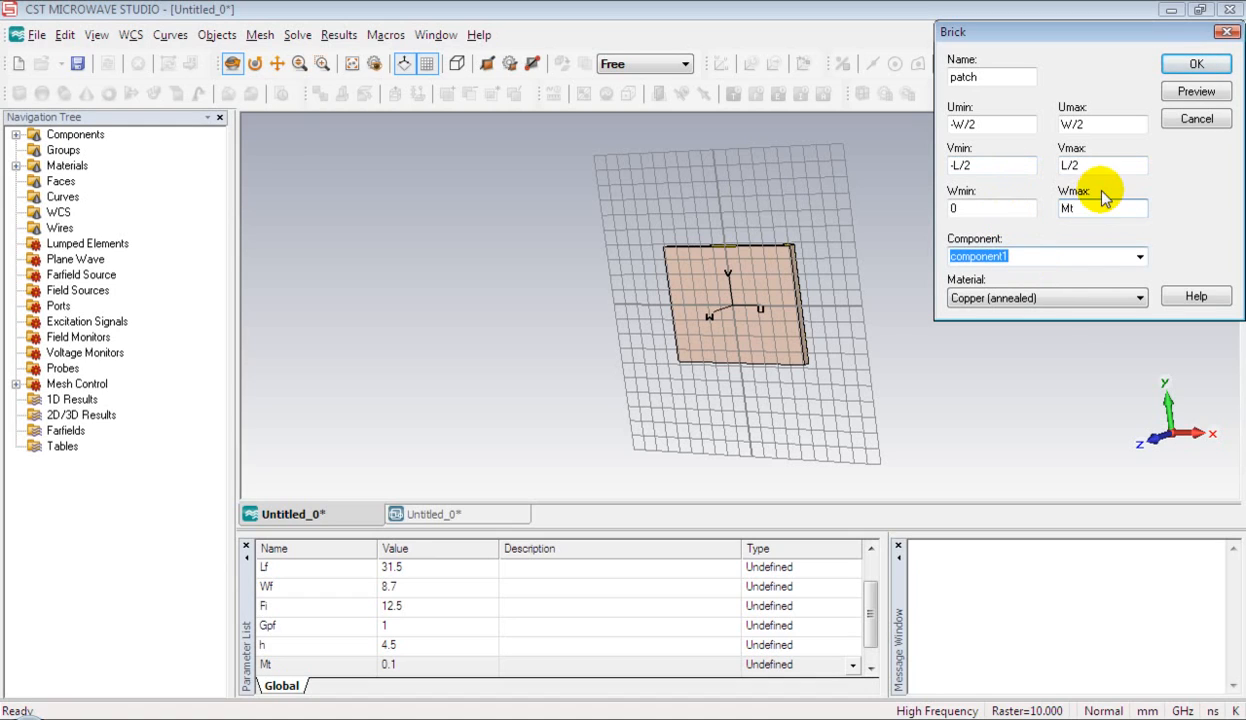
pyautogui.click(1196, 63)
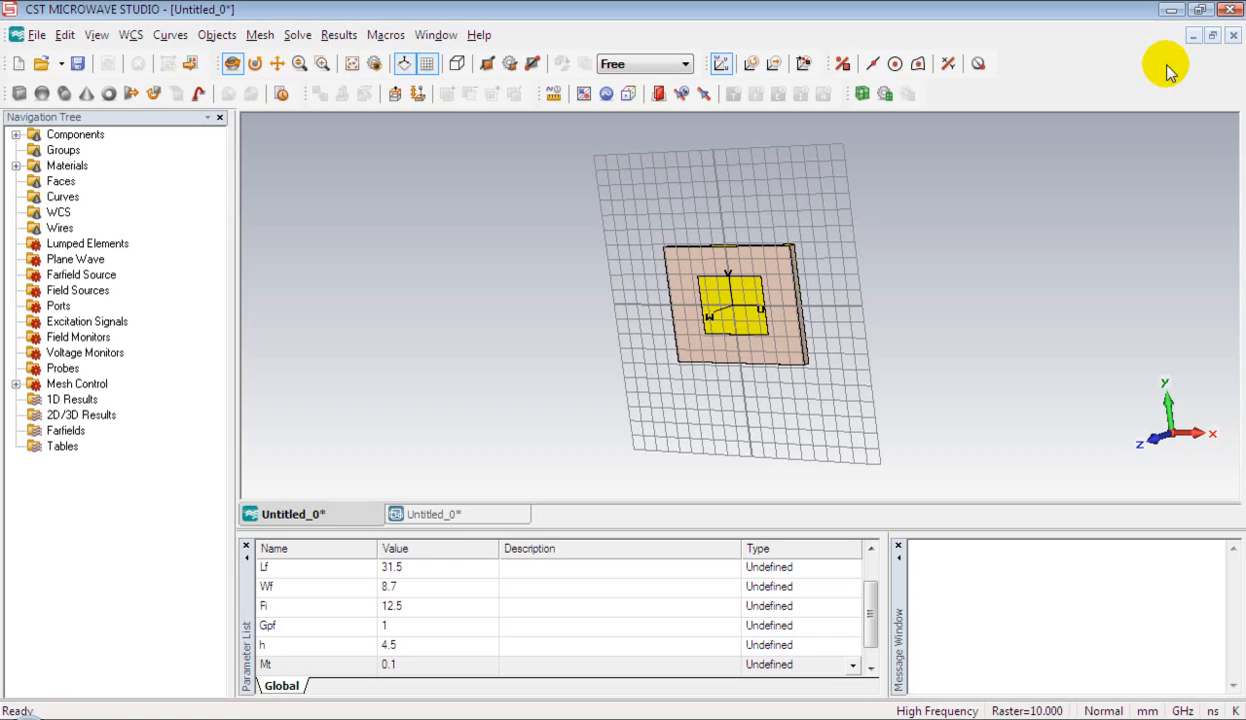
pyautogui.moveTo(190, 50)
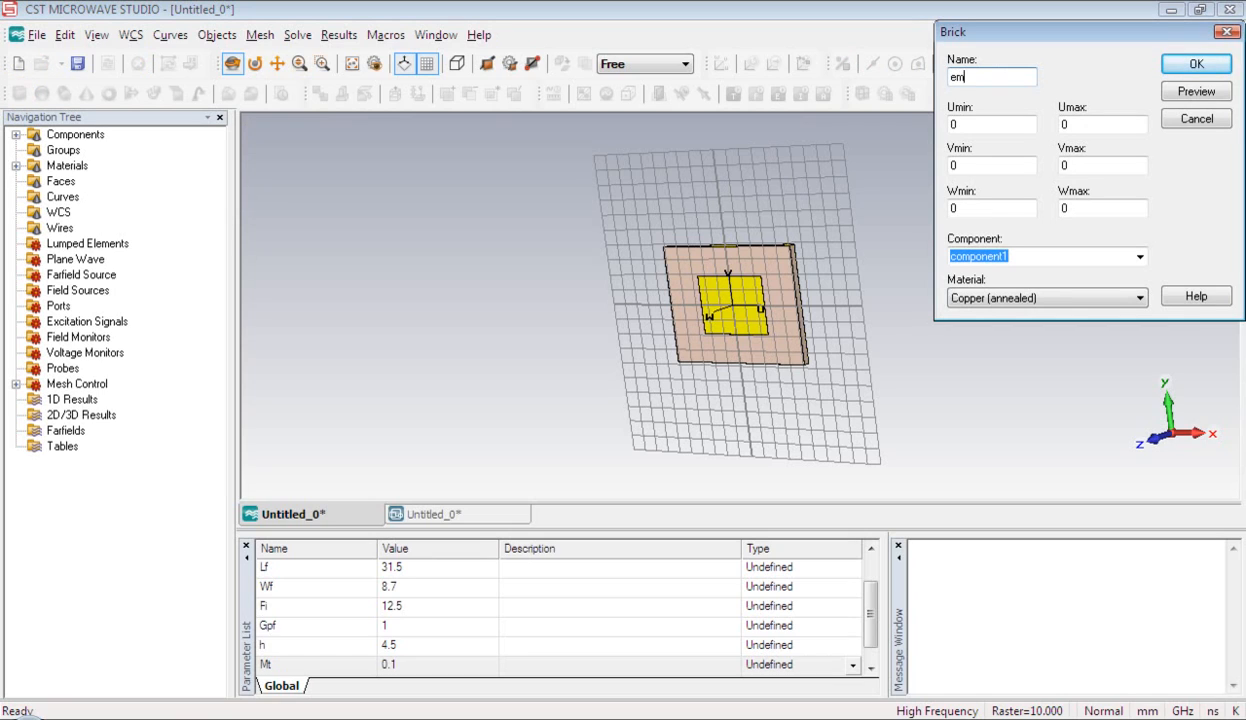
# Define Nickel brick 'empty space': ±(Wf/2+Gpf), L/2-Fi to L/2, 0 to Mt.
pyautogui.write('empty sp')
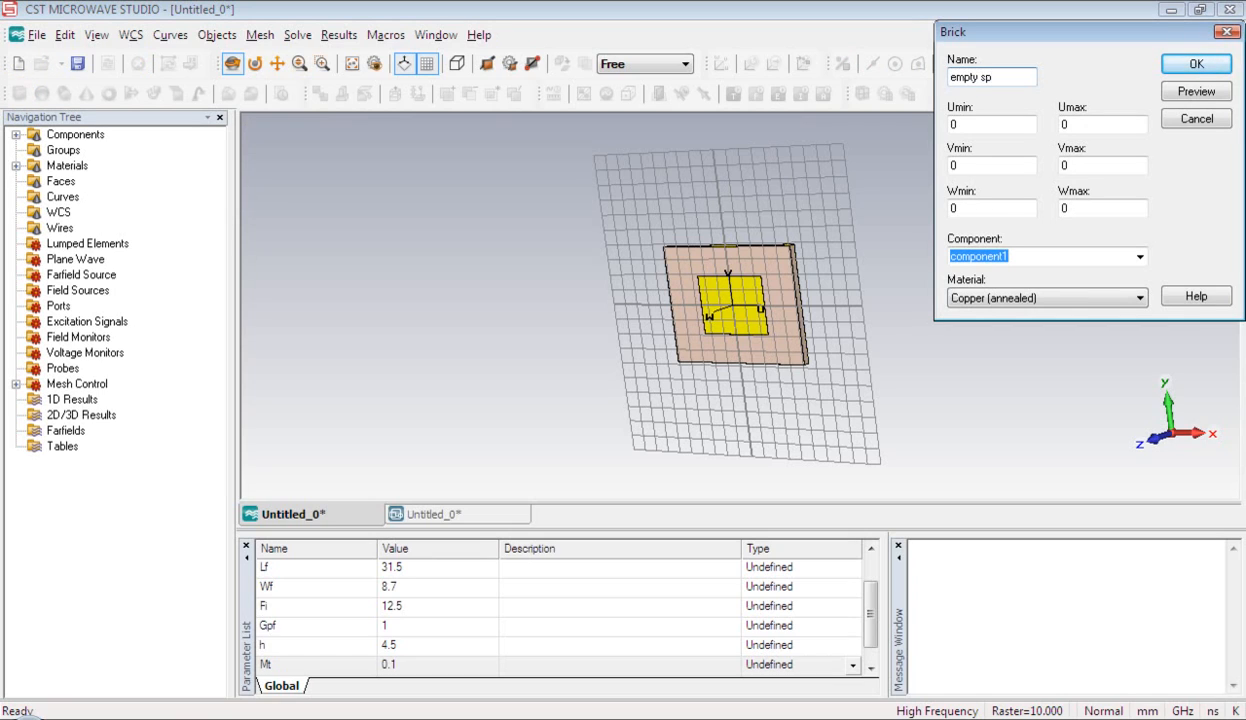
pyautogui.write('ace')
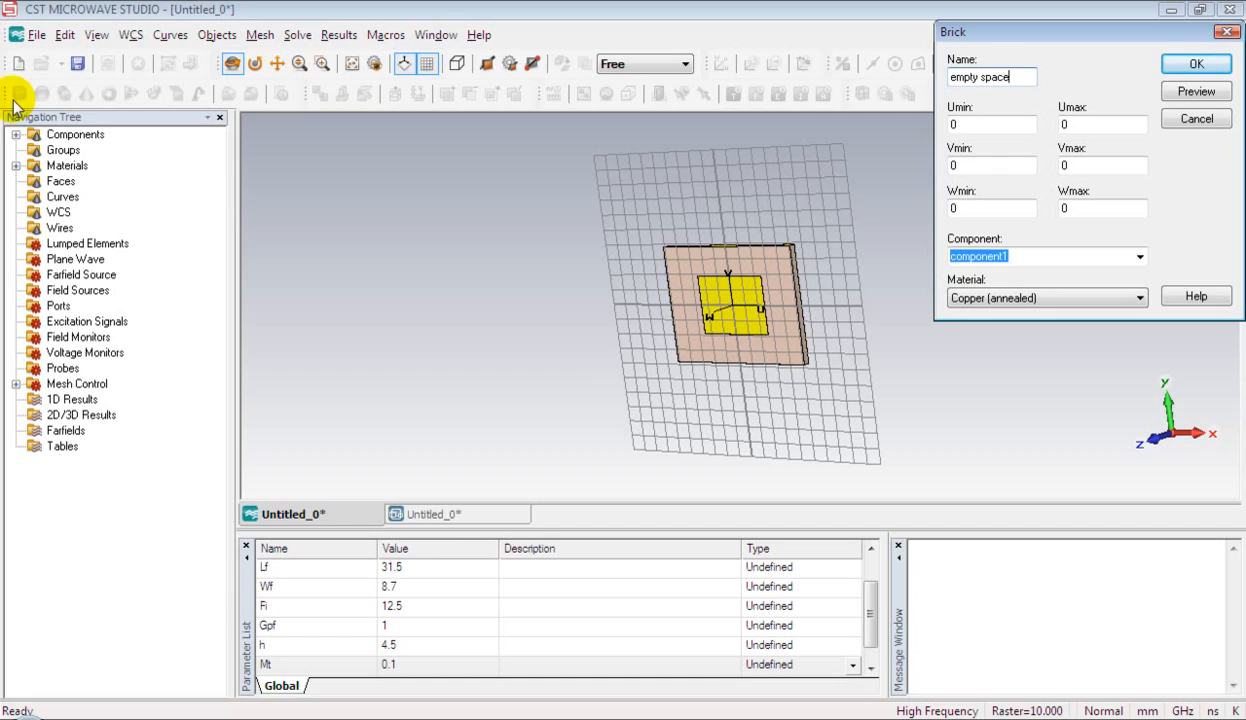
pyautogui.moveTo(40, 495)
pyautogui.write('-(Wf/2+Gpf')
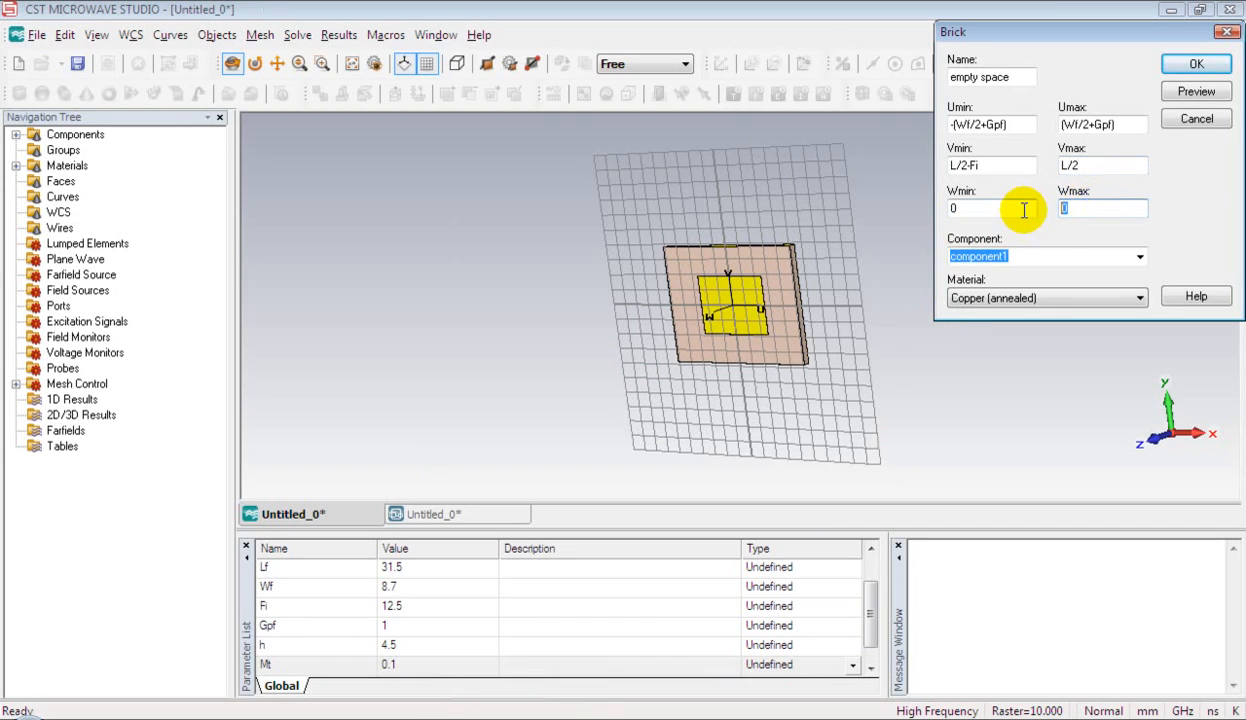
pyautogui.write('Mt')
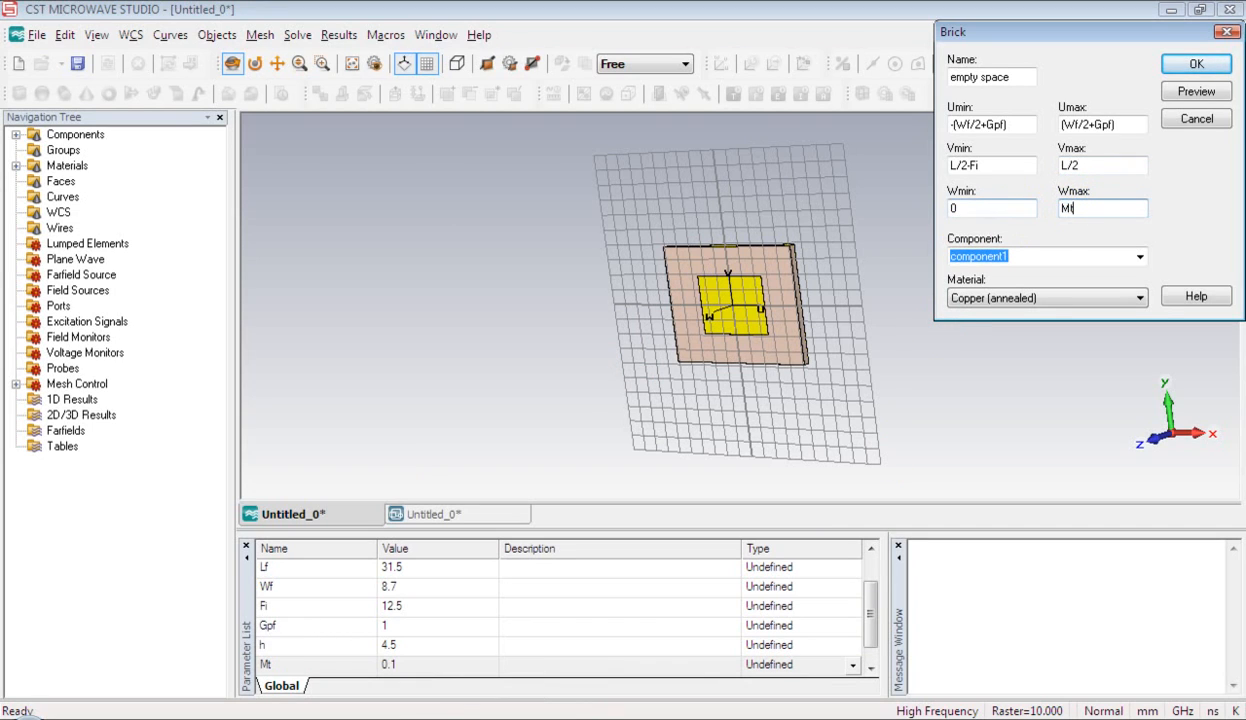
pyautogui.click(1137, 298)
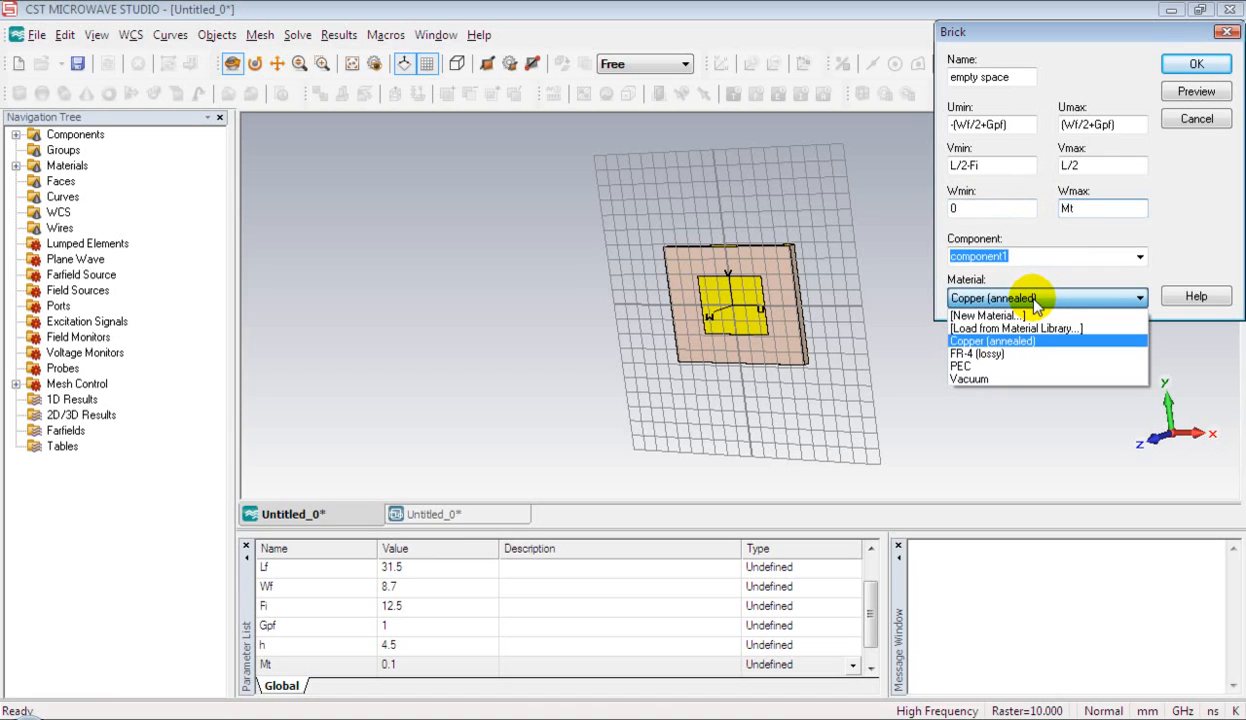
pyautogui.click(1015, 328)
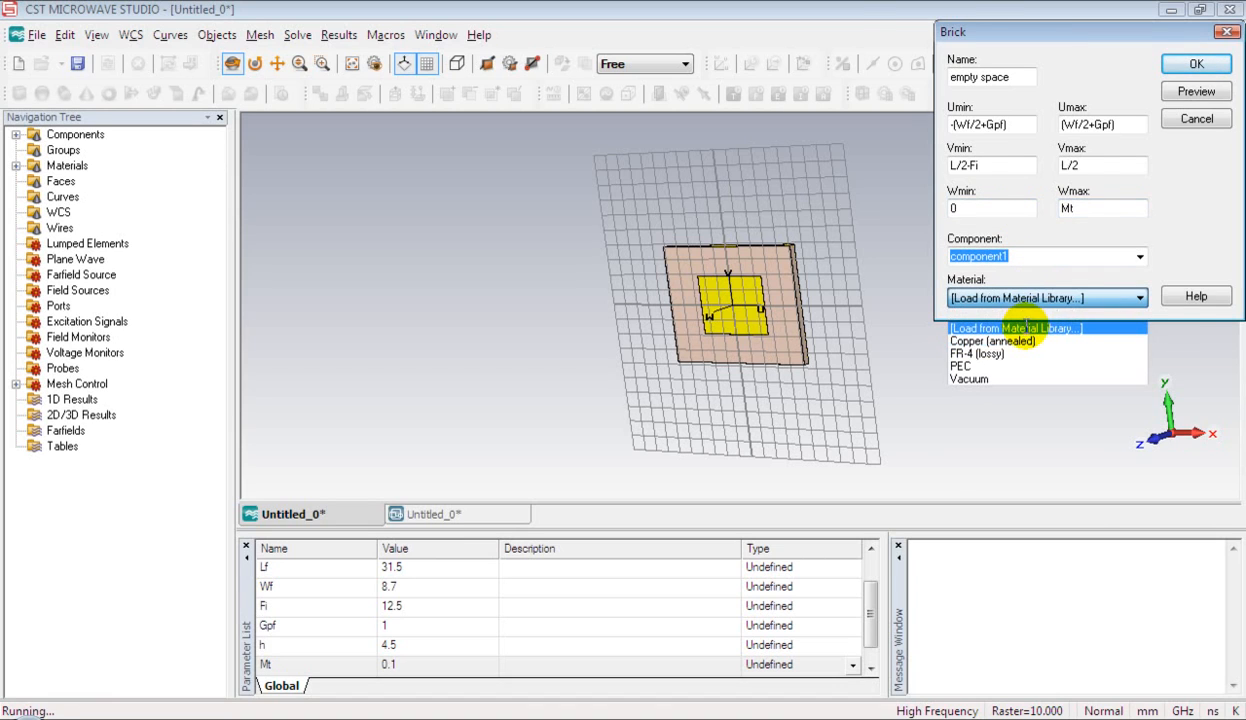
pyautogui.click(1013, 328)
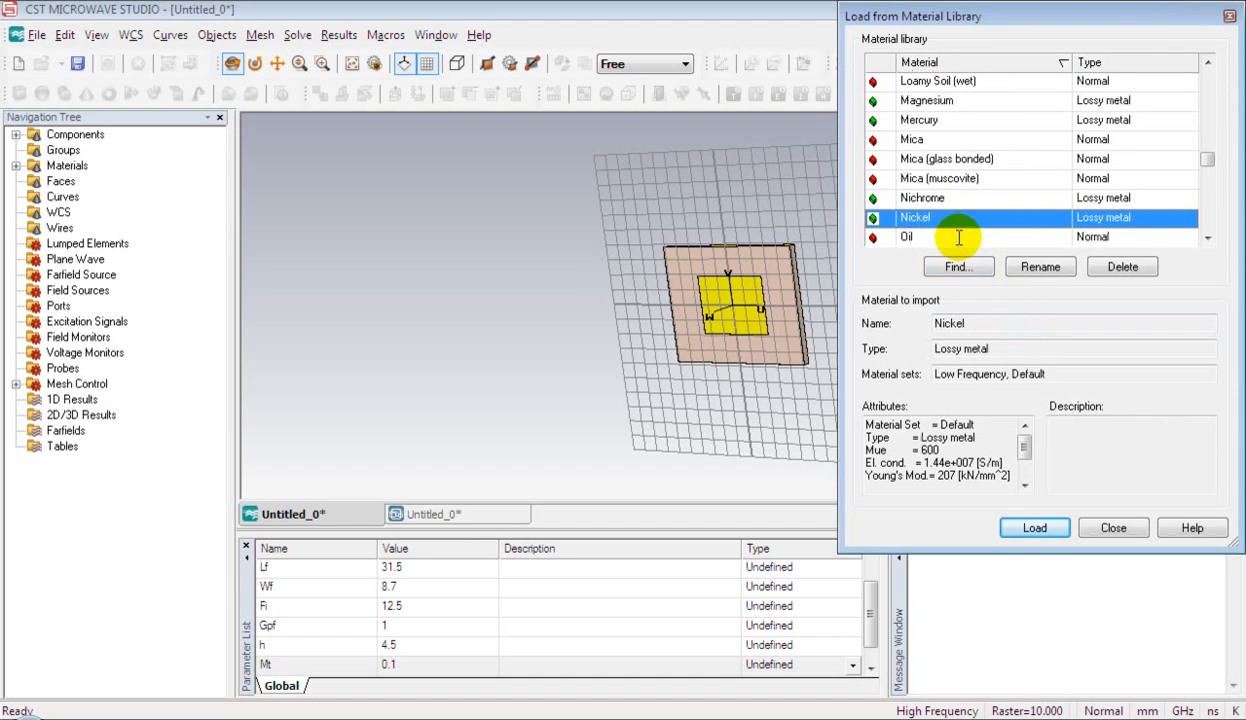
pyautogui.click(1034, 527)
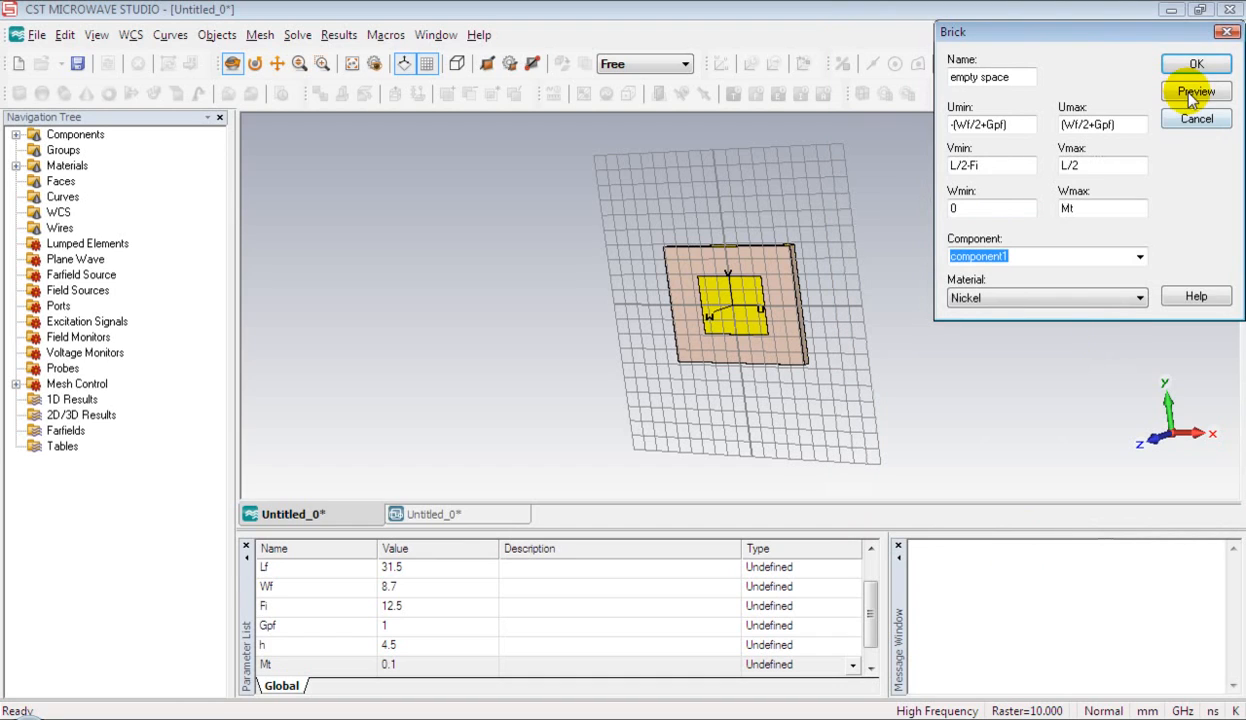
pyautogui.click(1196, 63)
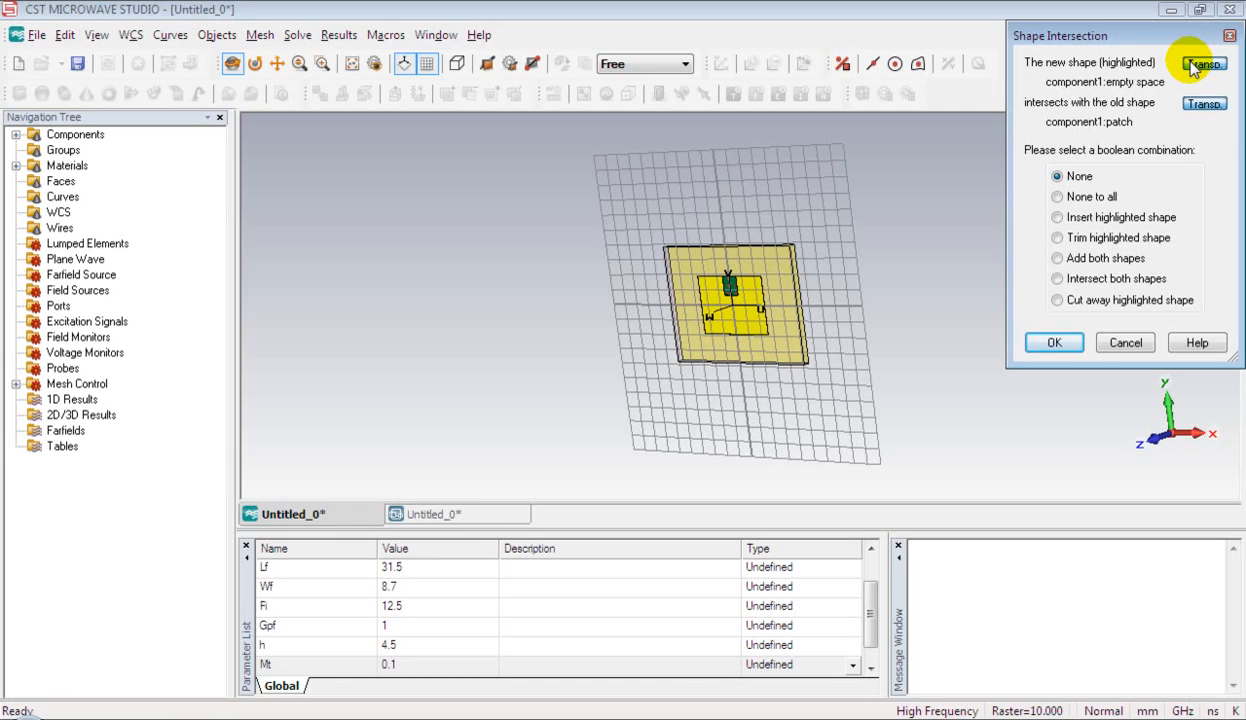
# Cut the empty space block away from the patch, leaving the inset notch.
pyautogui.click(1057, 300)
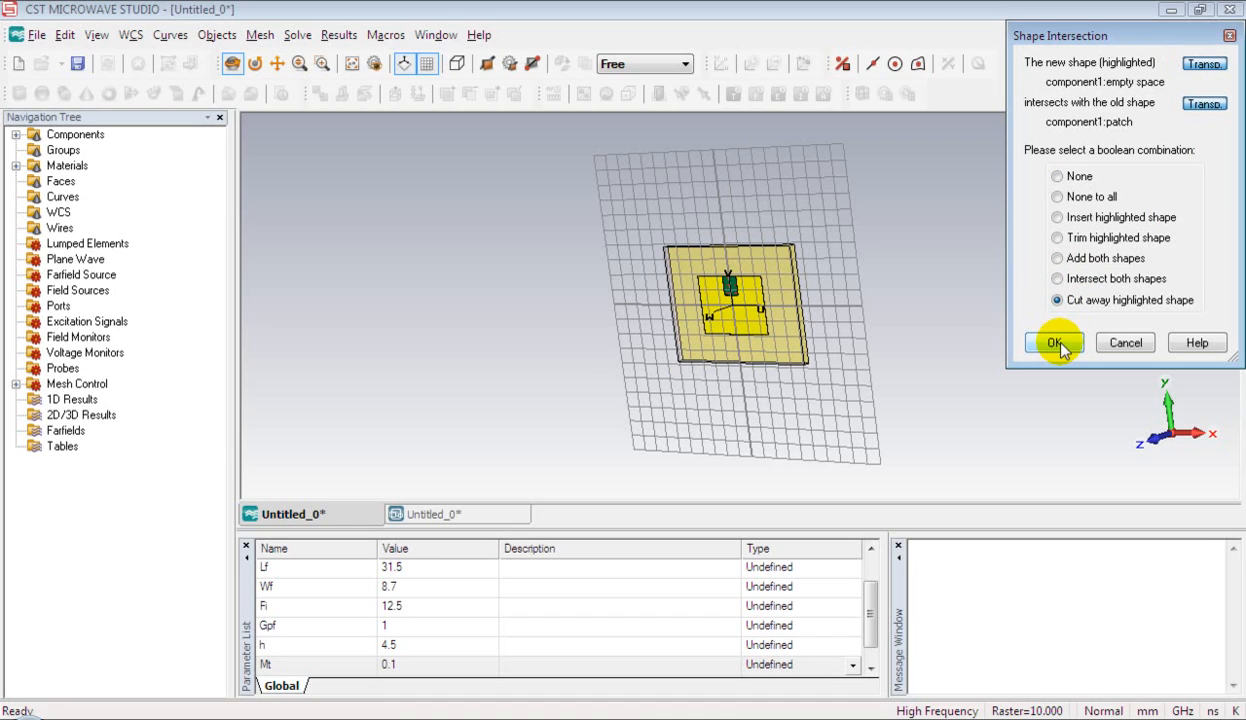
pyautogui.click(1052, 342)
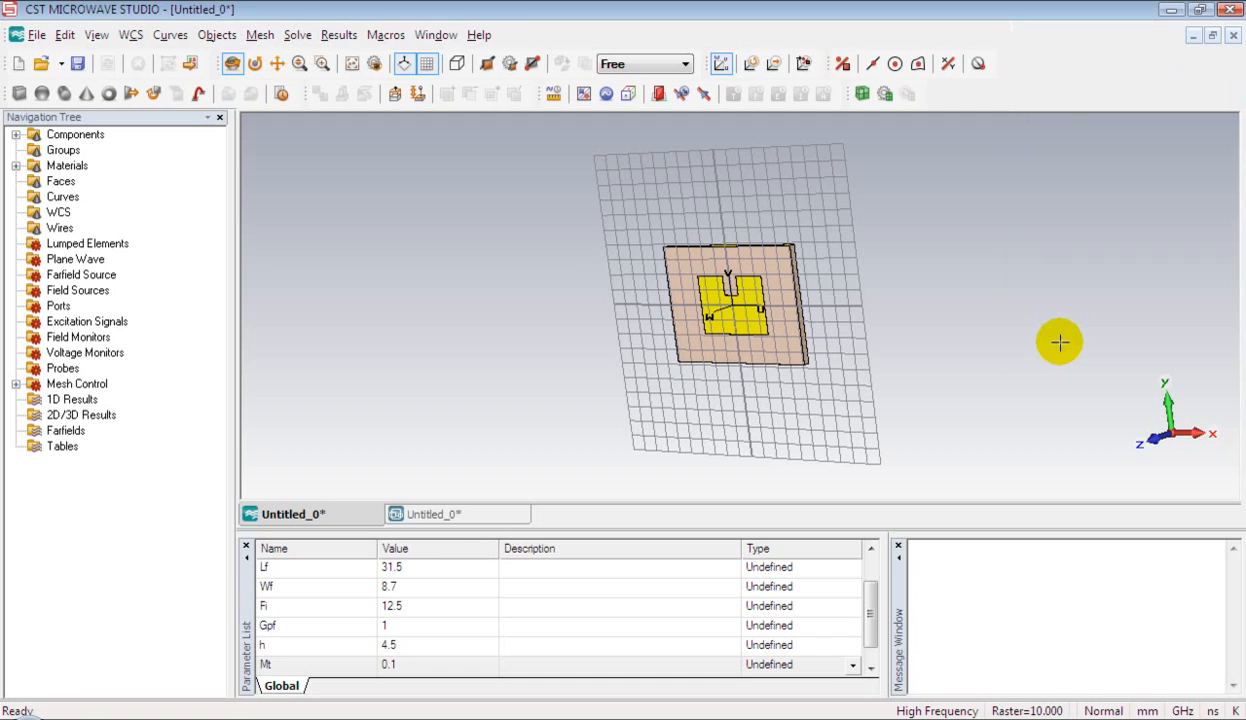
pyautogui.moveTo(983, 275)
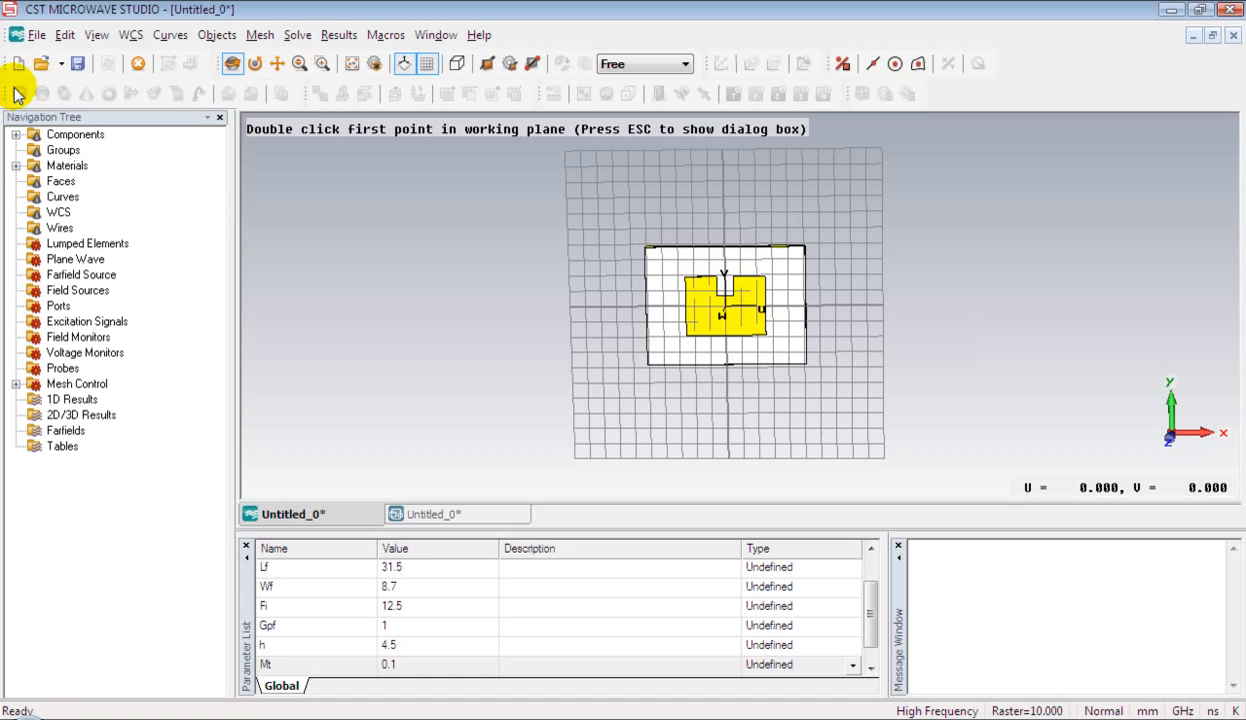
# Create copper (annealed) brick 'microstrip': ±Wf/2, L/2-Fi to Lf+L/2-Fi, 0 to Mt.
pyautogui.doubleClick(625, 161)
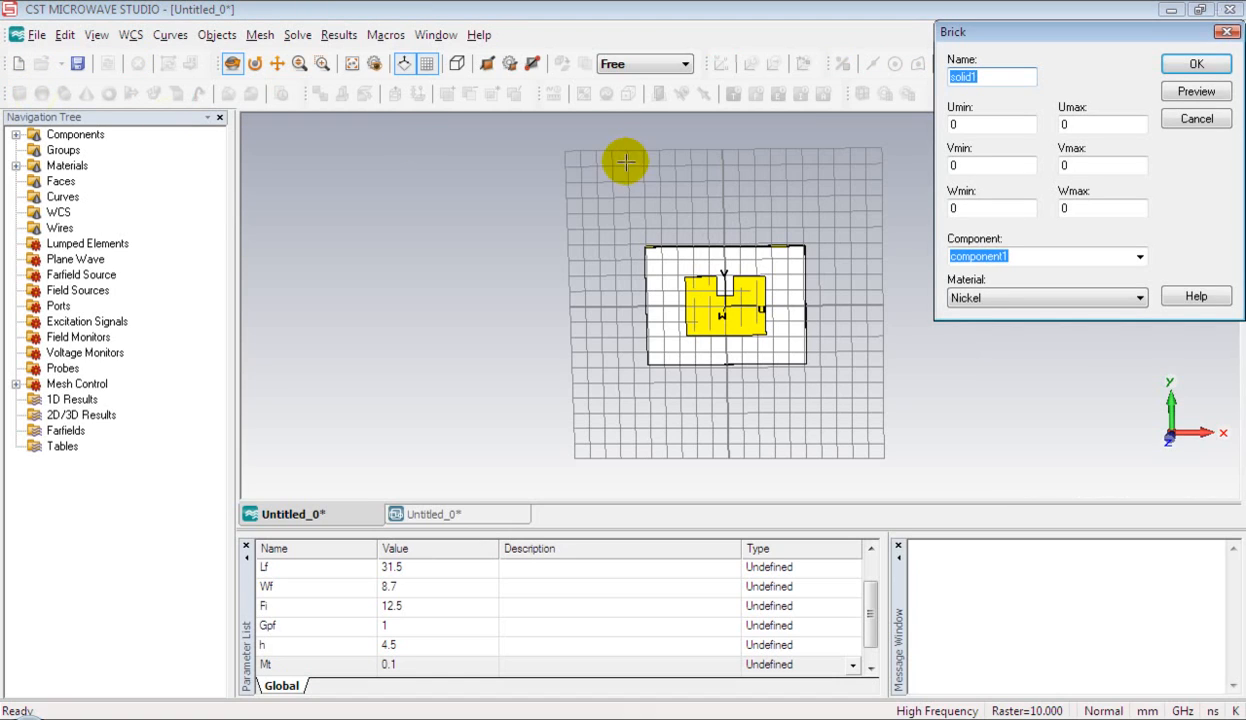
pyautogui.write('m')
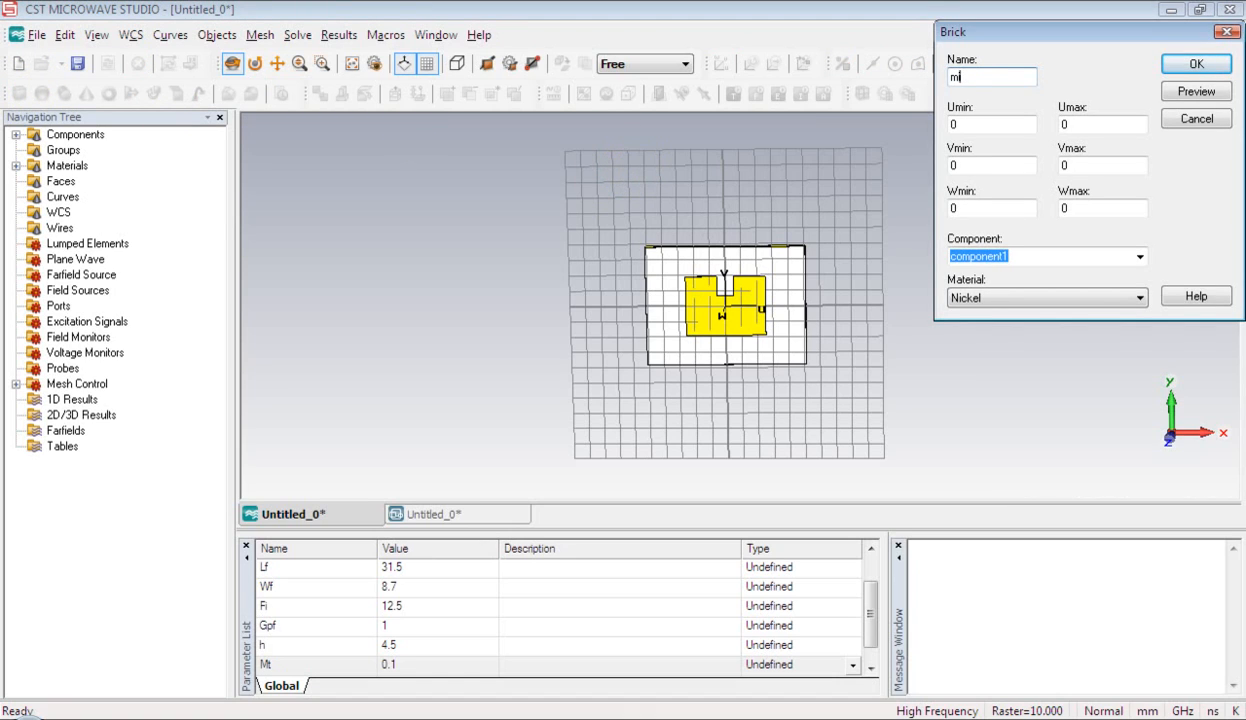
pyautogui.write('icrostrip')
pyautogui.click(1103, 165)
pyautogui.write('Lf+L/2-Fi')
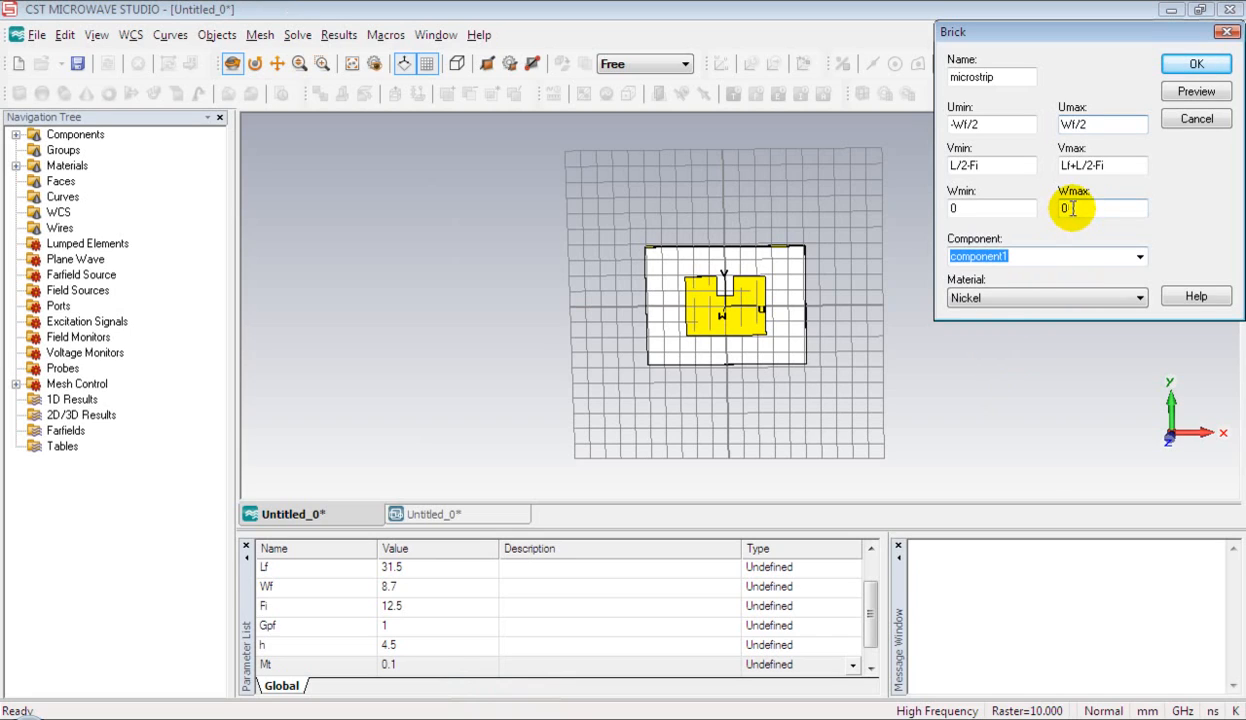
pyautogui.write('M')
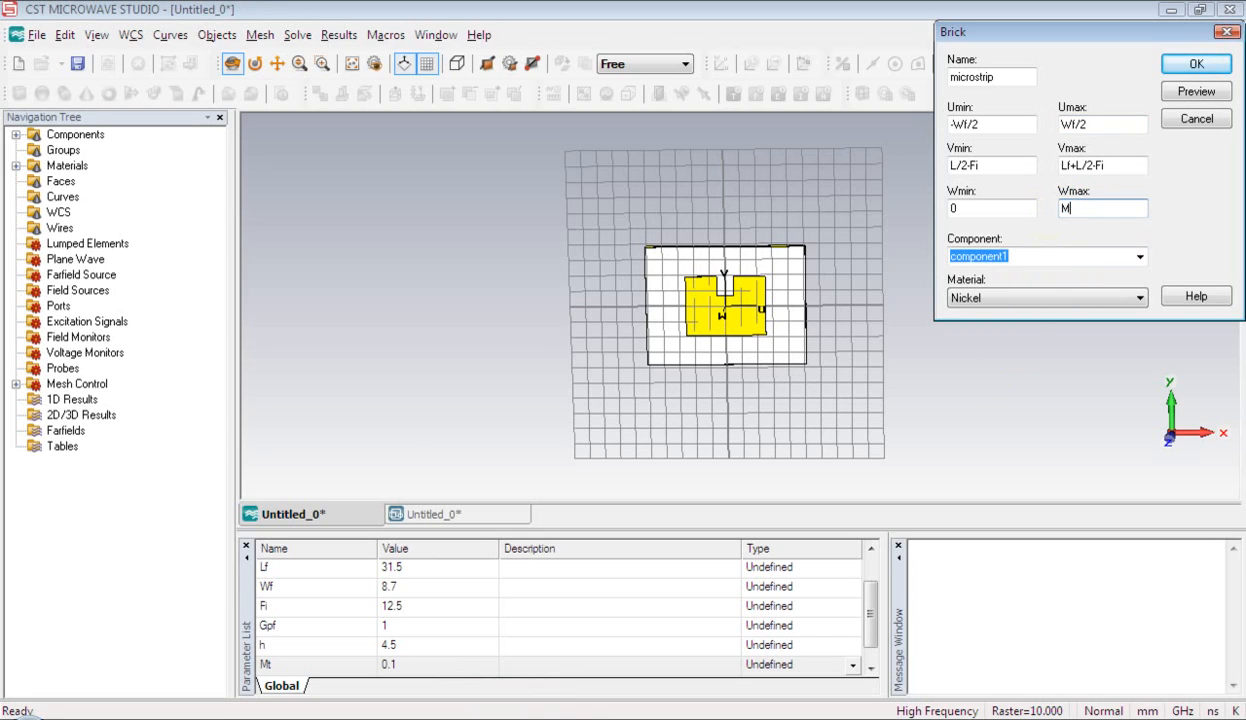
pyautogui.write('t')
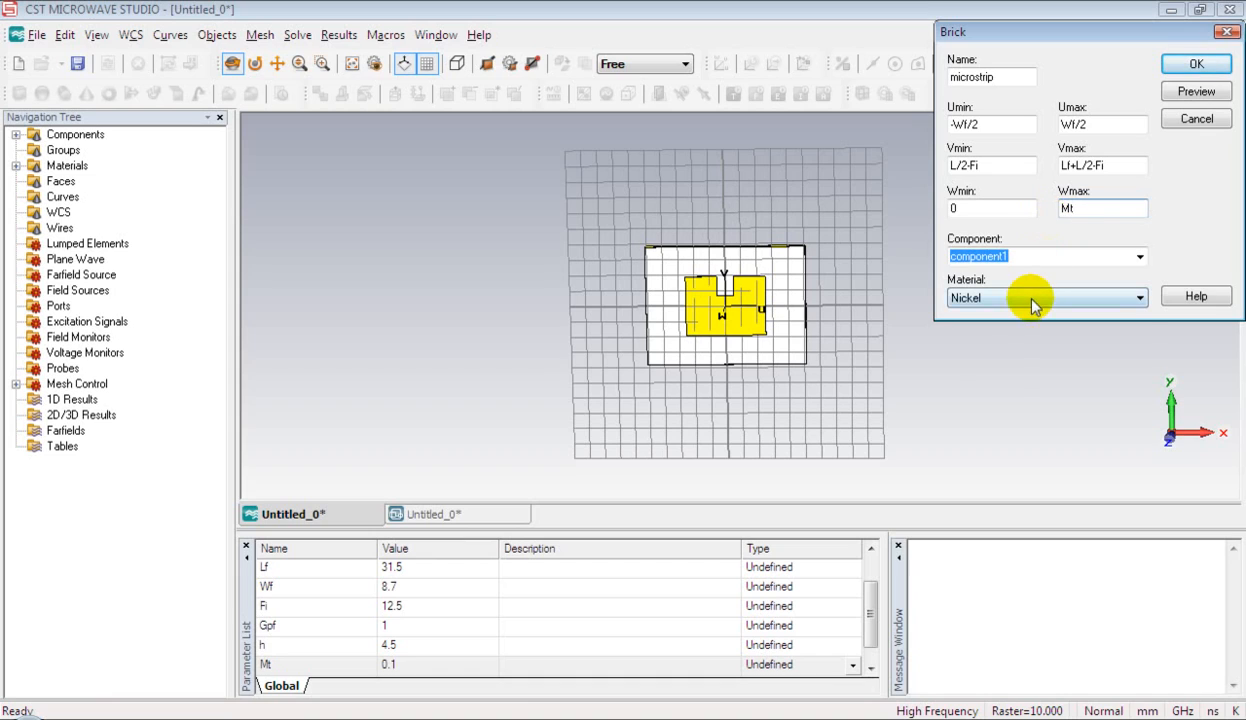
pyautogui.click(1138, 297)
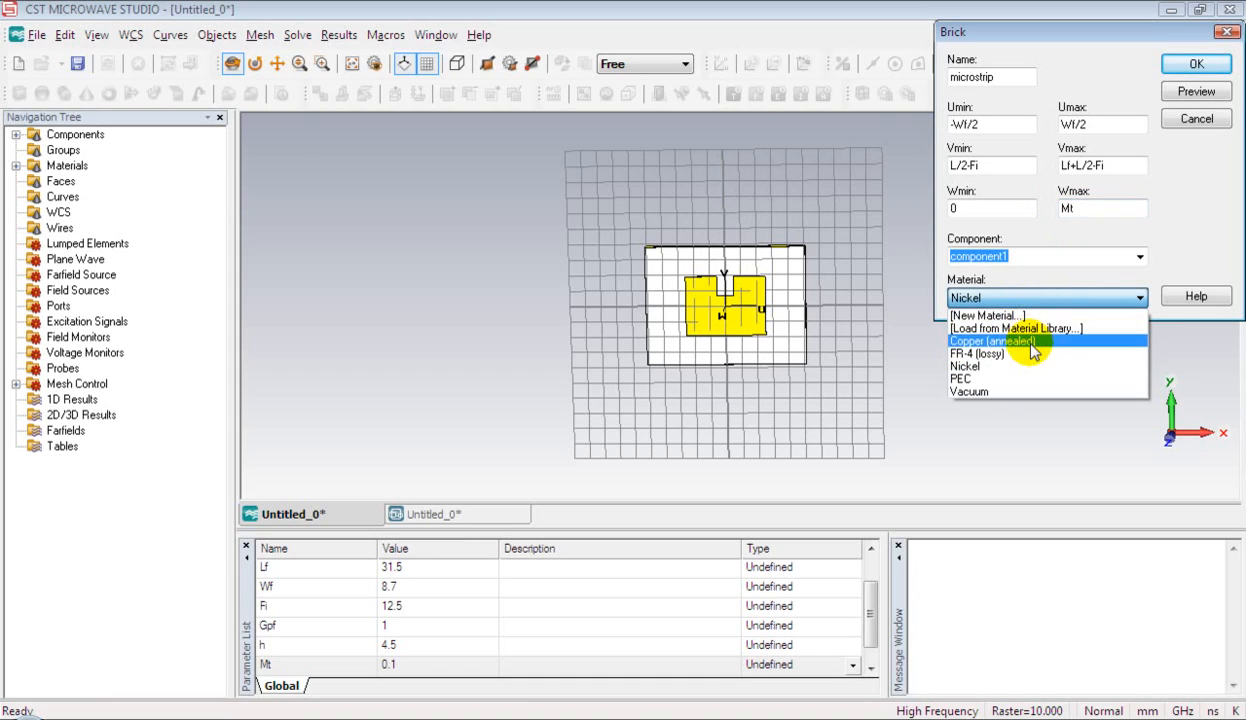
pyautogui.click(993, 341)
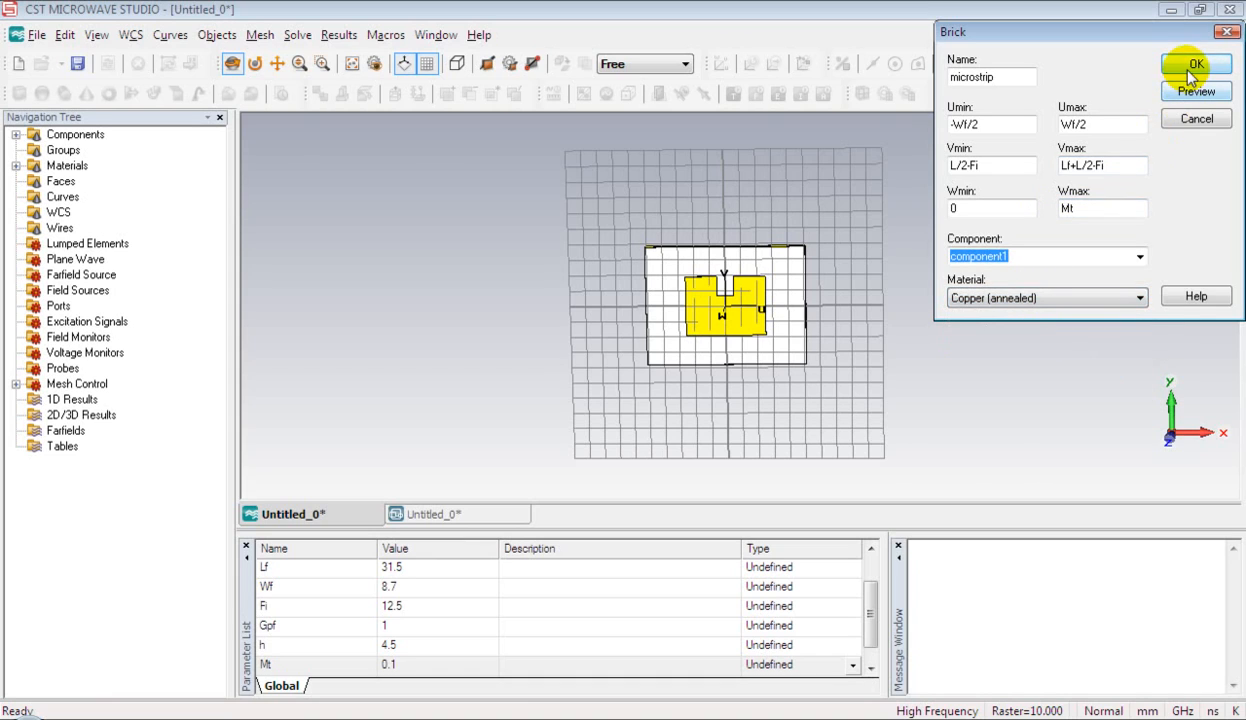
pyautogui.click(1196, 64)
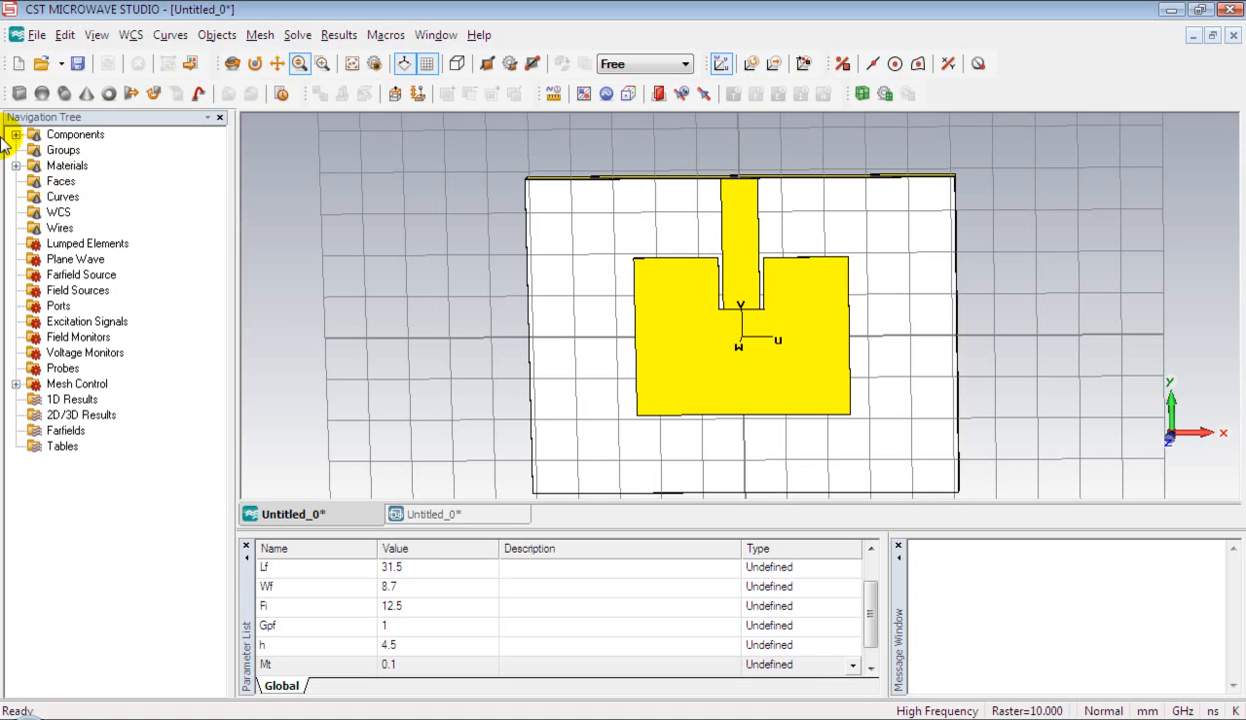
# Expand component1 to list ground plane, microstrip, patch and substrate.
pyautogui.click(16, 134)
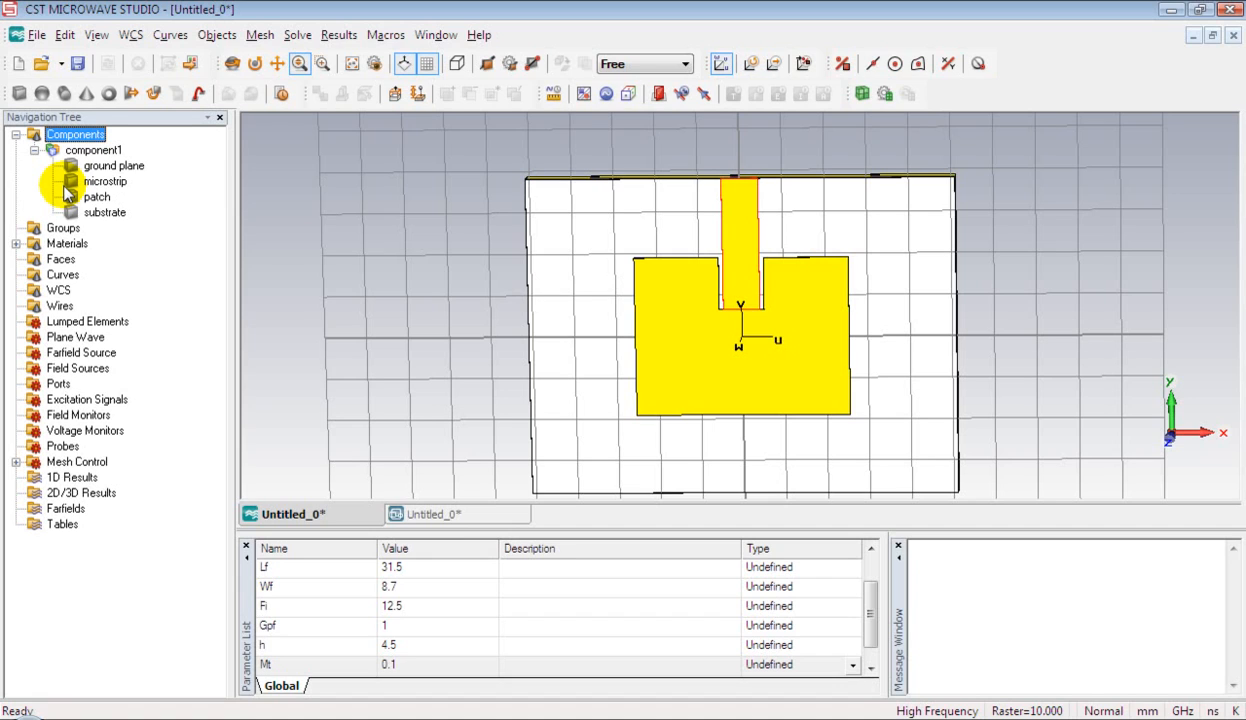
pyautogui.click(216, 34)
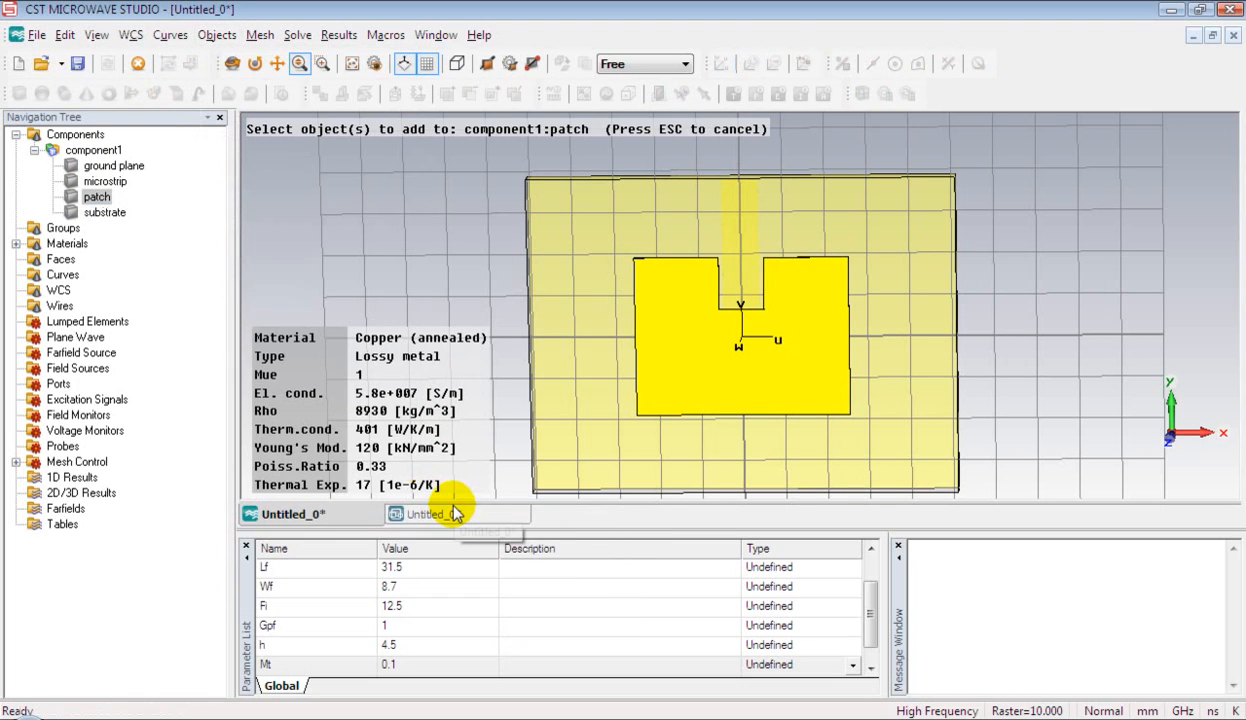
# Select 'microstrip' in the Navigation Tree as the shape to add to the patch.
pyautogui.click(105, 181)
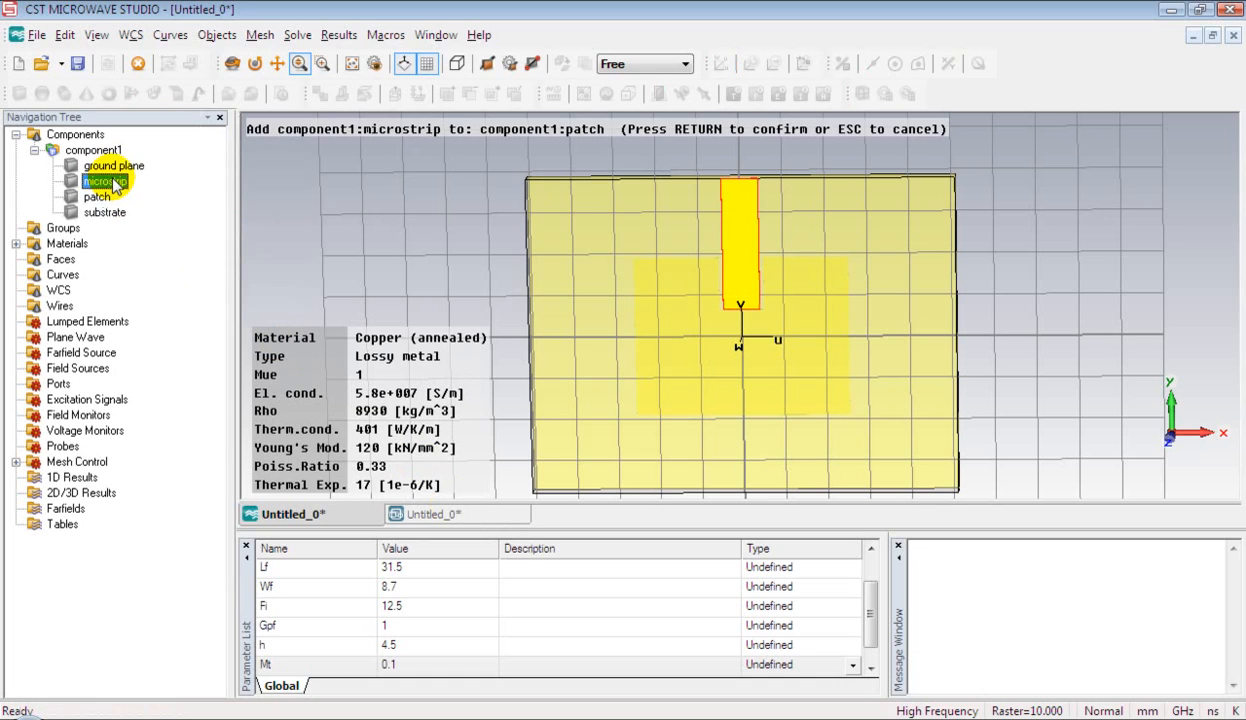